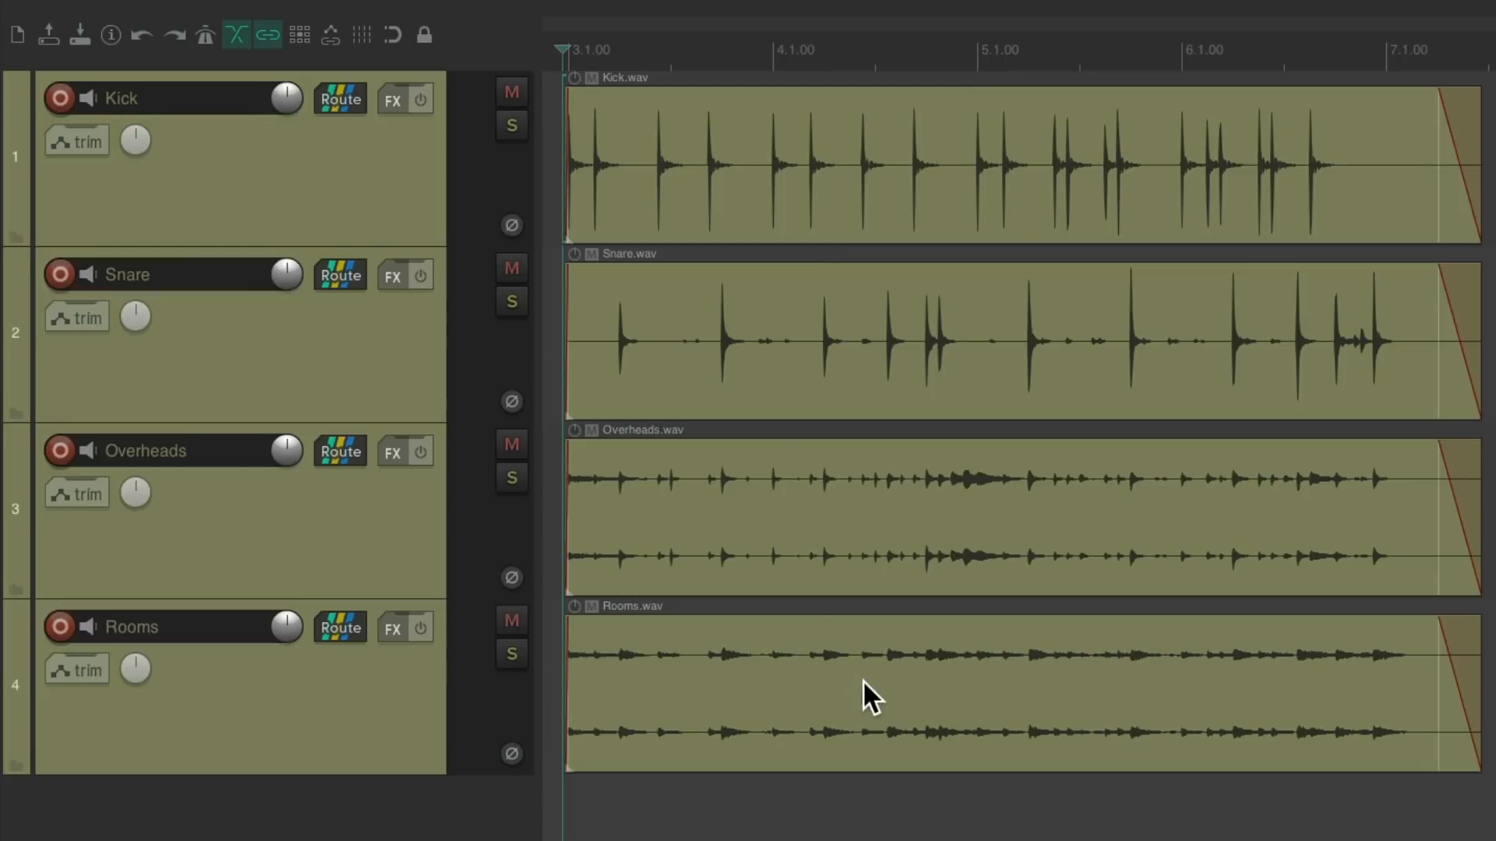
mouse_move(1013, 519)
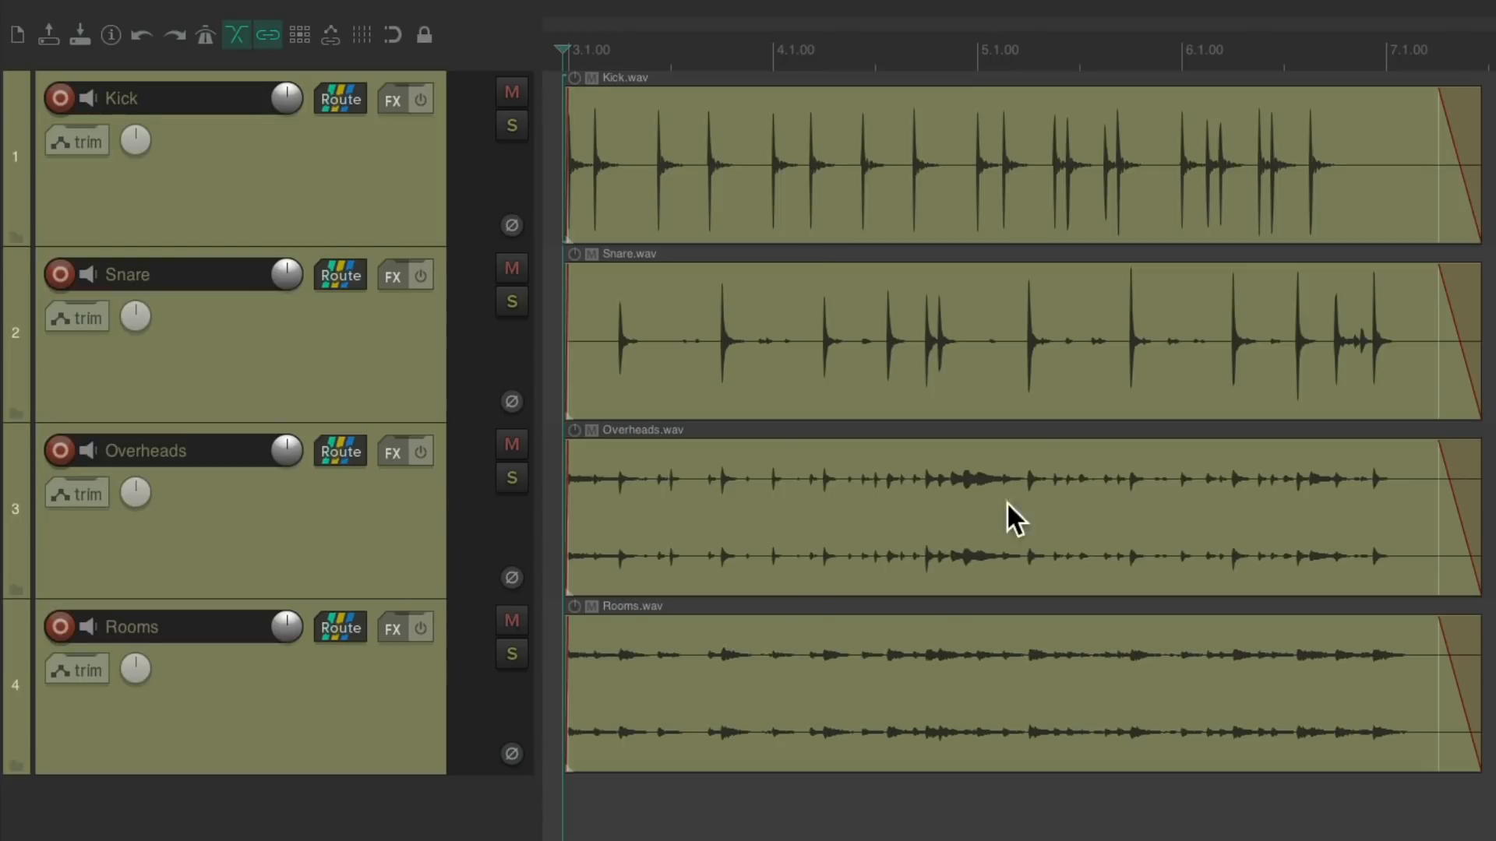
mouse_move(871, 360)
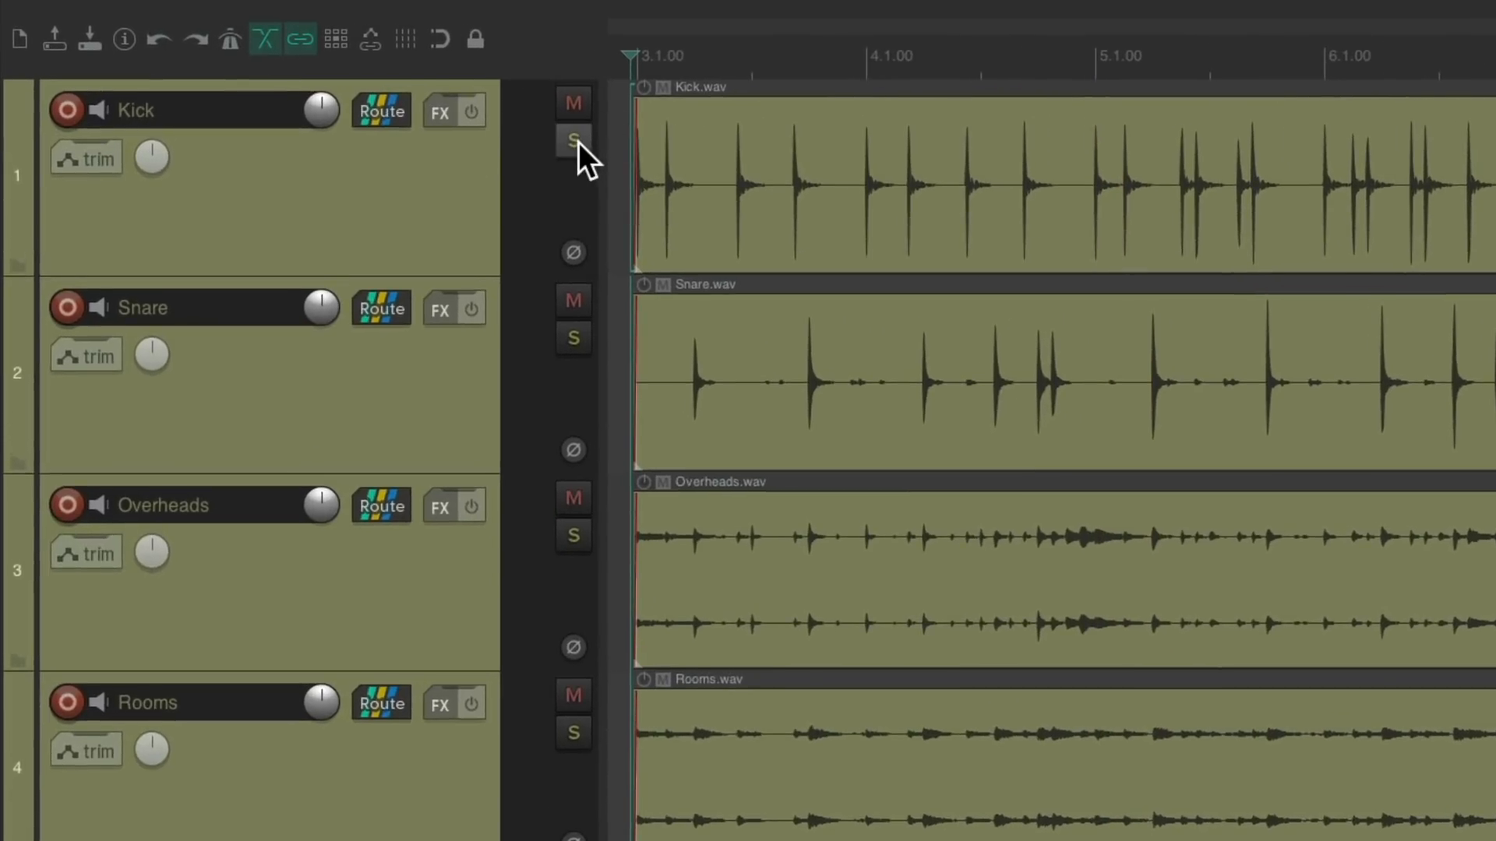
Solo the Kick track and insert Cockos VST ReaComp with default settings
click(572, 140)
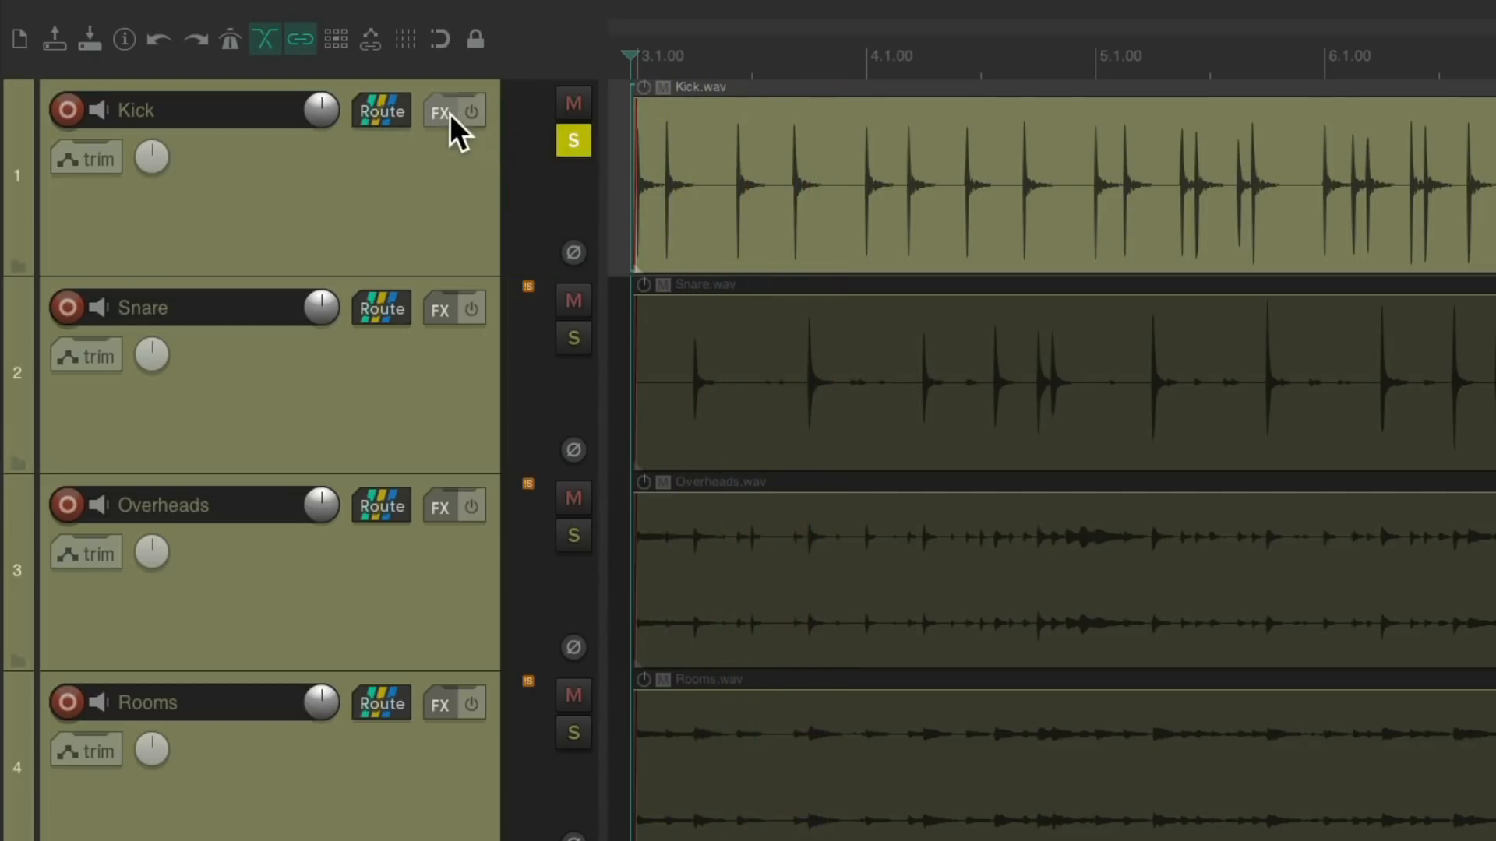
click(440, 111)
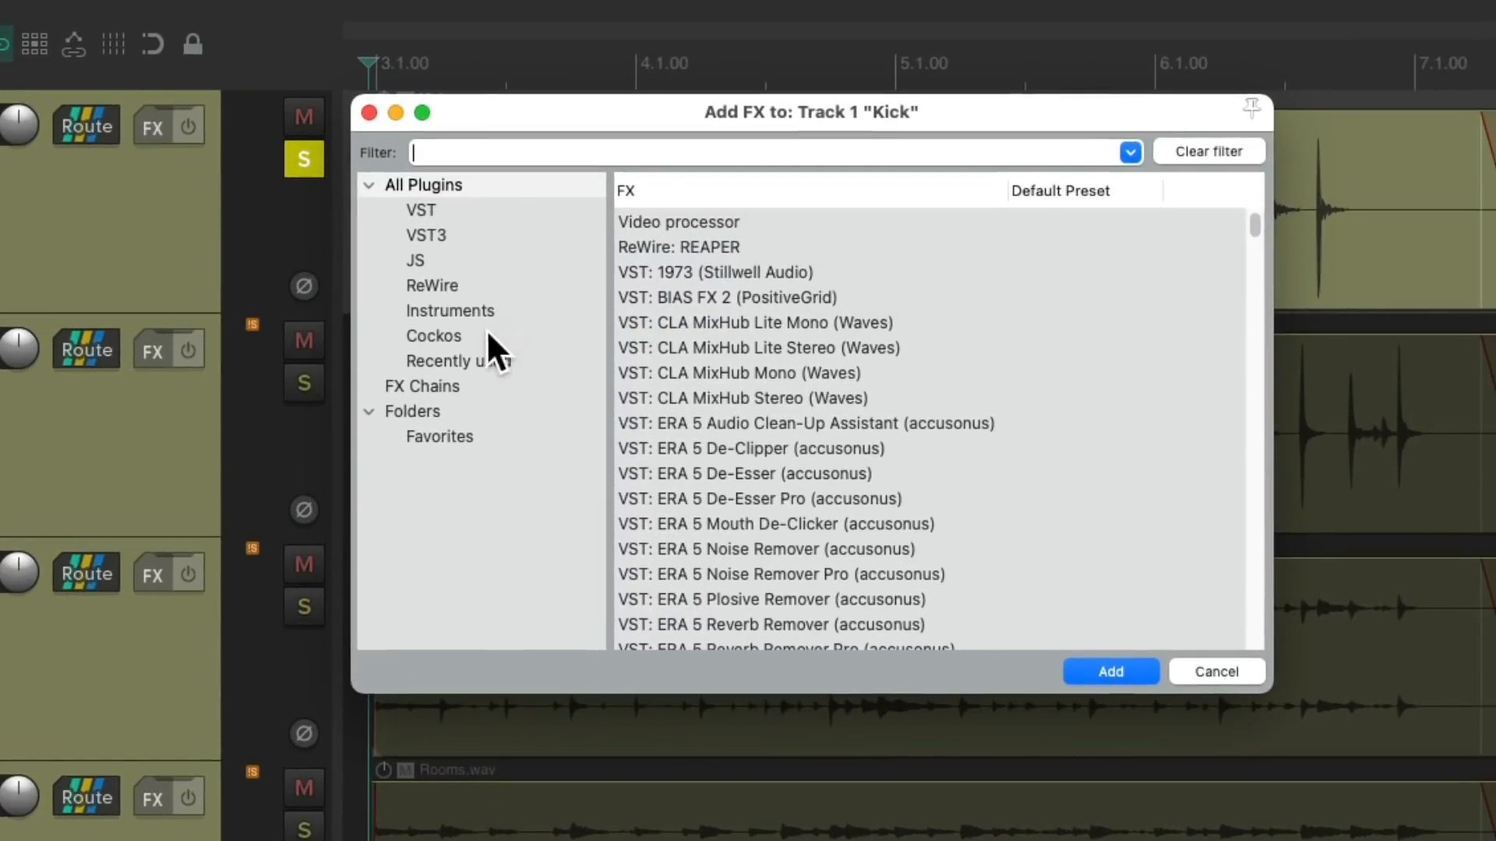
click(433, 335)
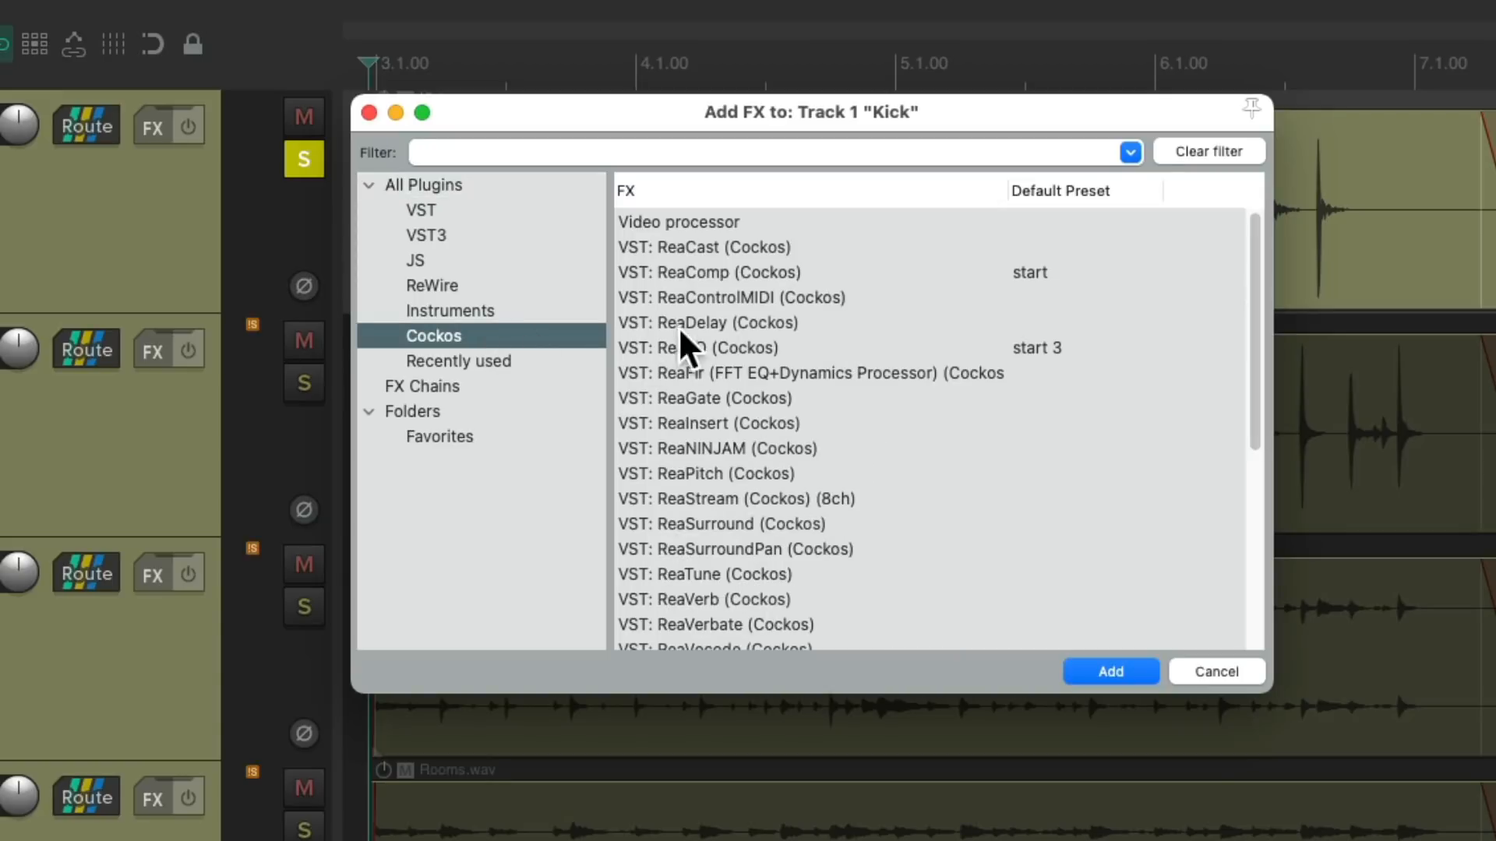
click(708, 272)
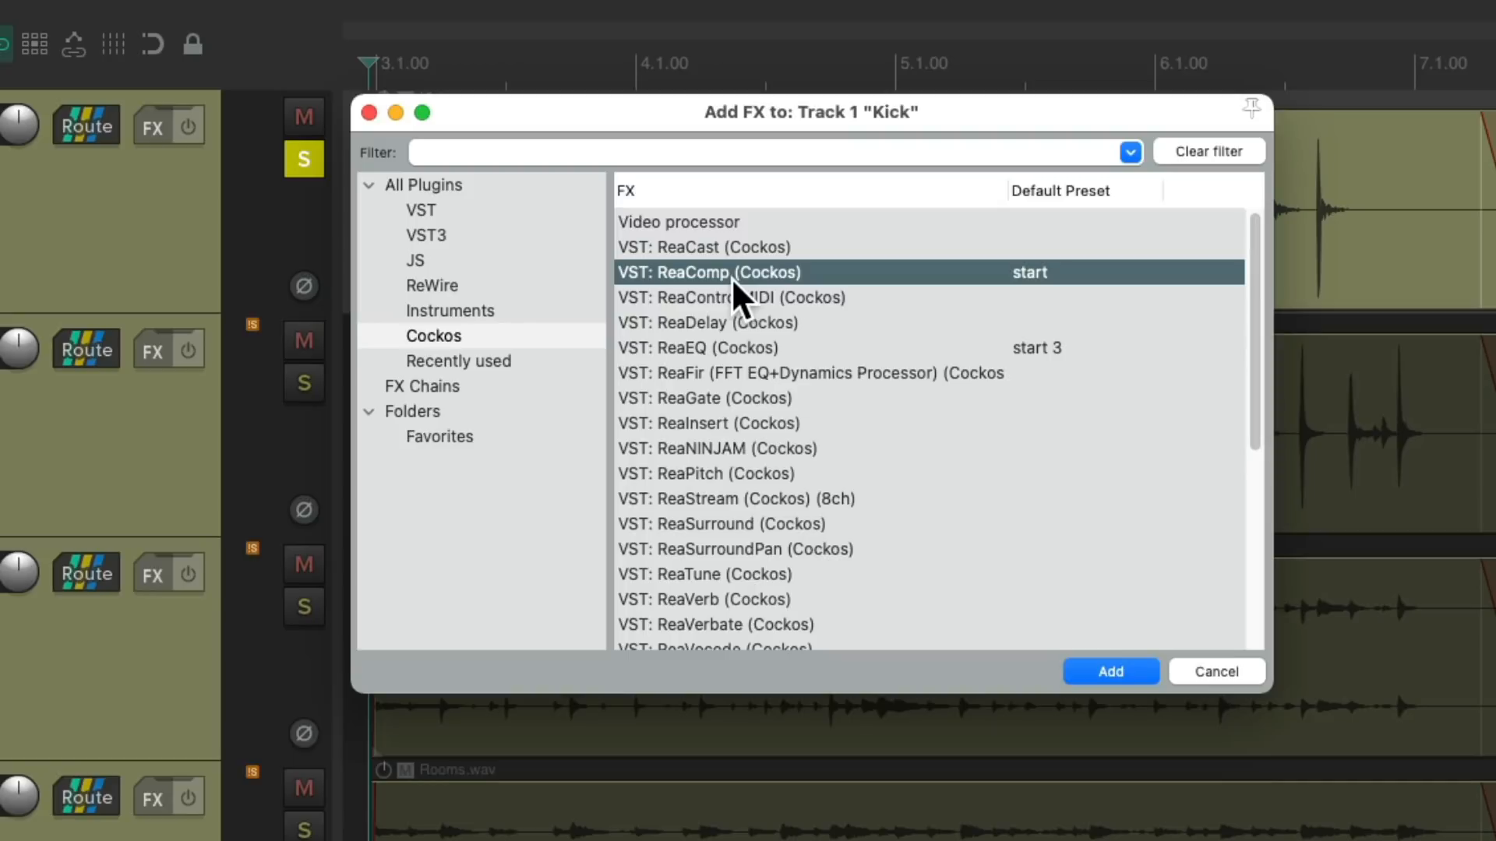
click(1109, 672)
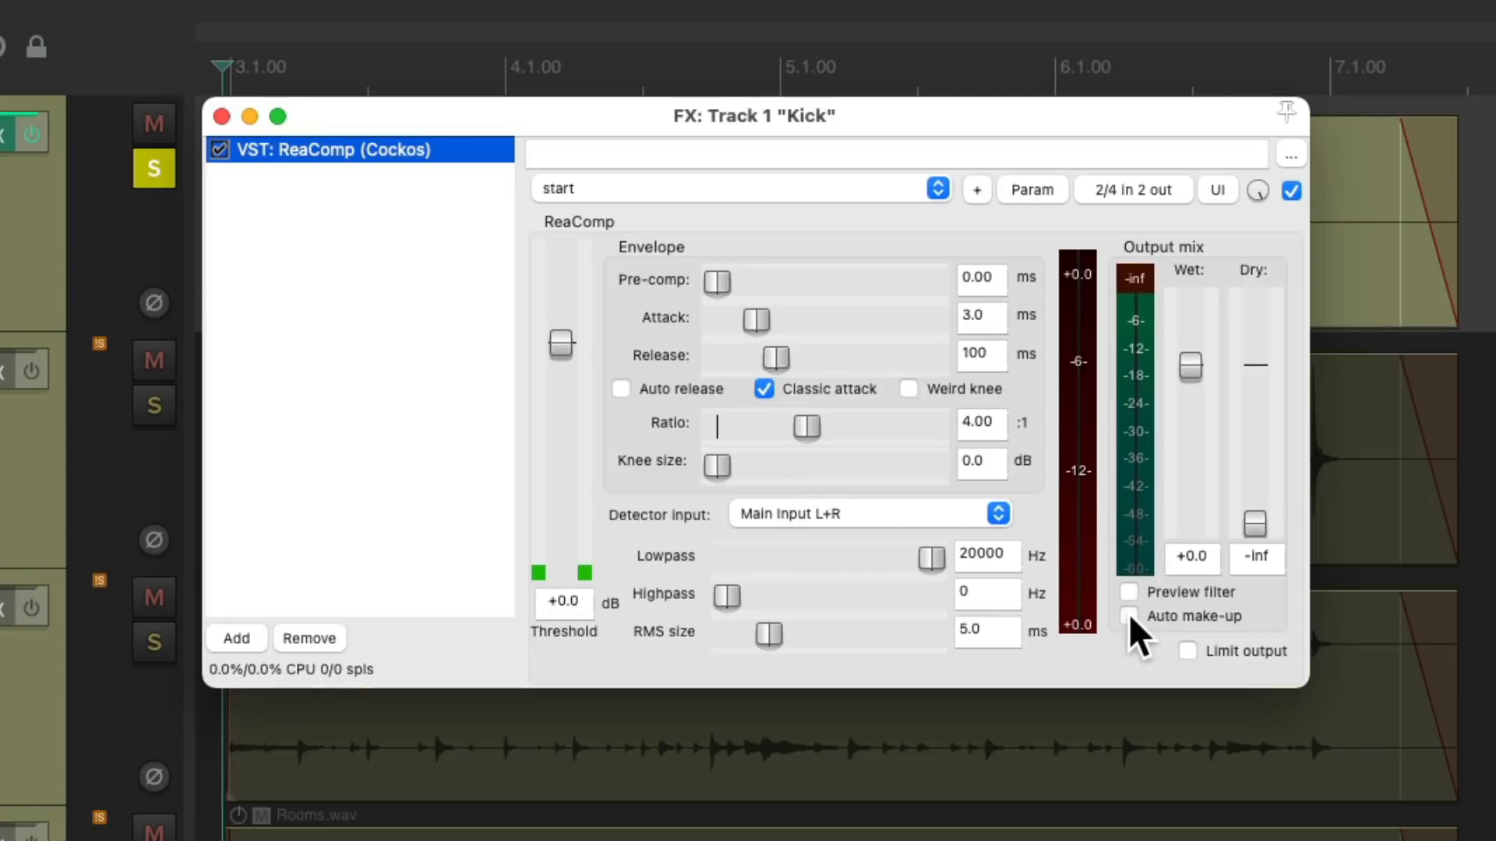
Switch on Auto make-up gain in the Kick track's ReaComp
click(1129, 616)
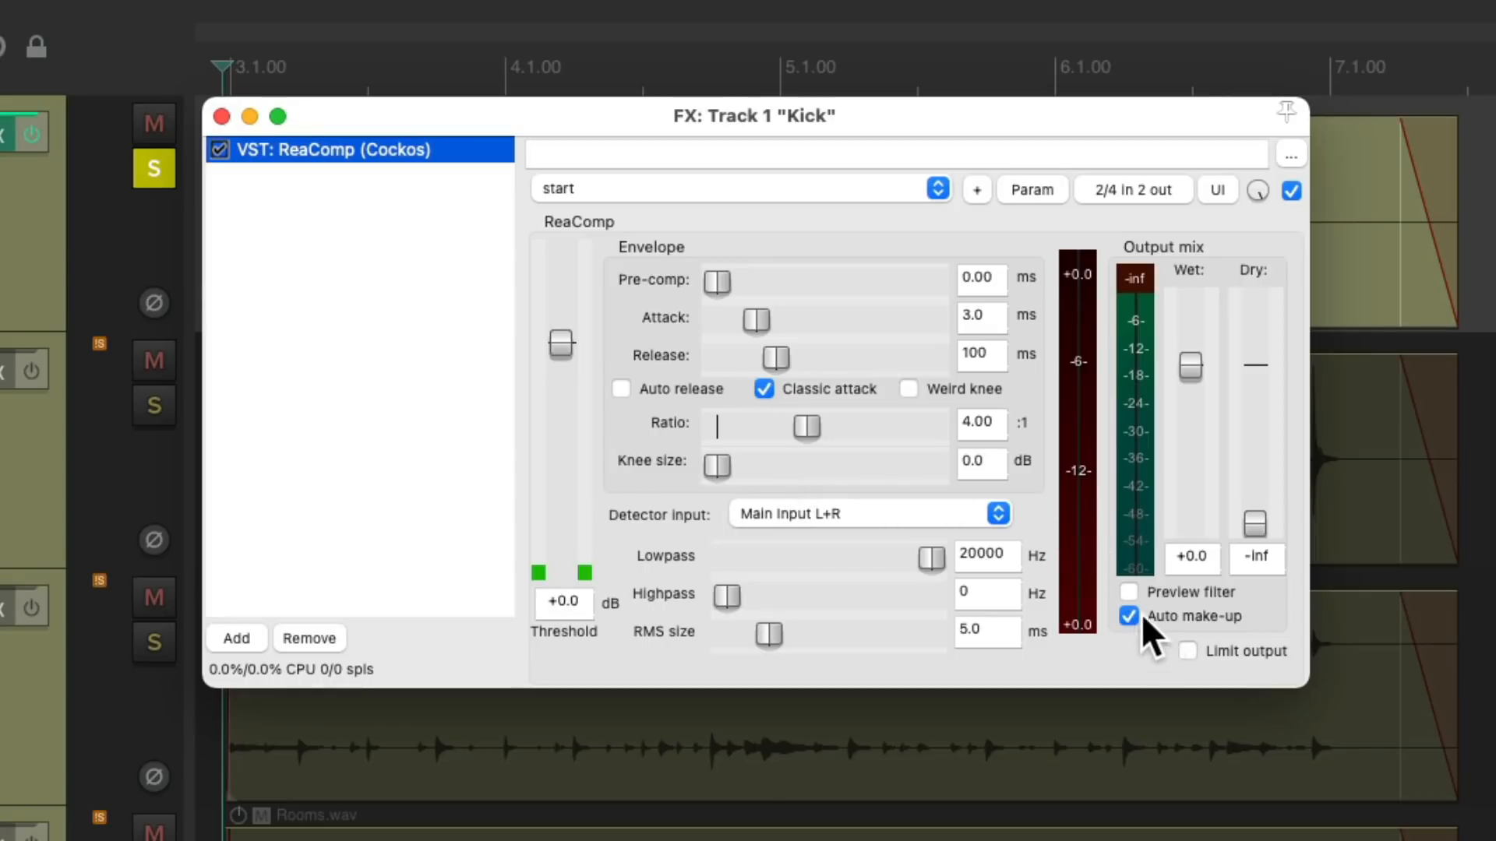
mouse_move(572, 382)
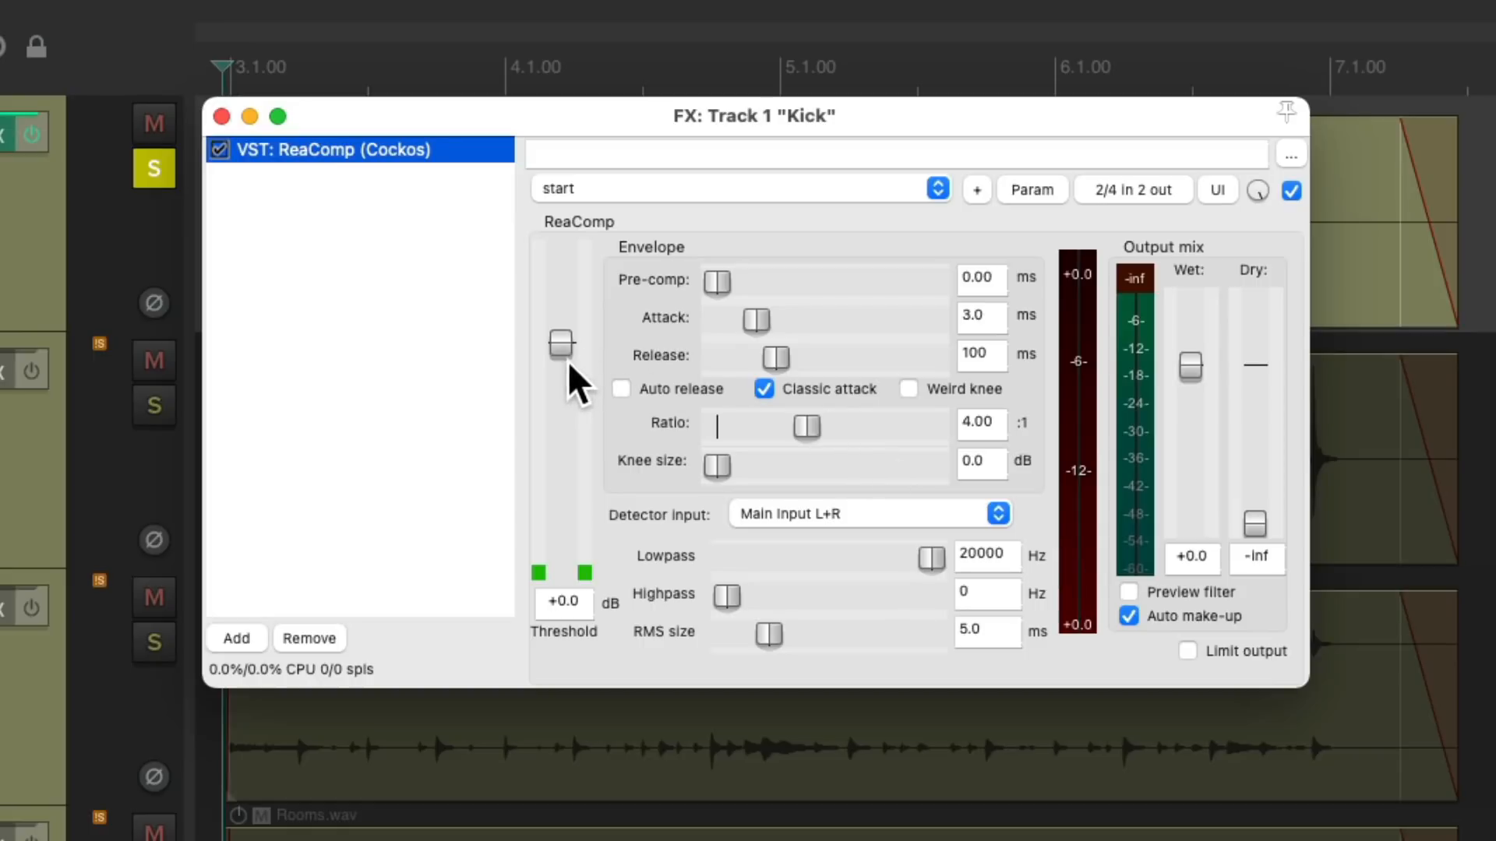
mouse_move(639, 387)
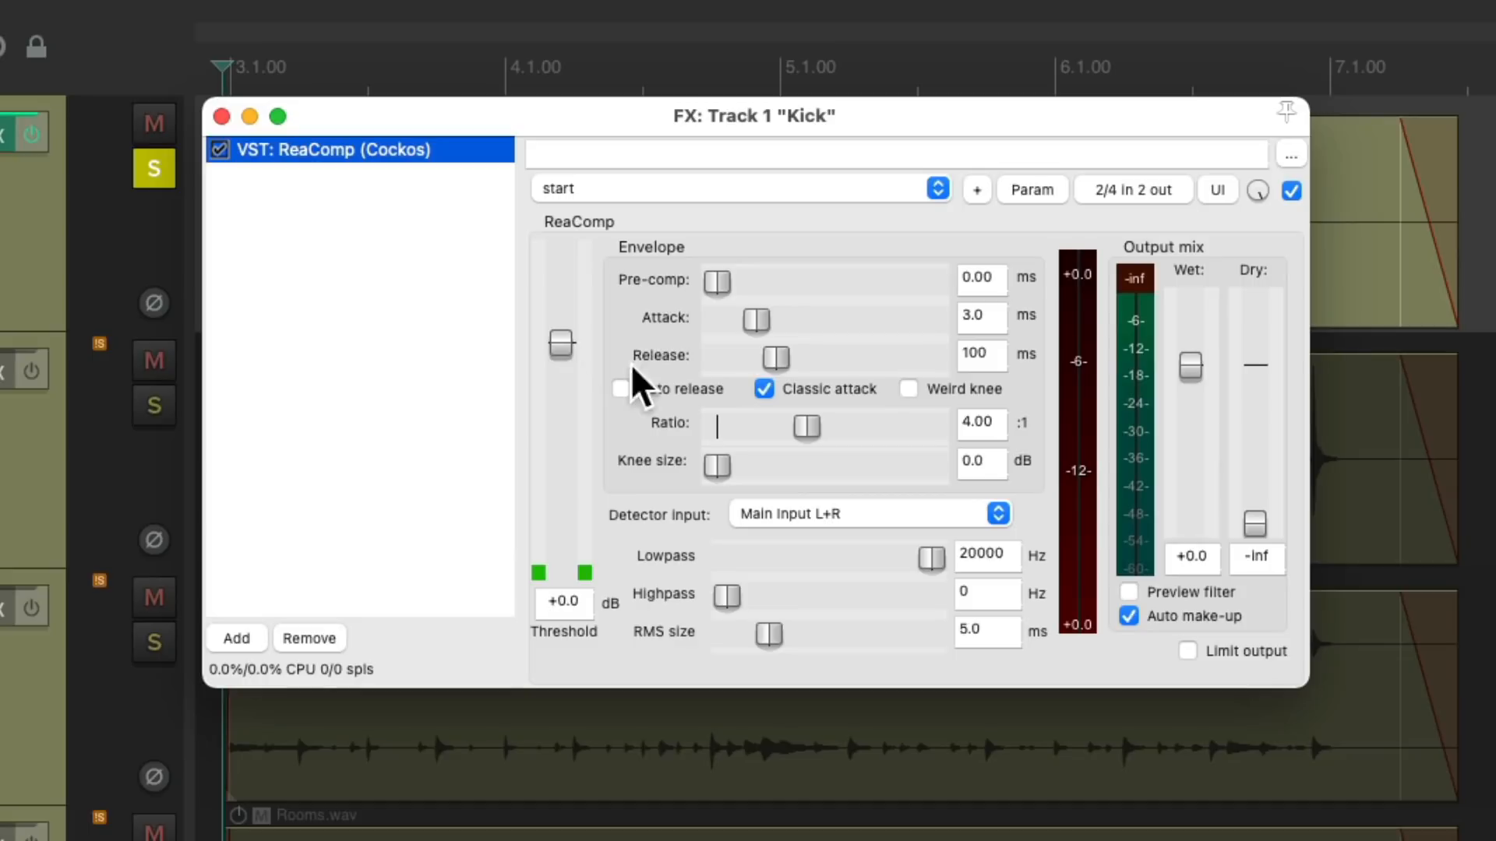
mouse_move(1083, 468)
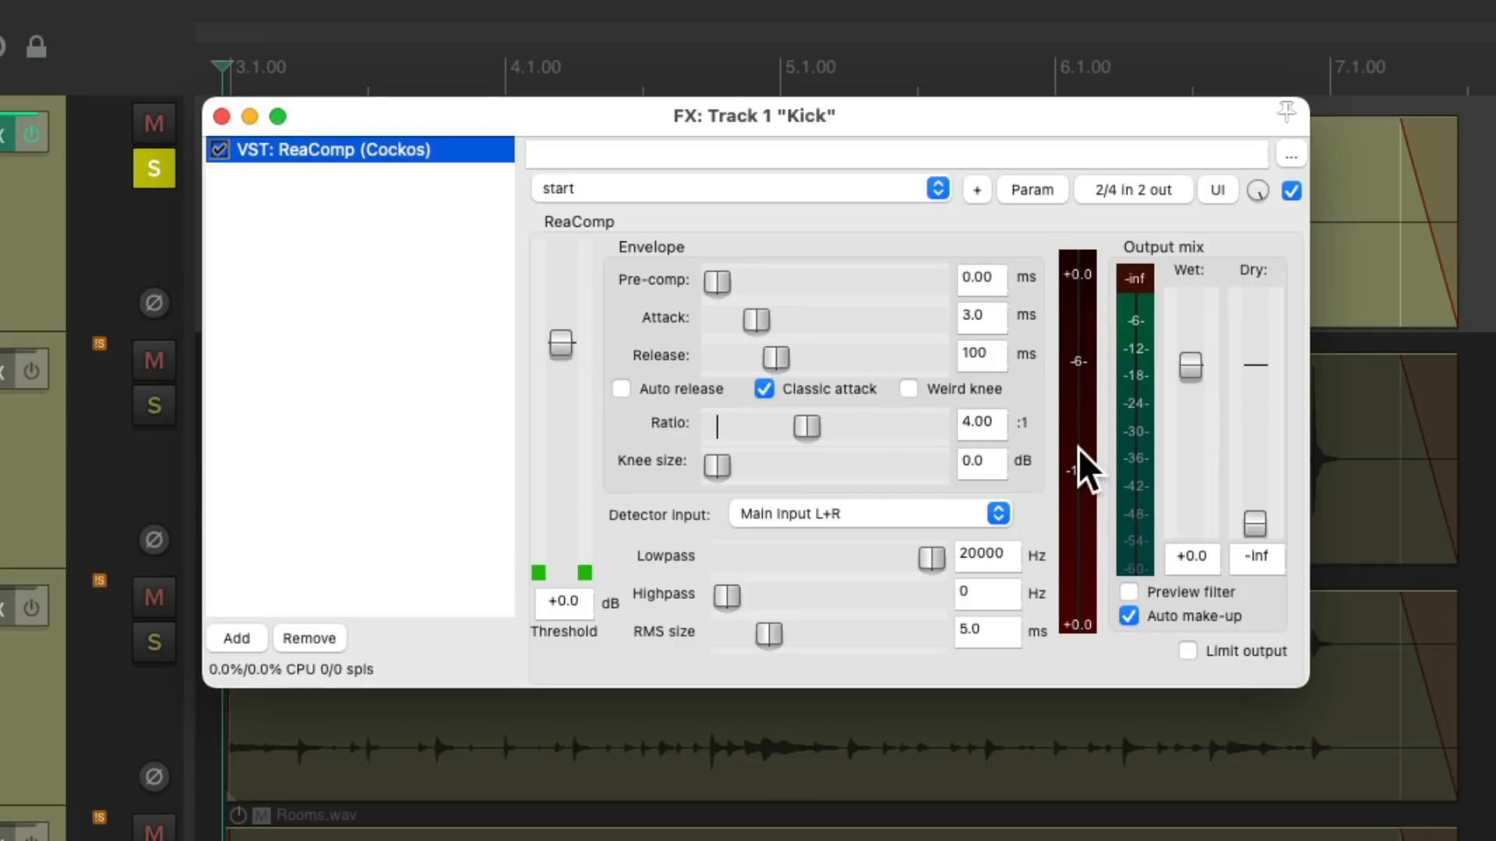
mouse_move(863, 453)
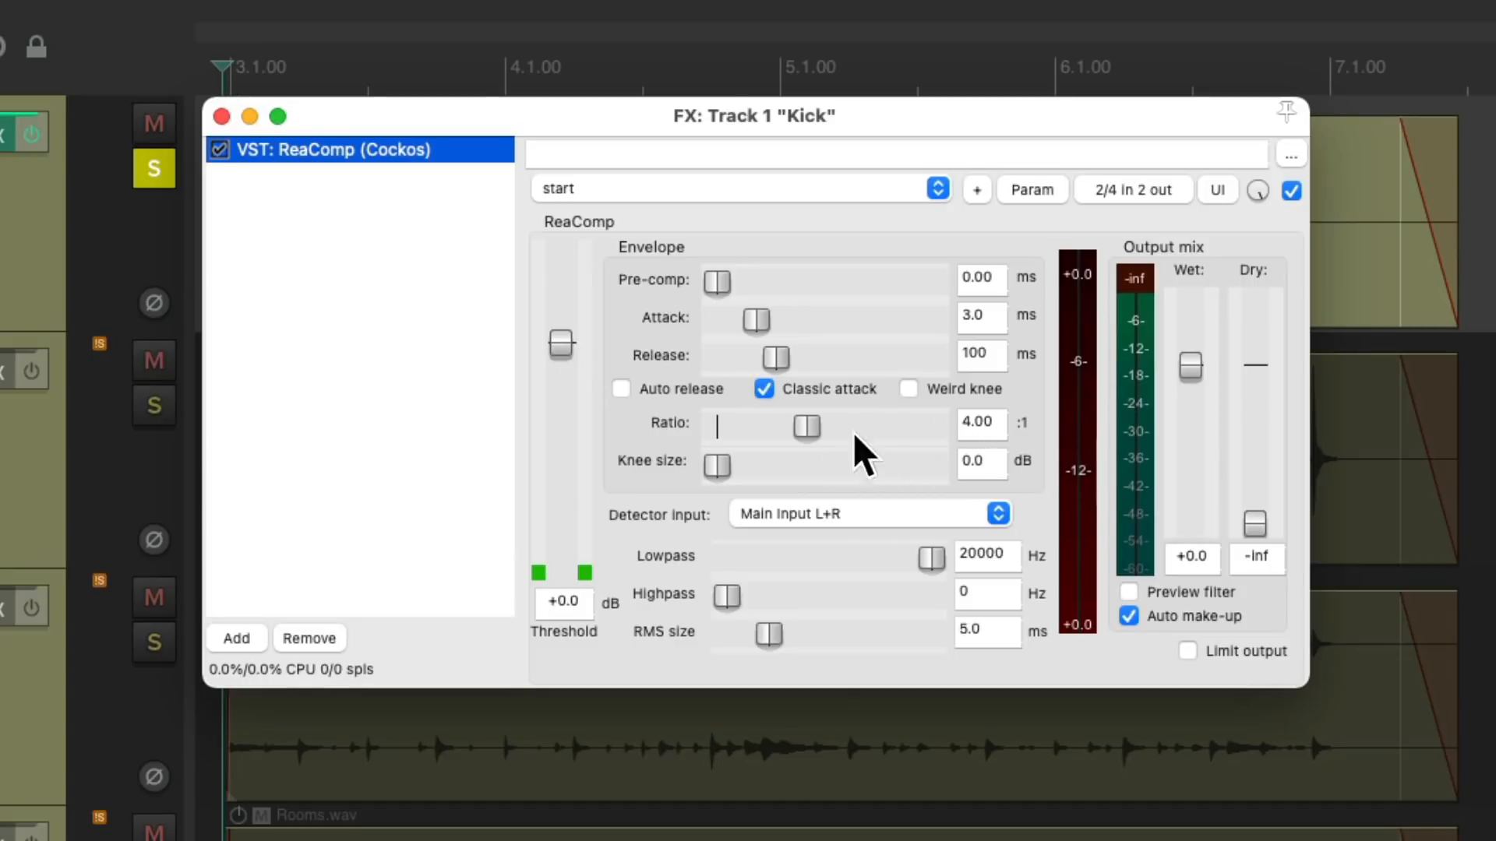
mouse_move(1000, 446)
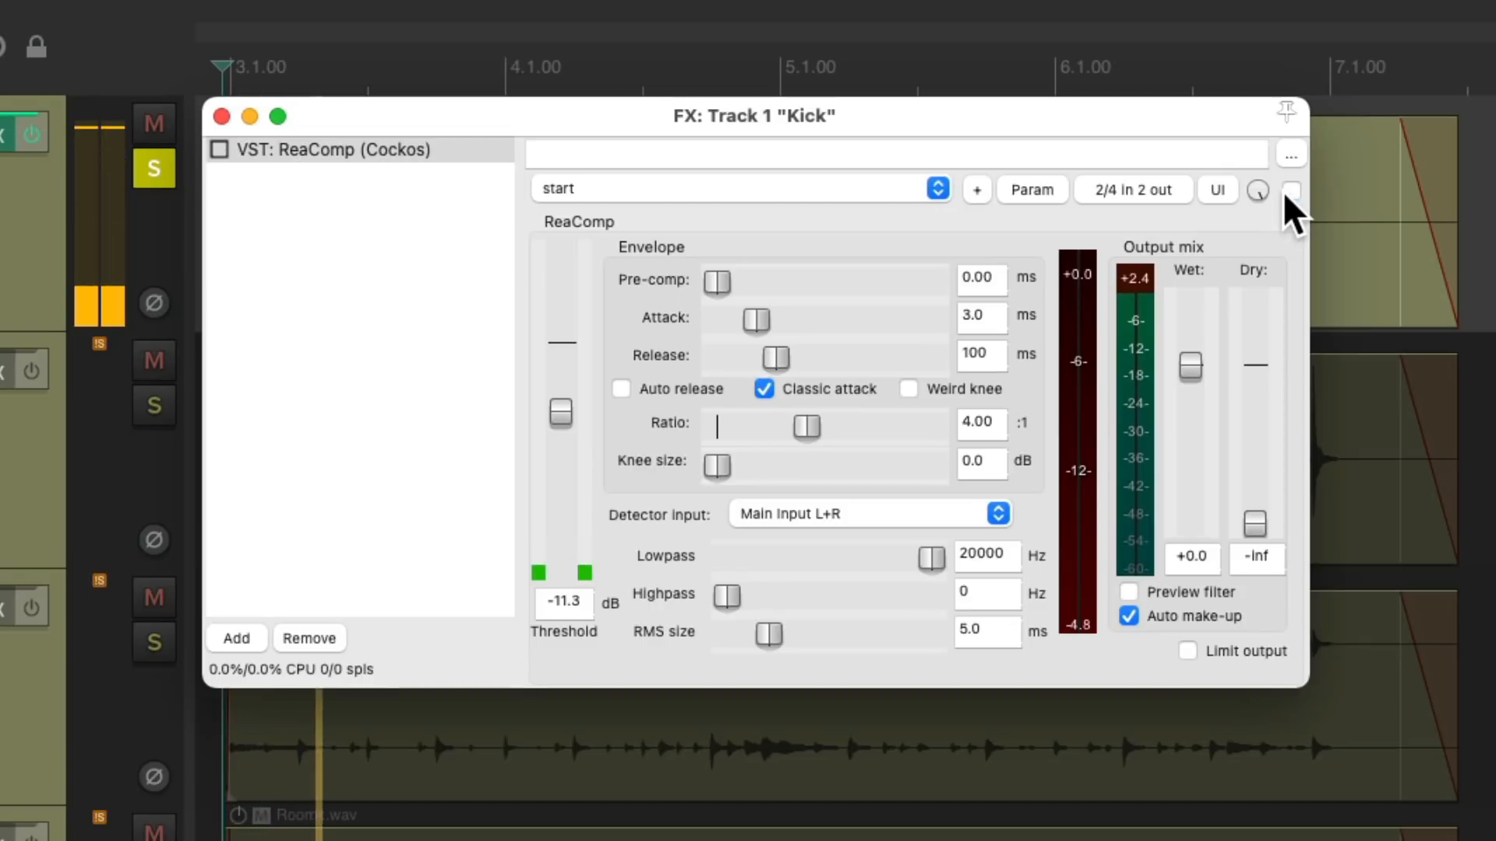
Re-enable the Kick ReaComp after the bypass comparison
click(1292, 190)
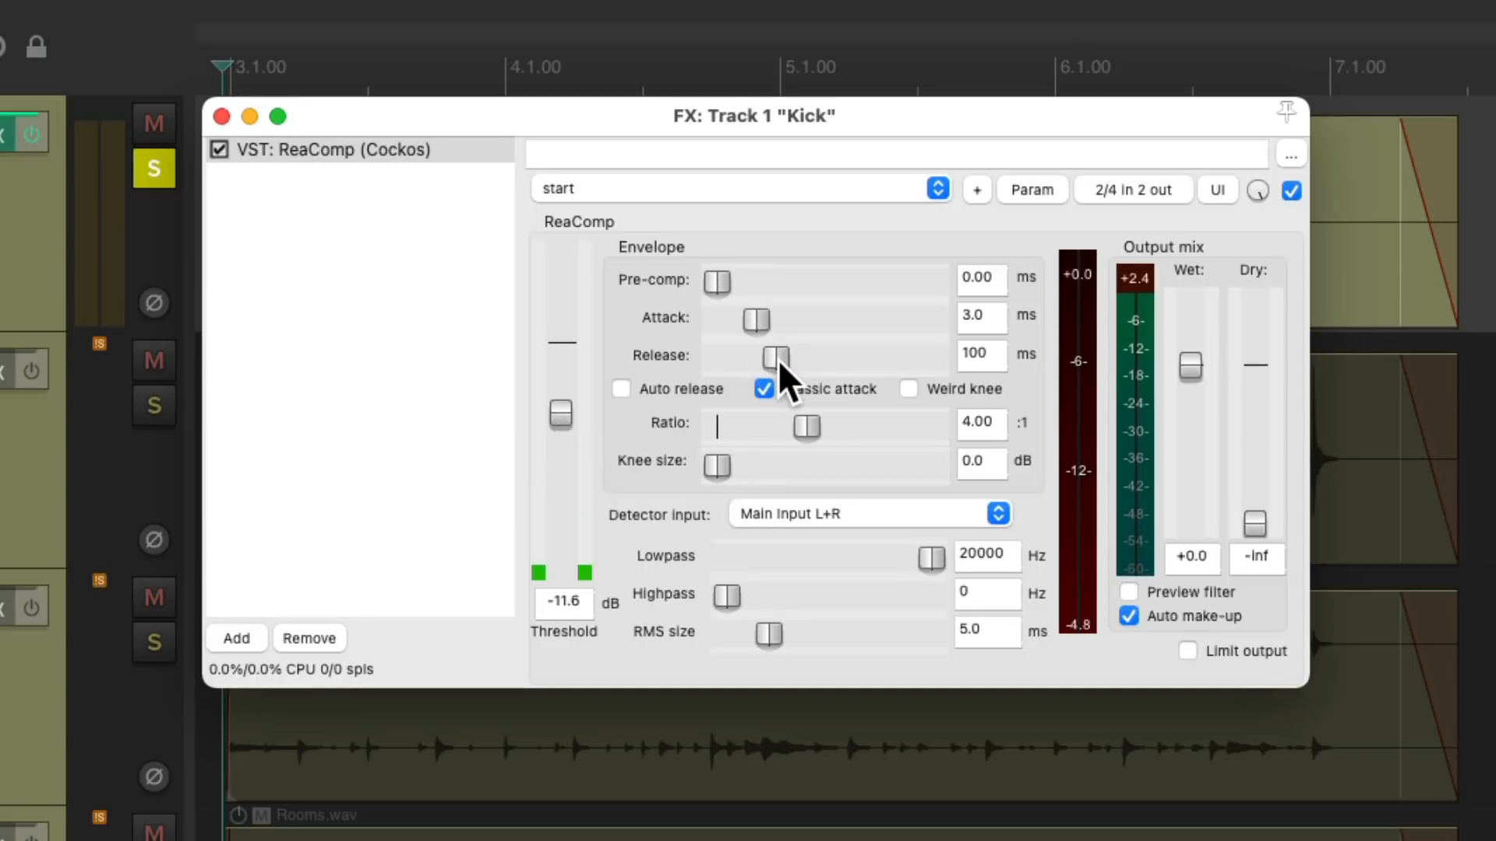
mouse_move(763, 343)
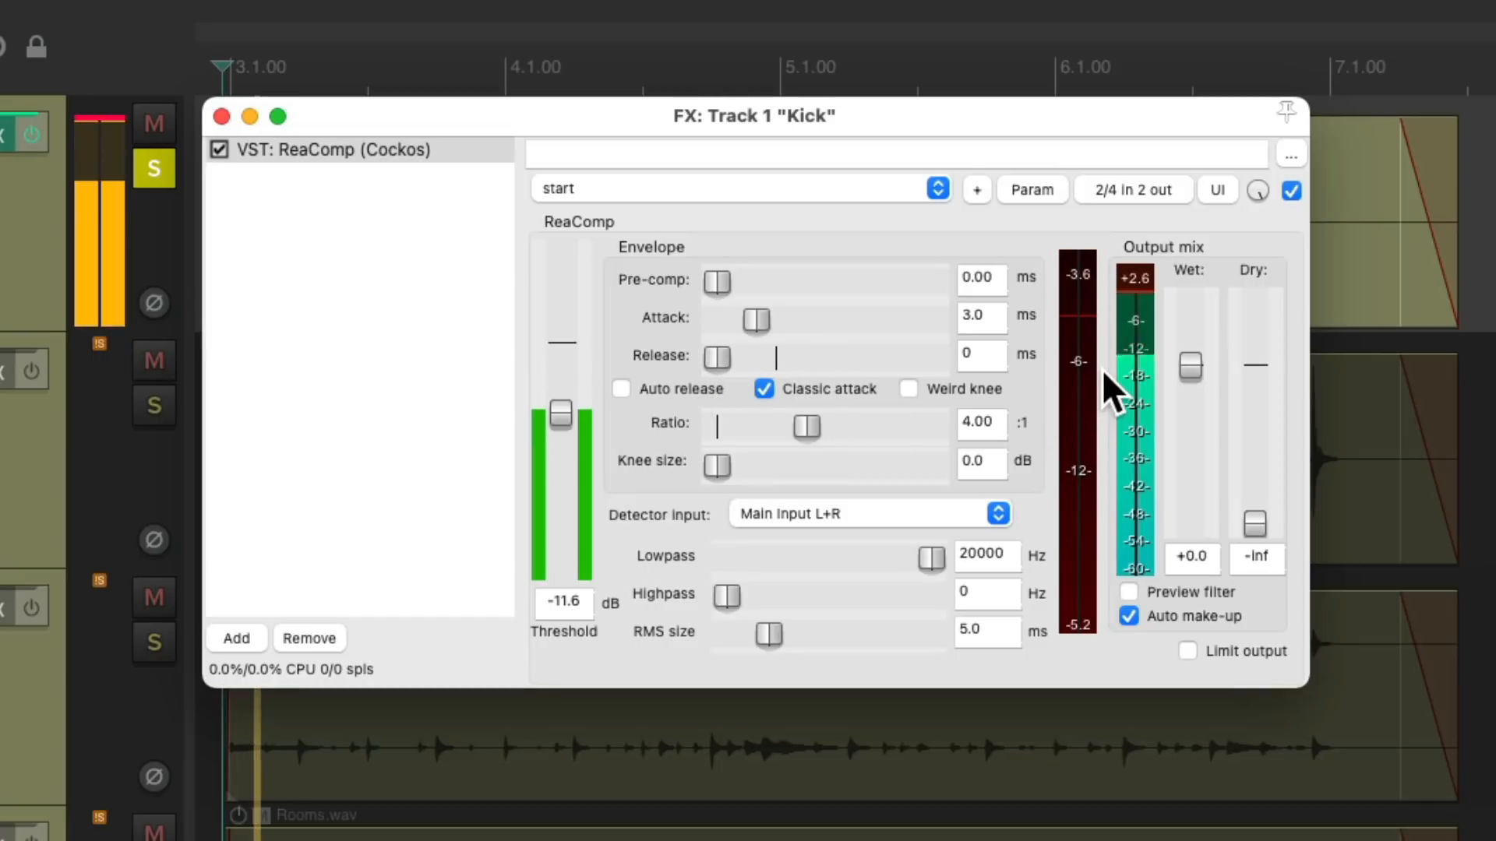
mouse_move(1107, 315)
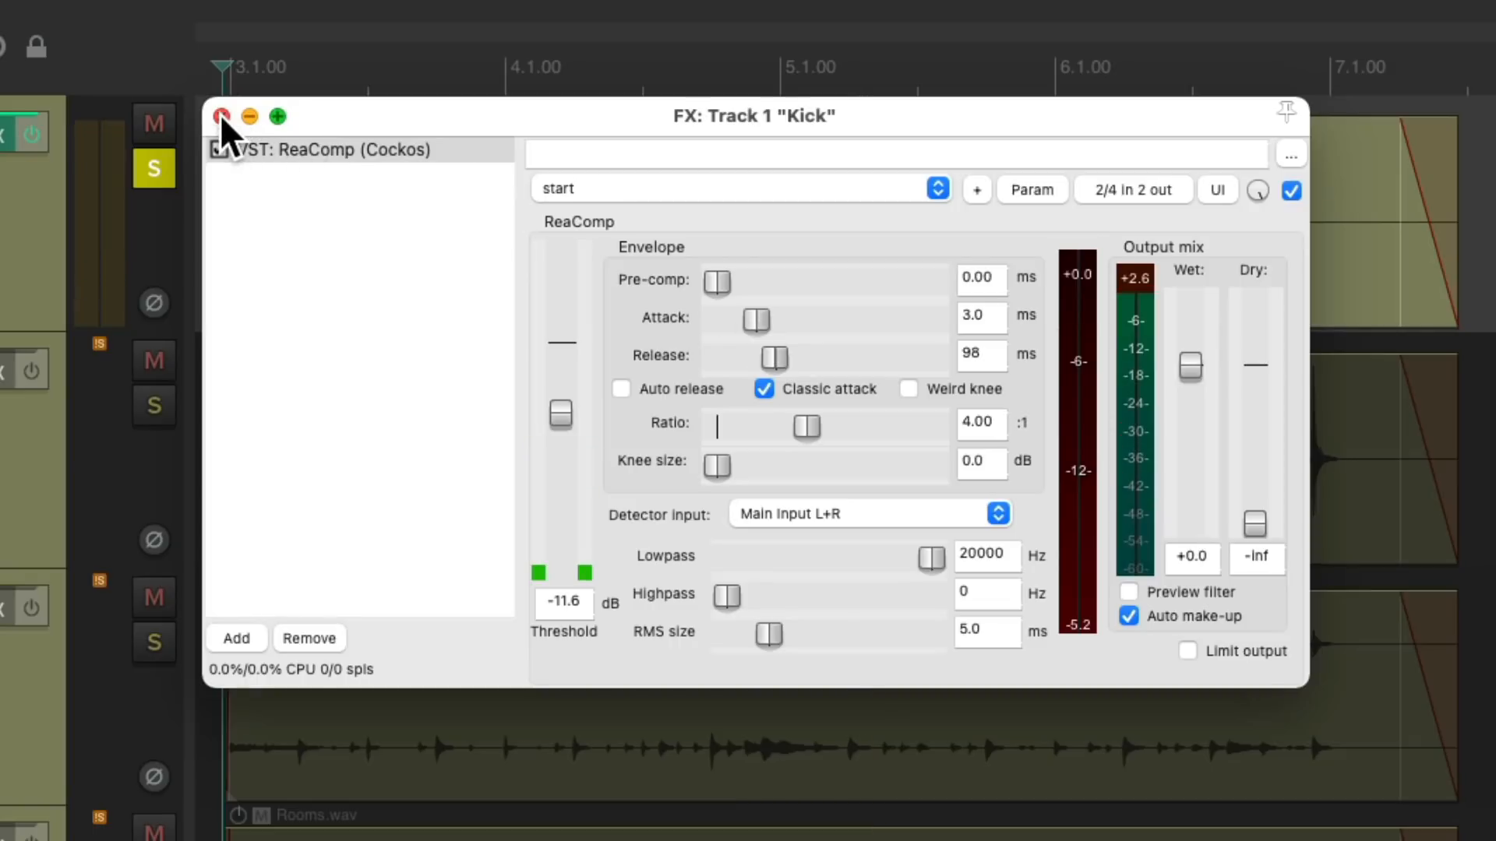
Close the Kick compressor, solo Snare, and add its compressor with auto make-up
click(220, 116)
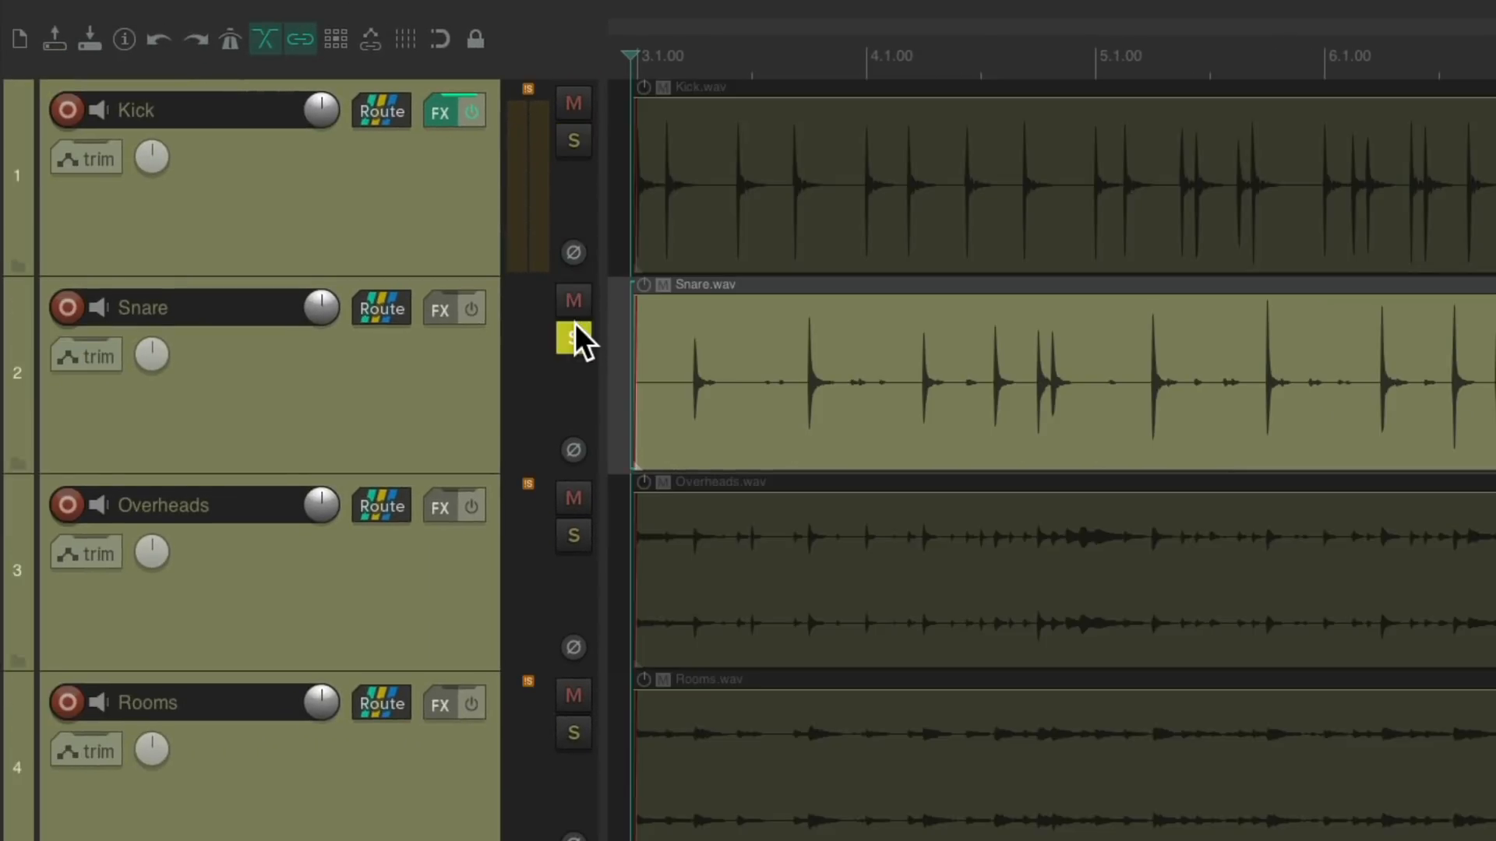
click(573, 339)
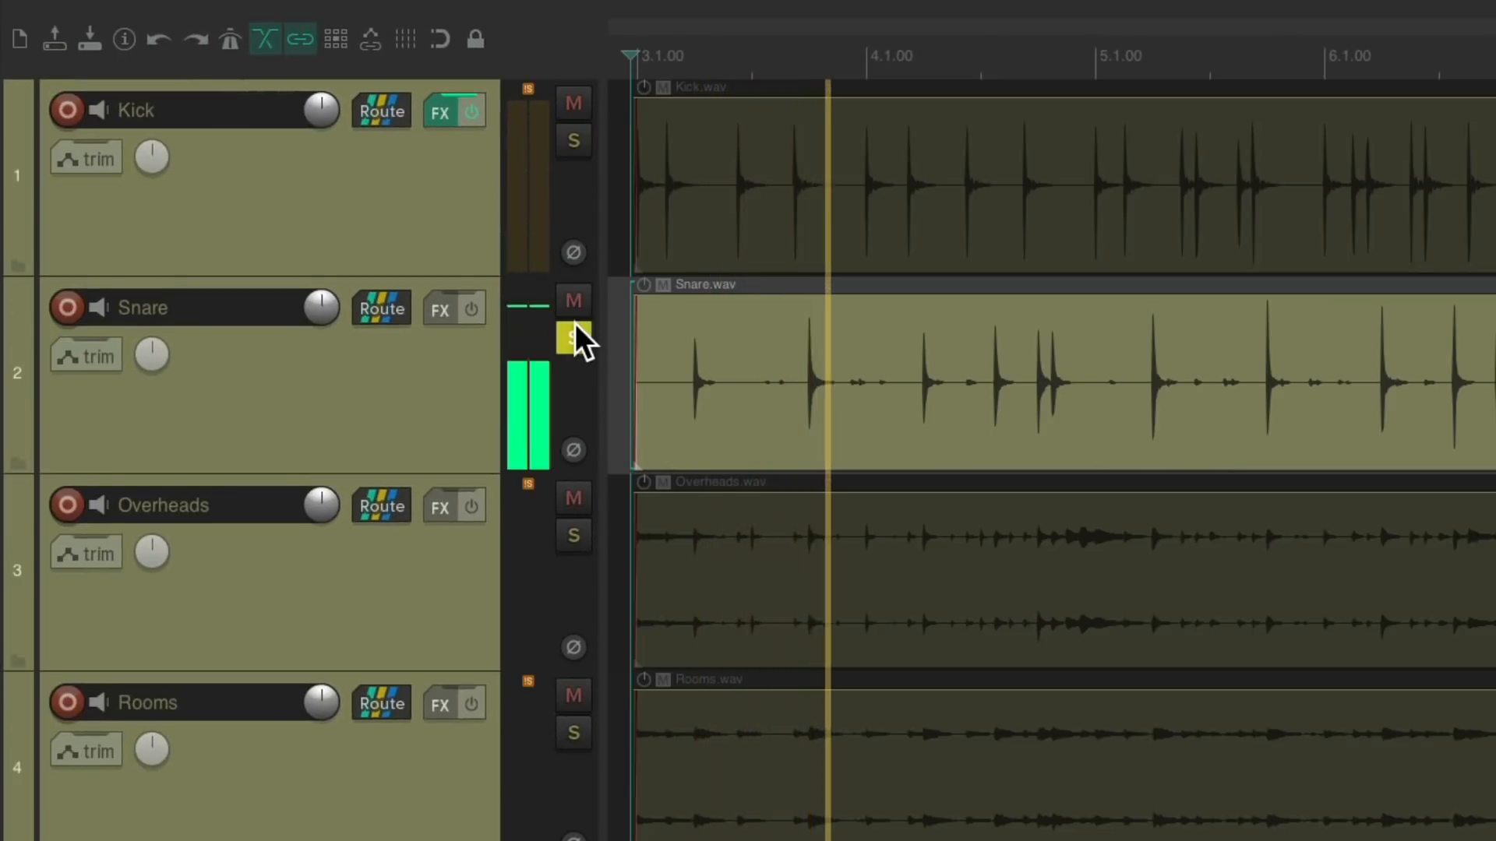
click(439, 308)
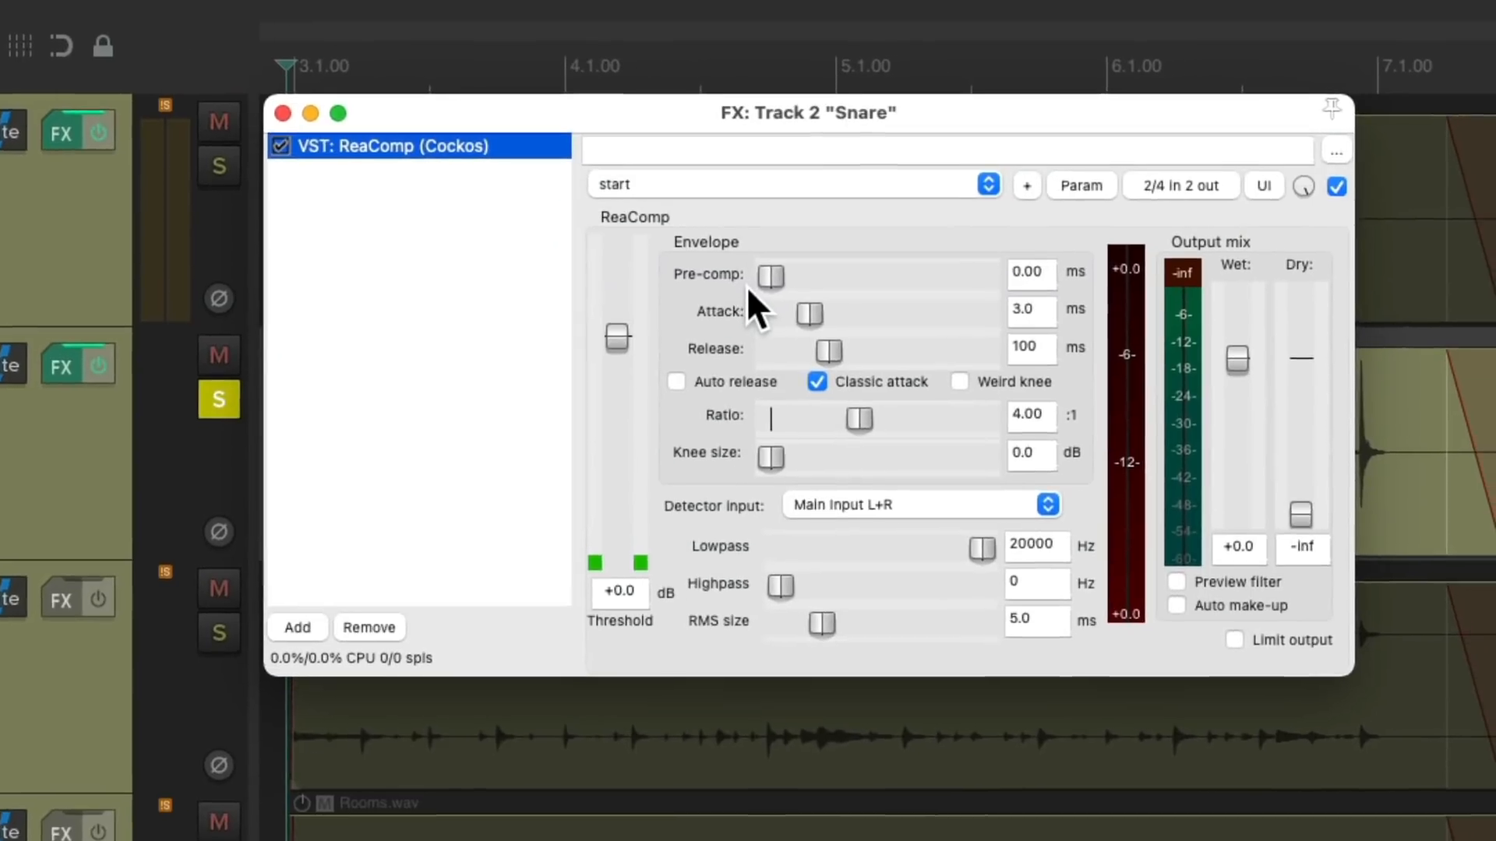
click(1163, 615)
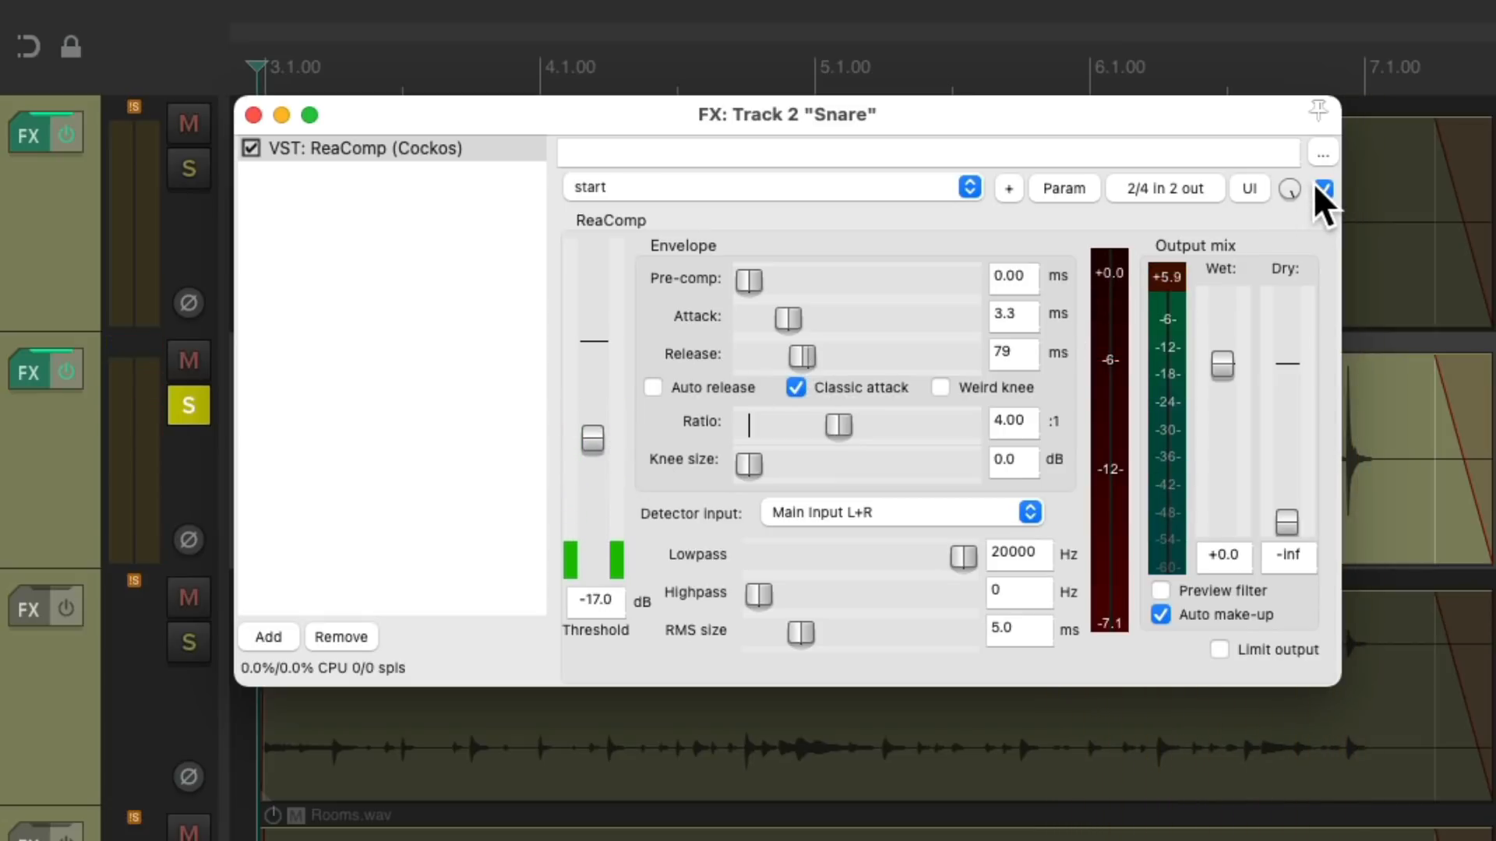
Compare the Snare compressor bypassed versus active, then close its window
click(251, 148)
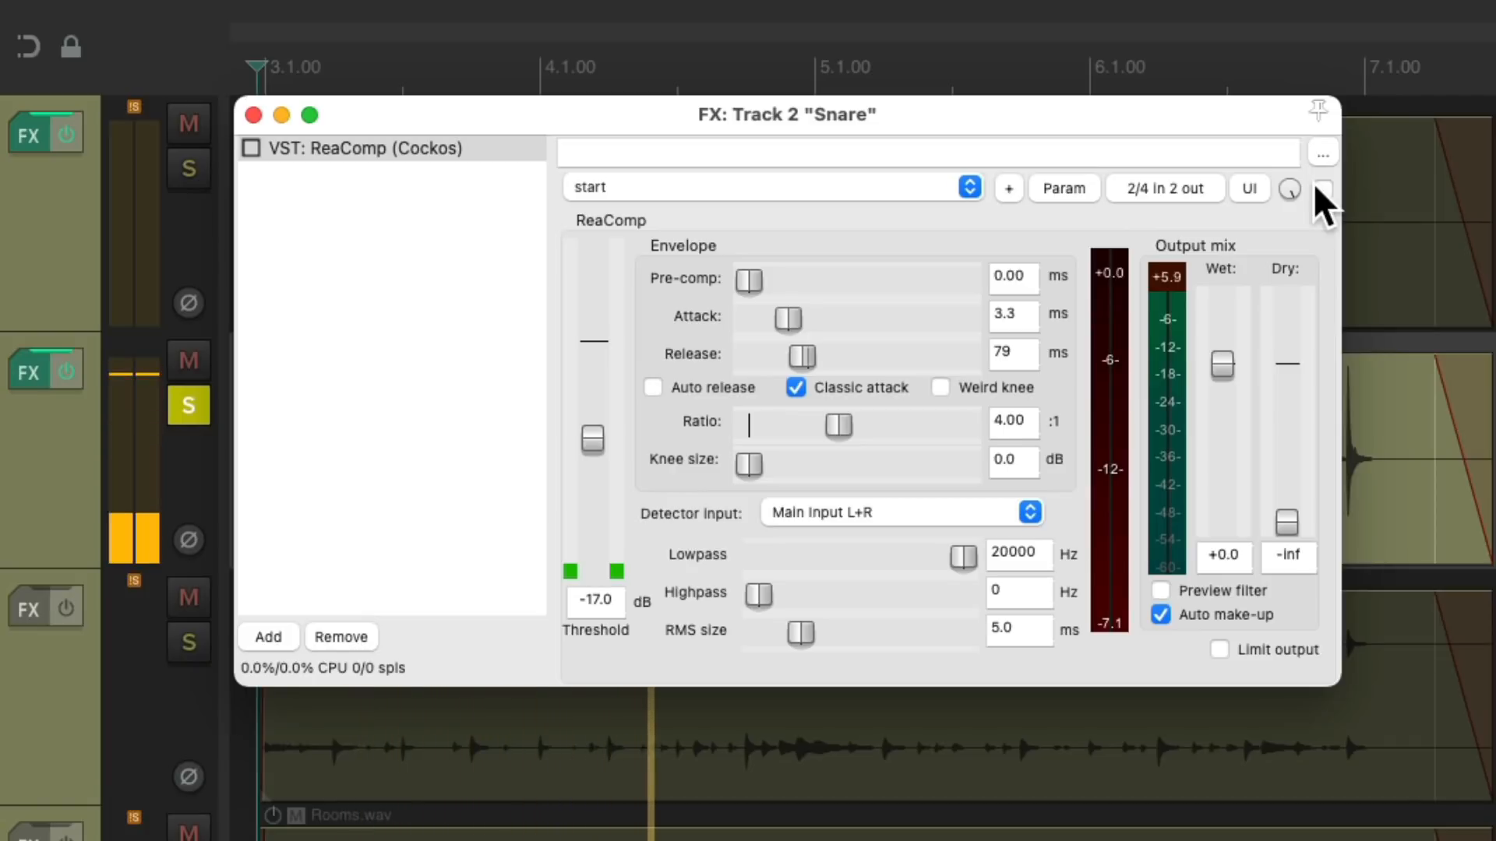
click(1322, 188)
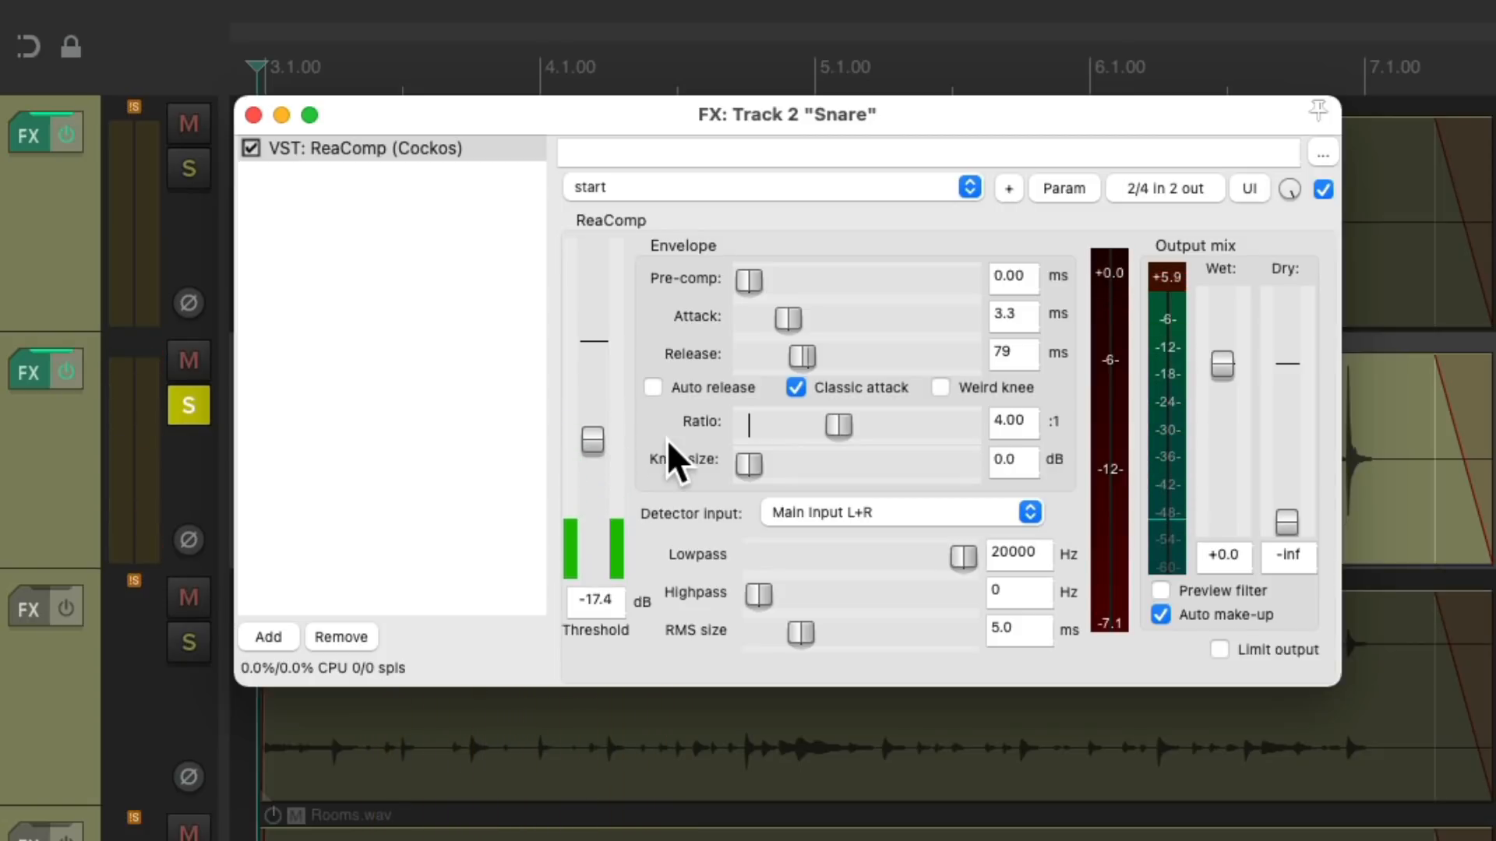
click(254, 114)
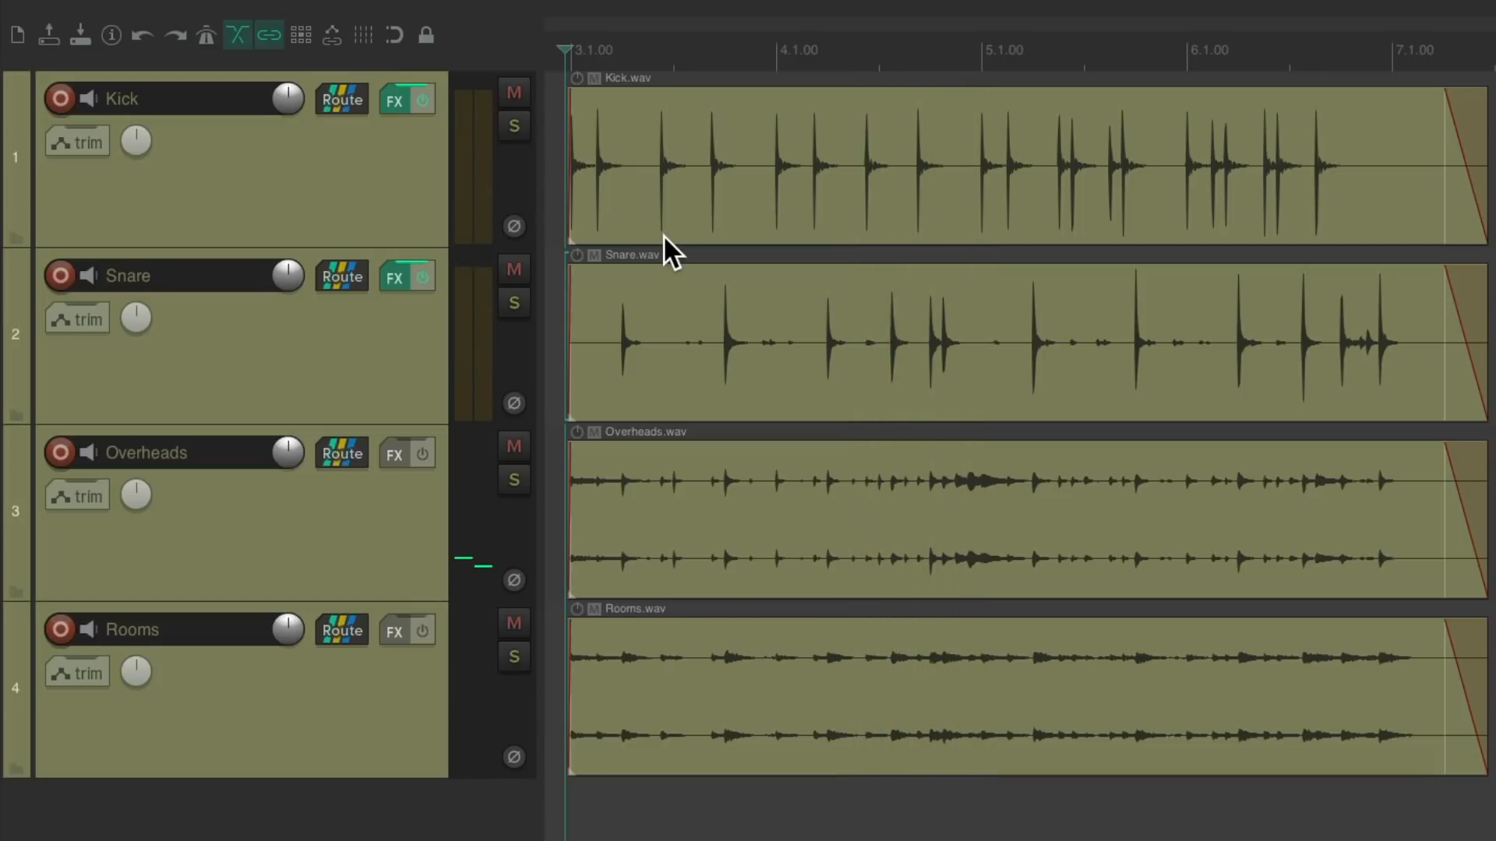
mouse_move(812, 510)
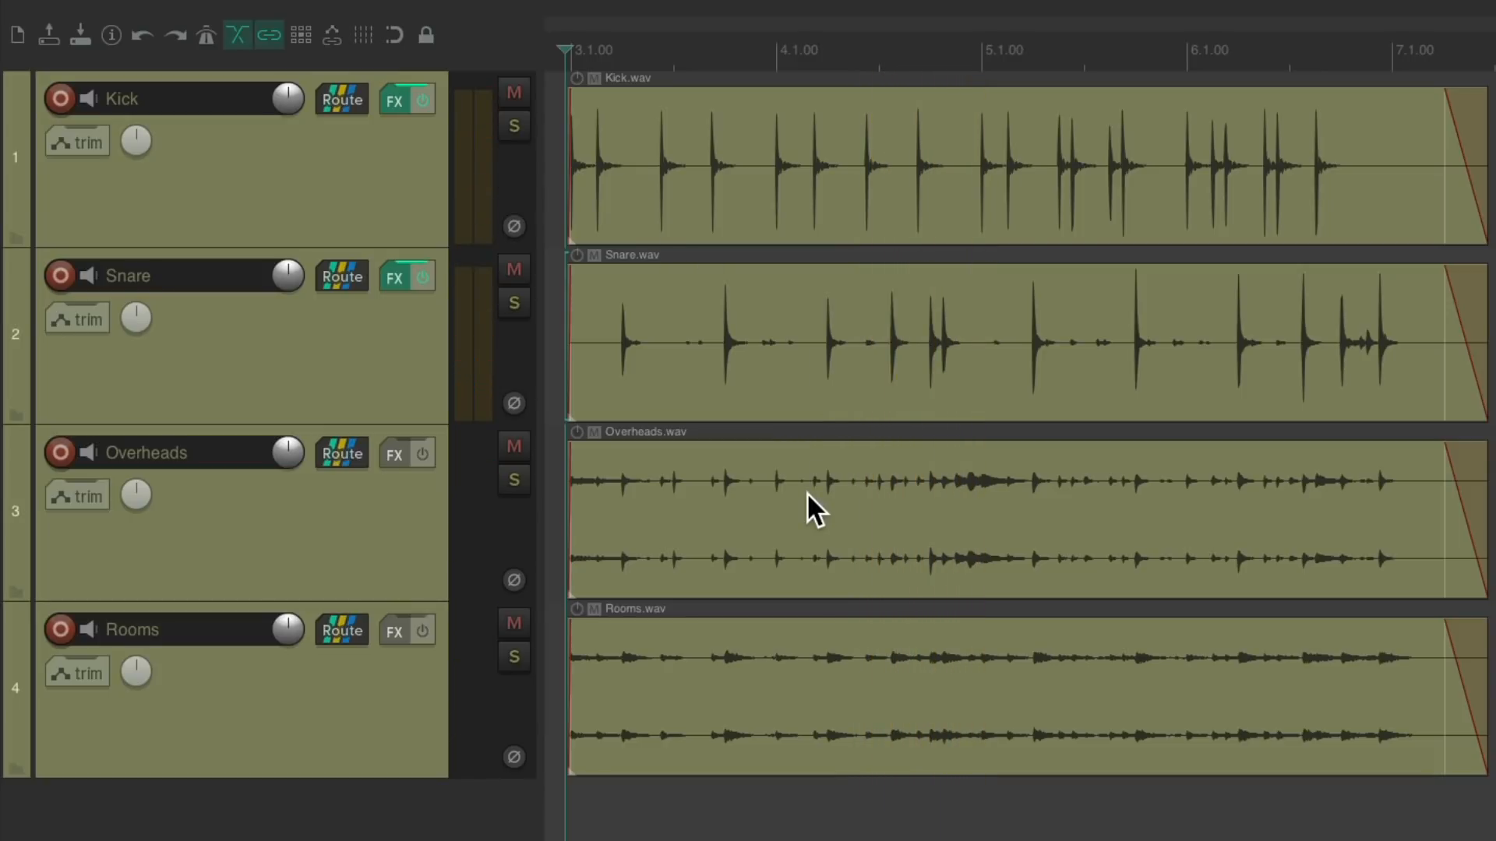
mouse_move(830, 700)
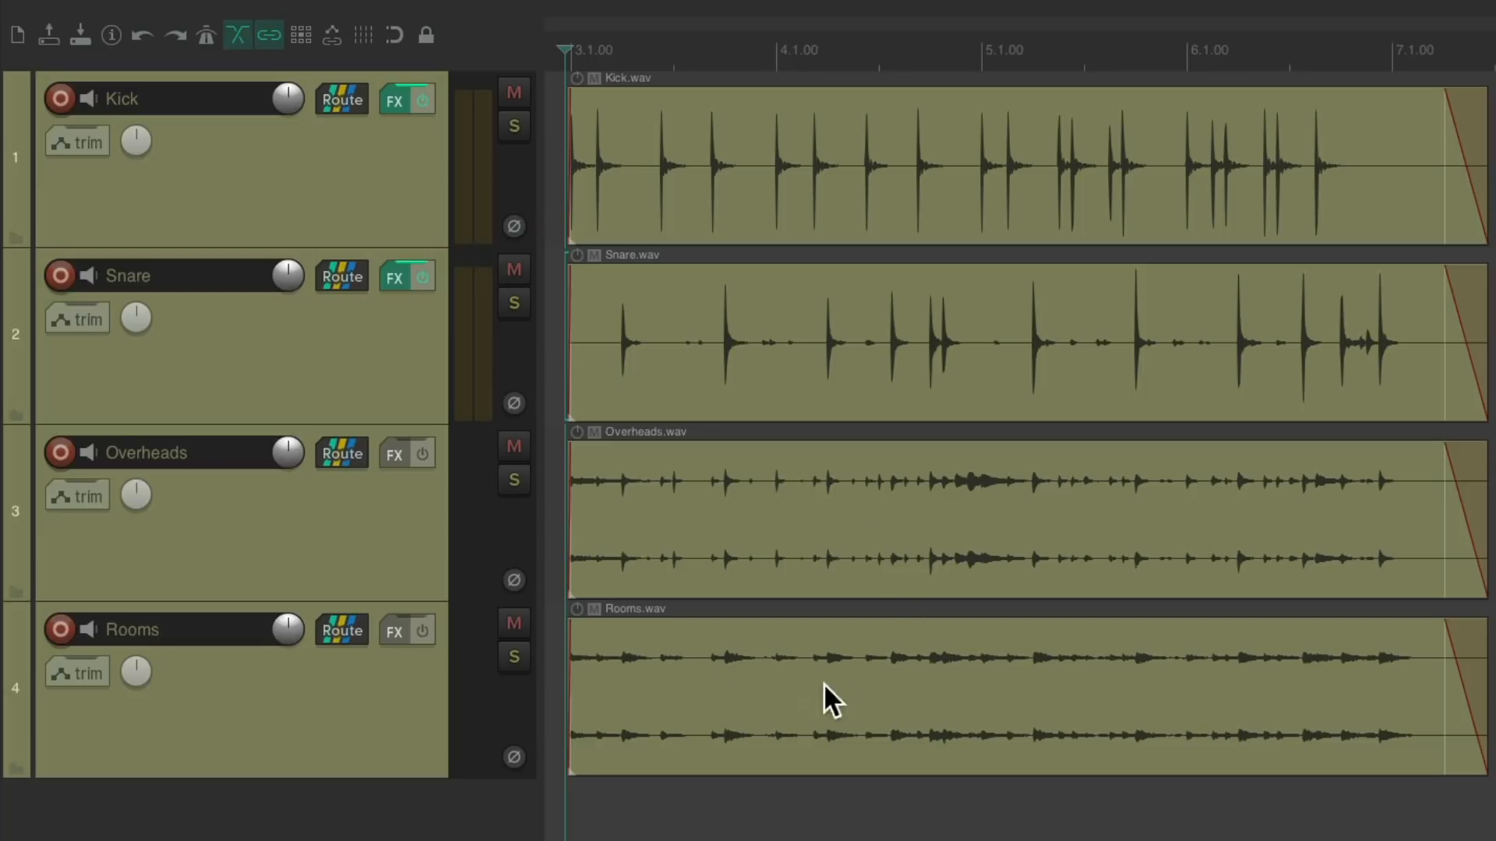
Solo the Rooms track and add the JS 1175 Compressor to it
click(513, 658)
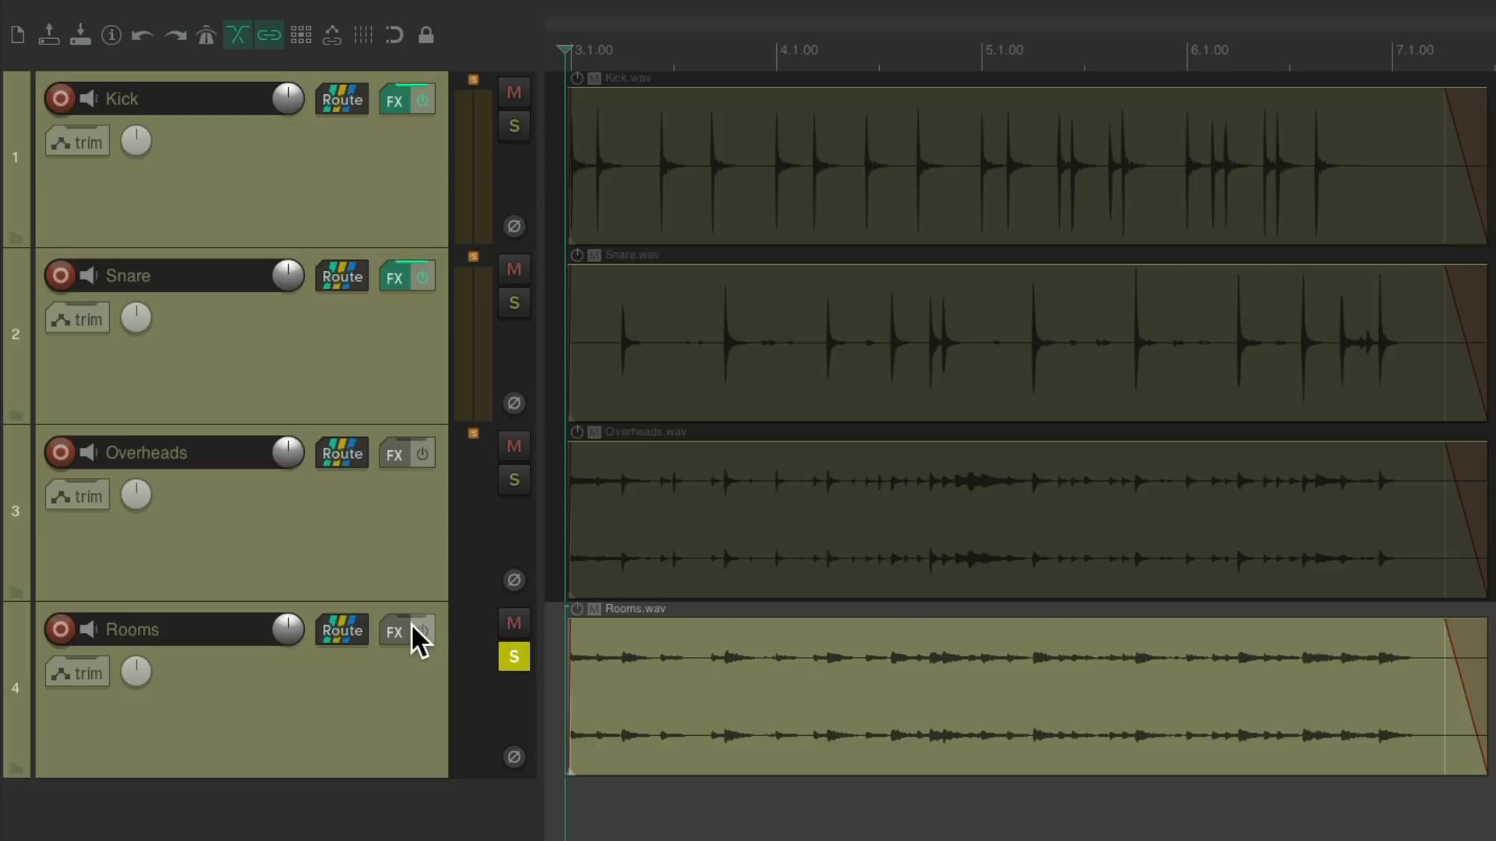
click(392, 632)
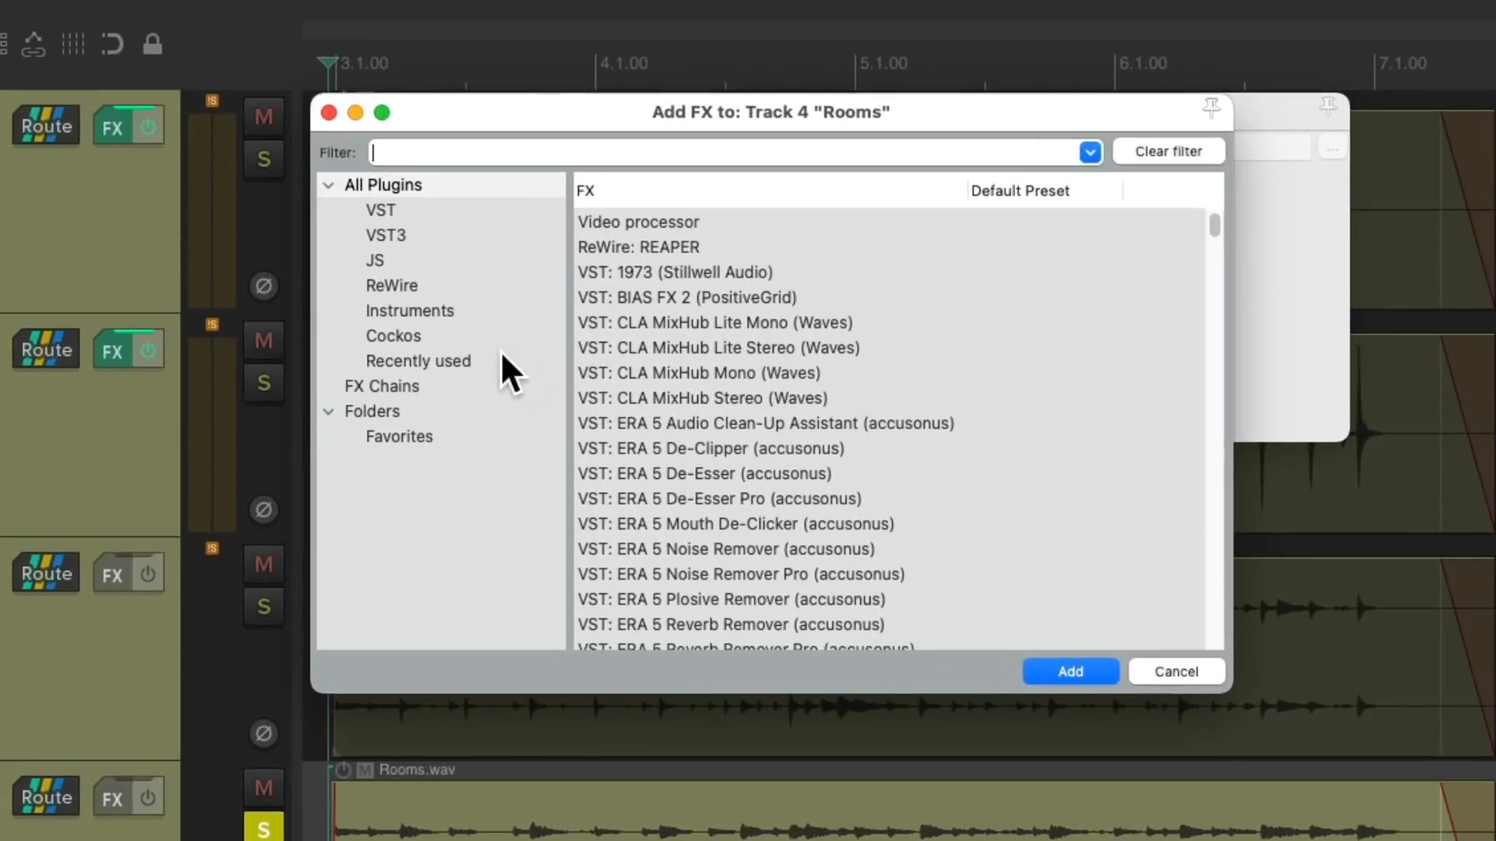
mouse_move(664, 157)
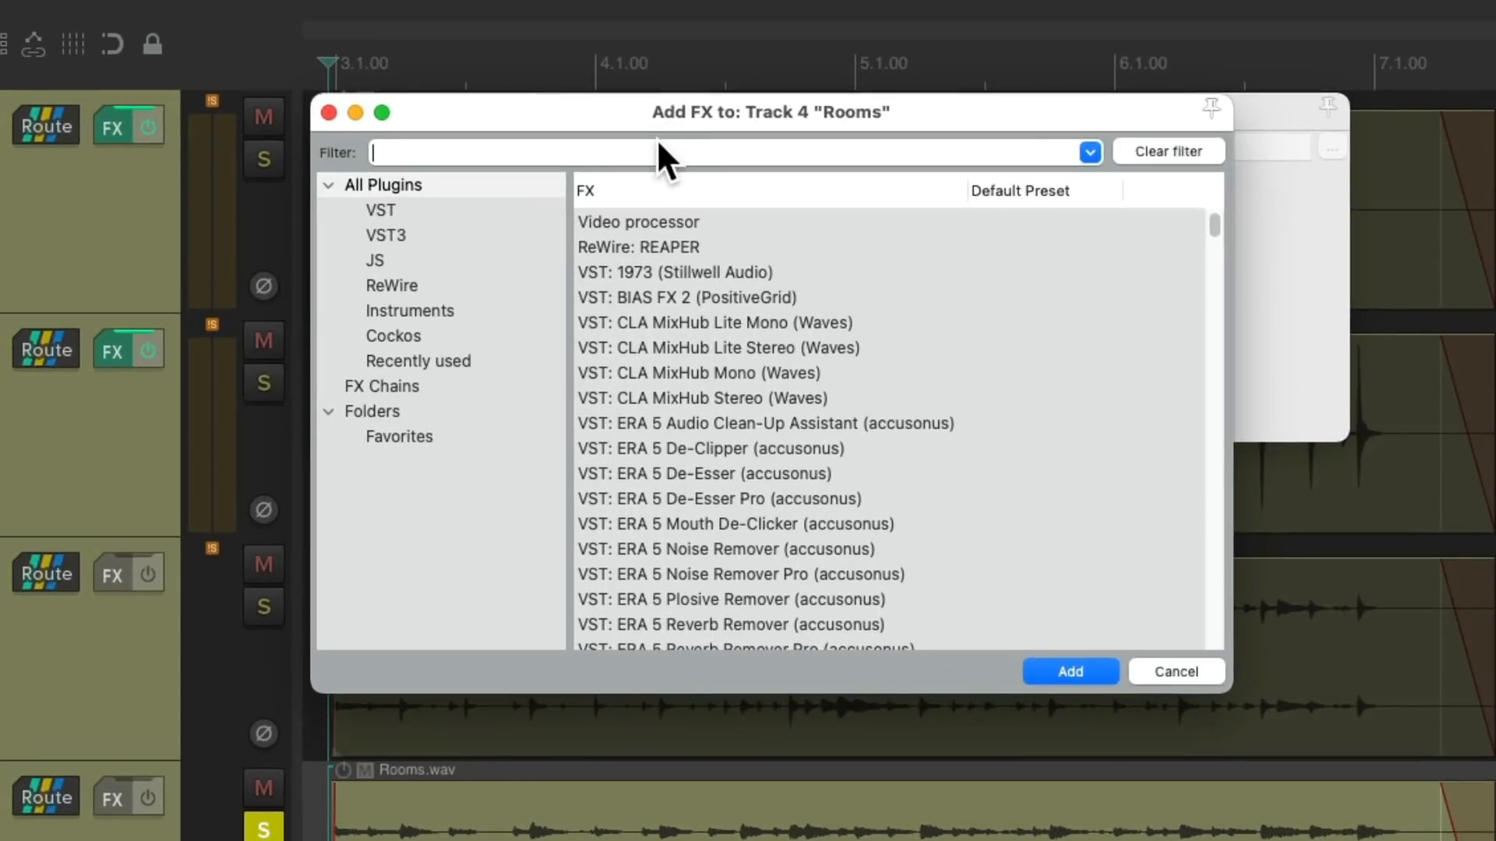
text(1175)
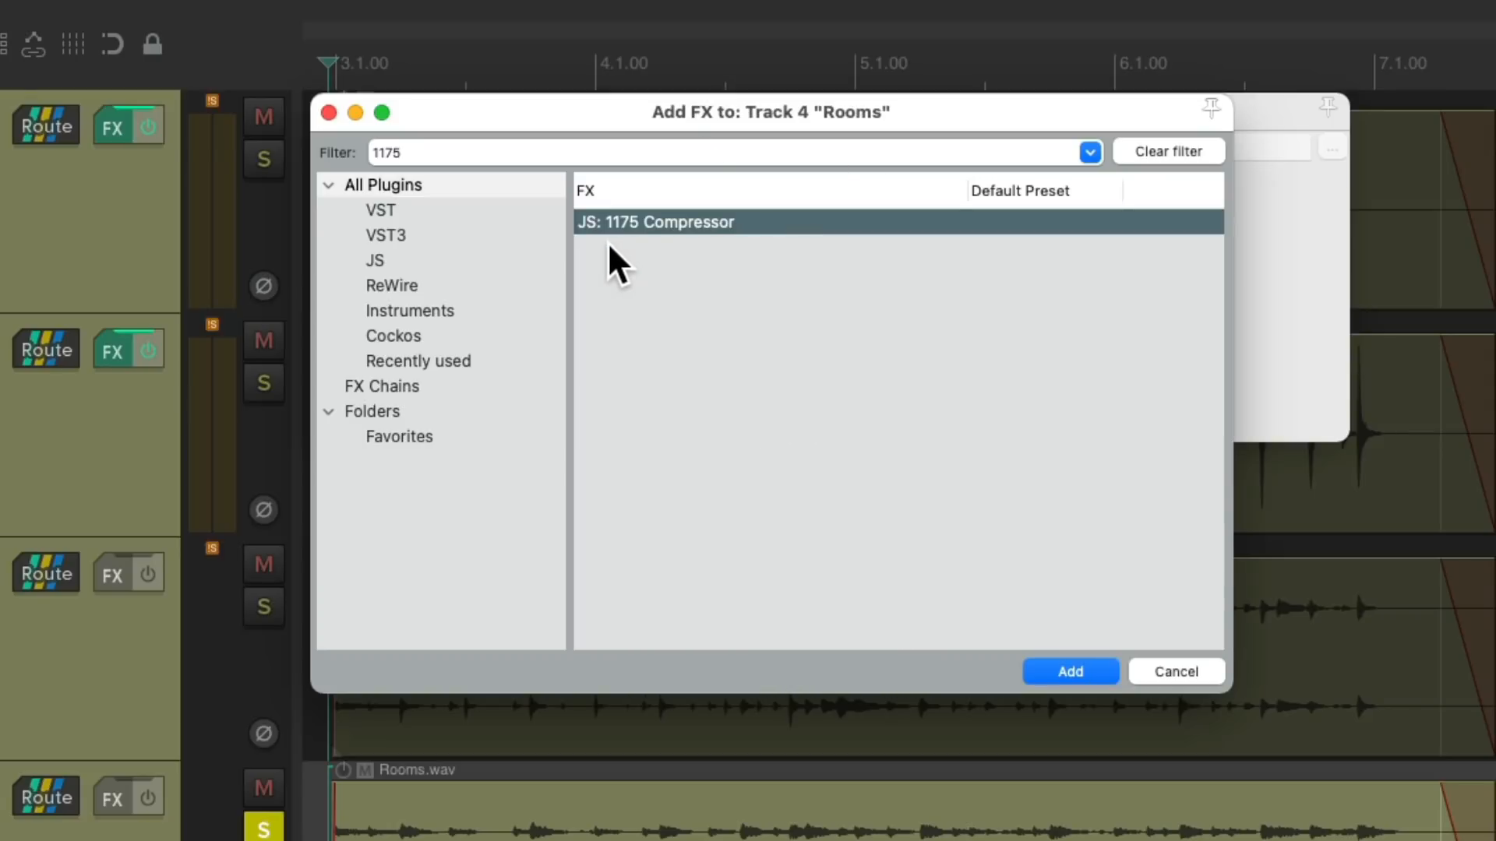
mouse_move(655, 262)
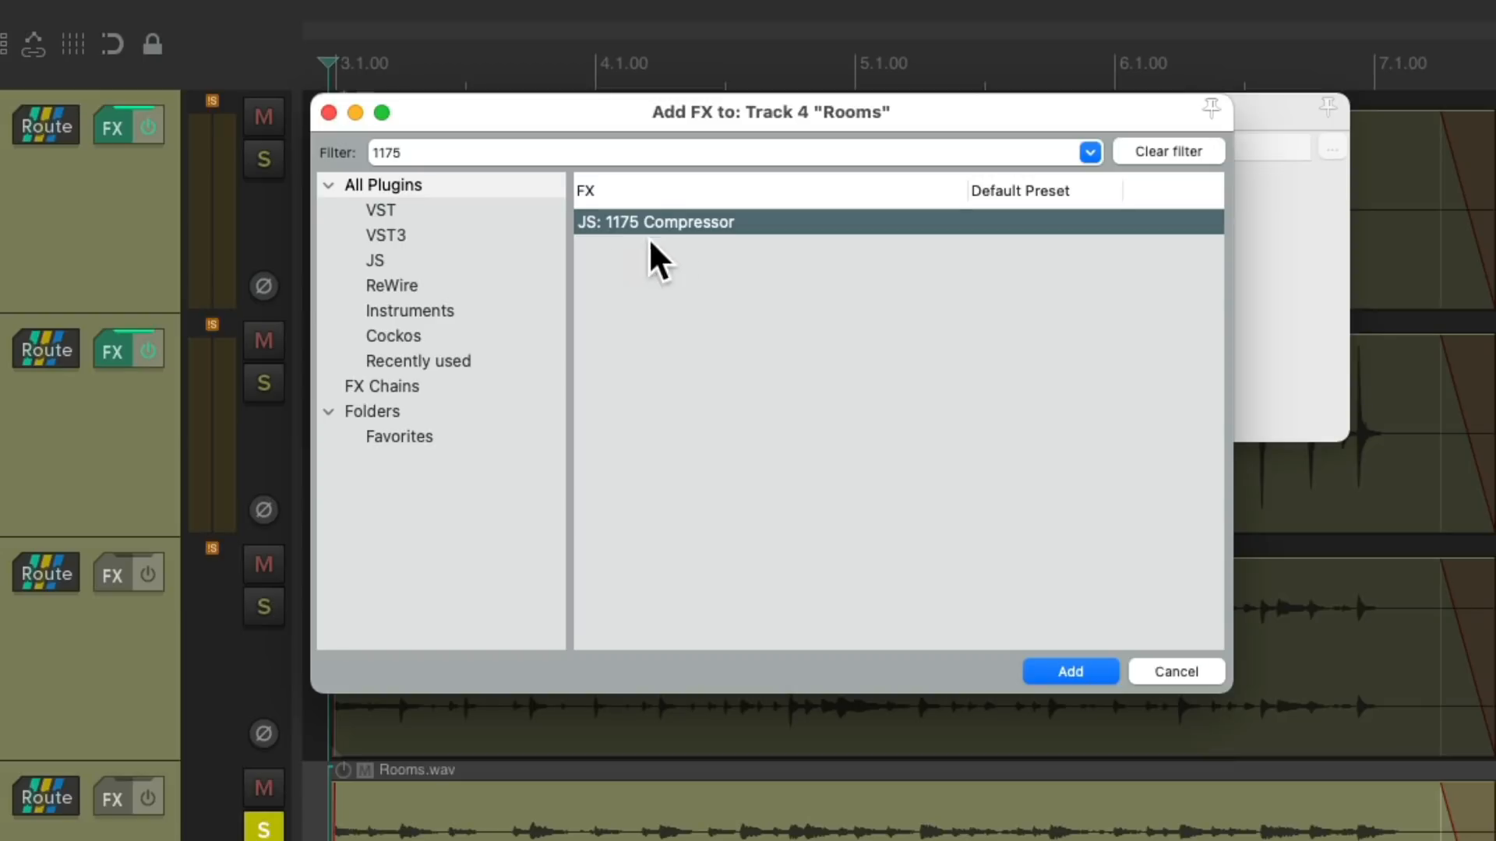
click(1070, 672)
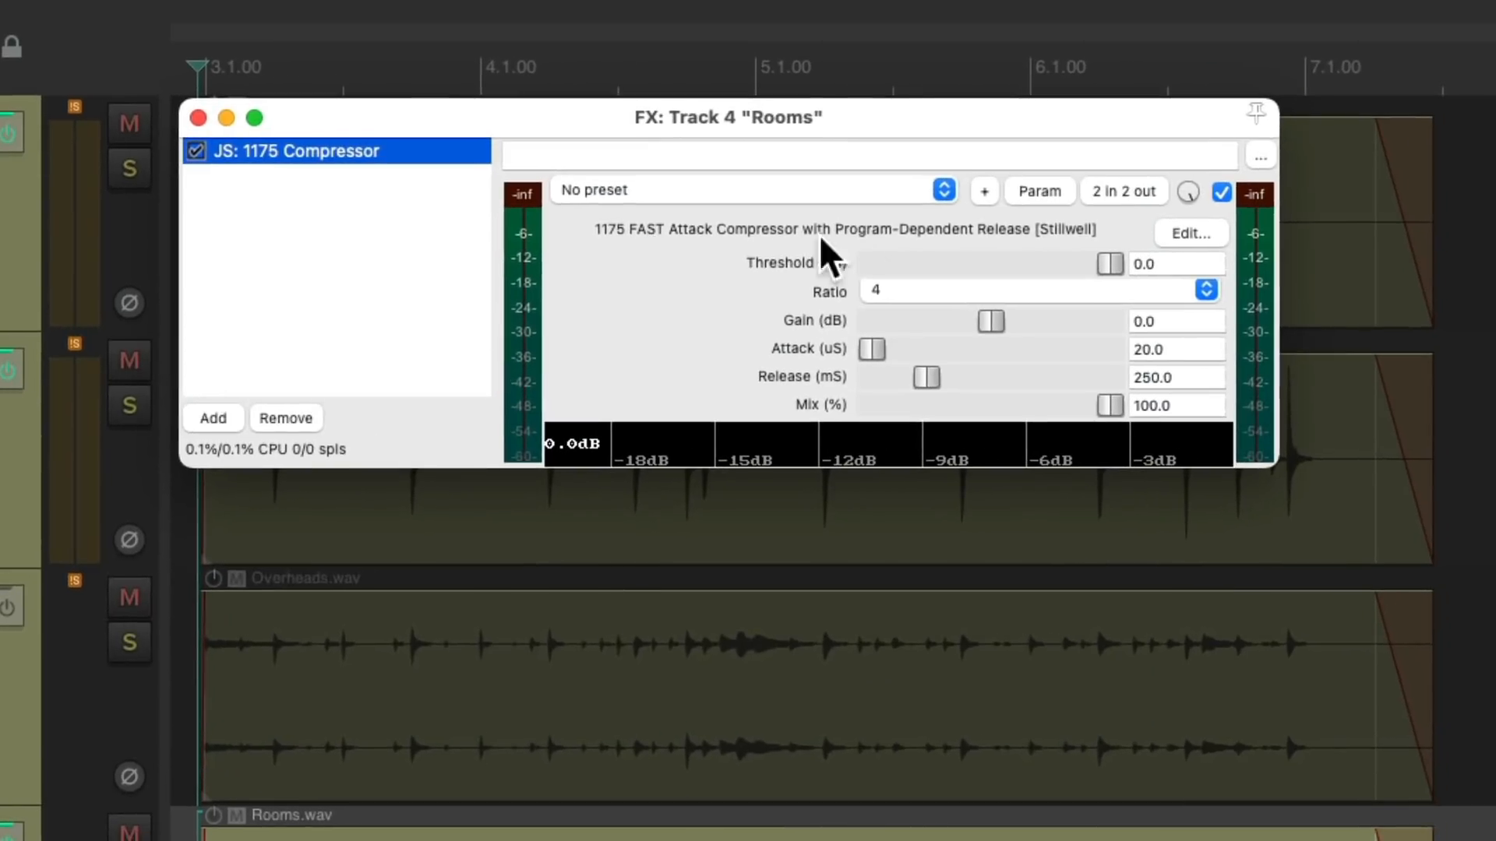
mouse_move(952, 311)
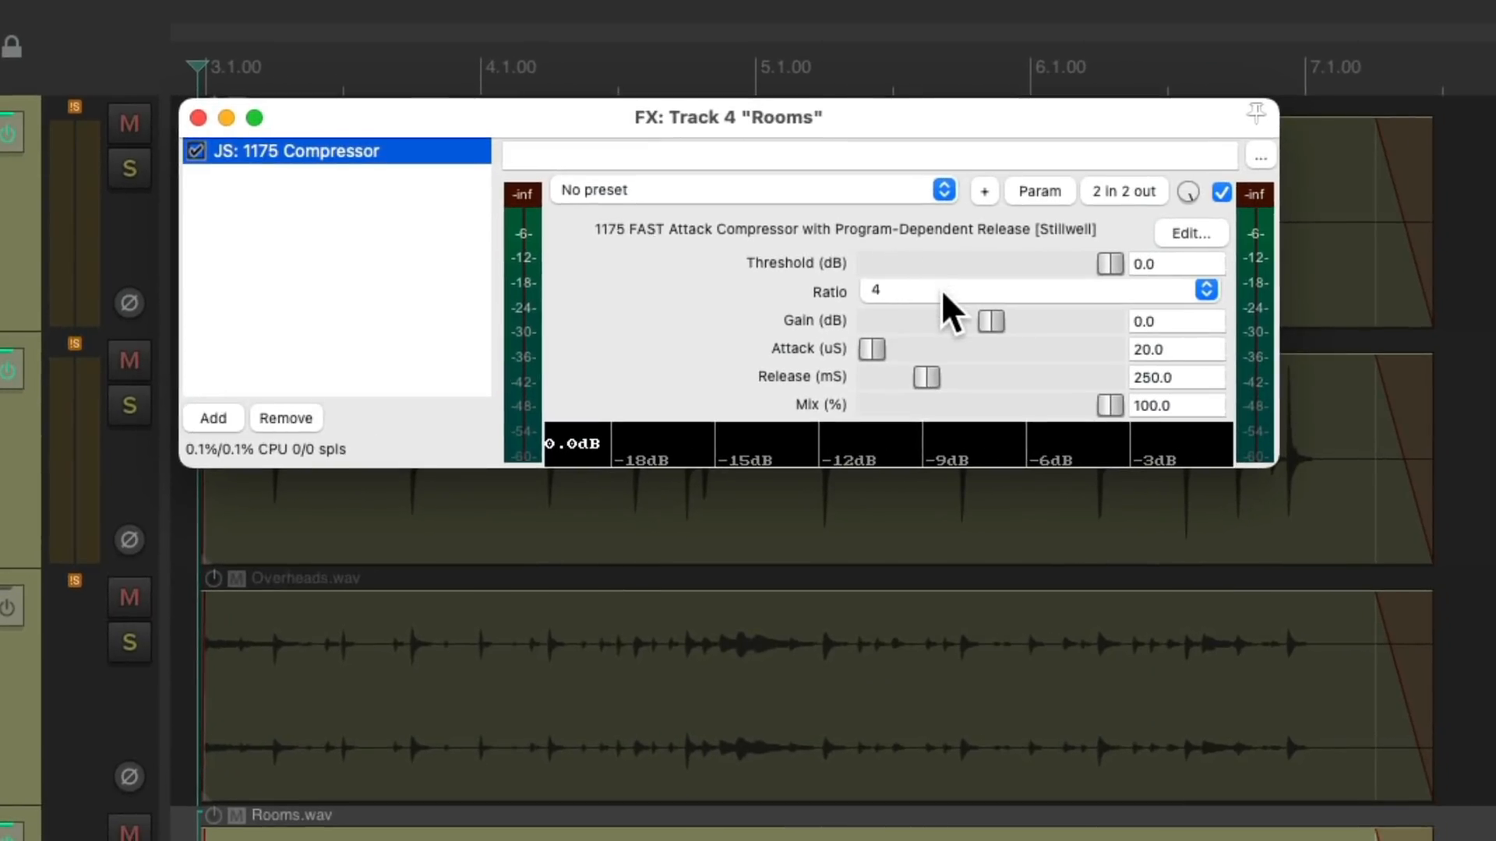
mouse_move(1007, 339)
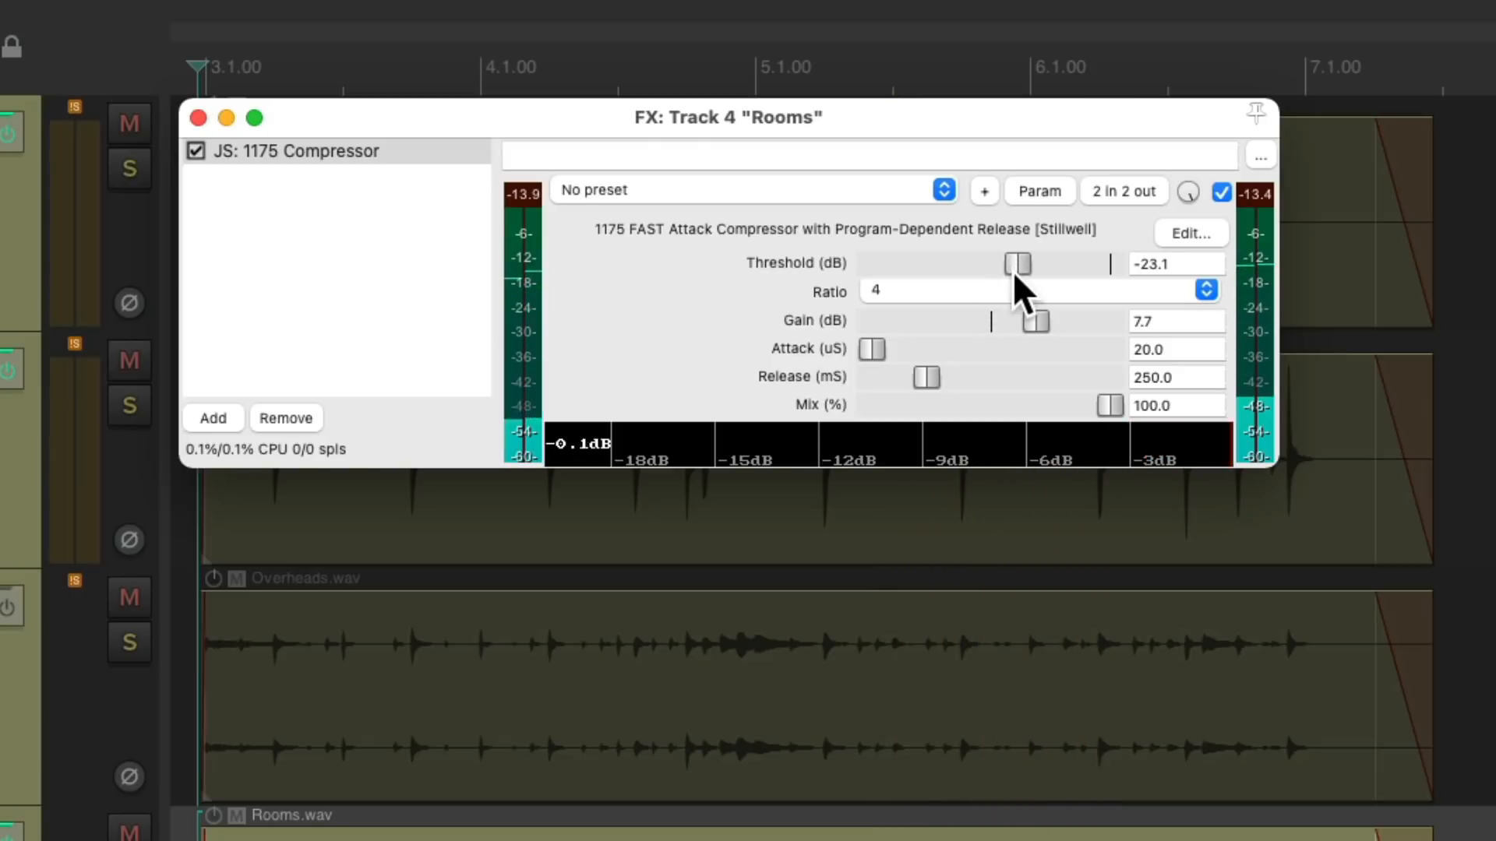
mouse_move(887, 373)
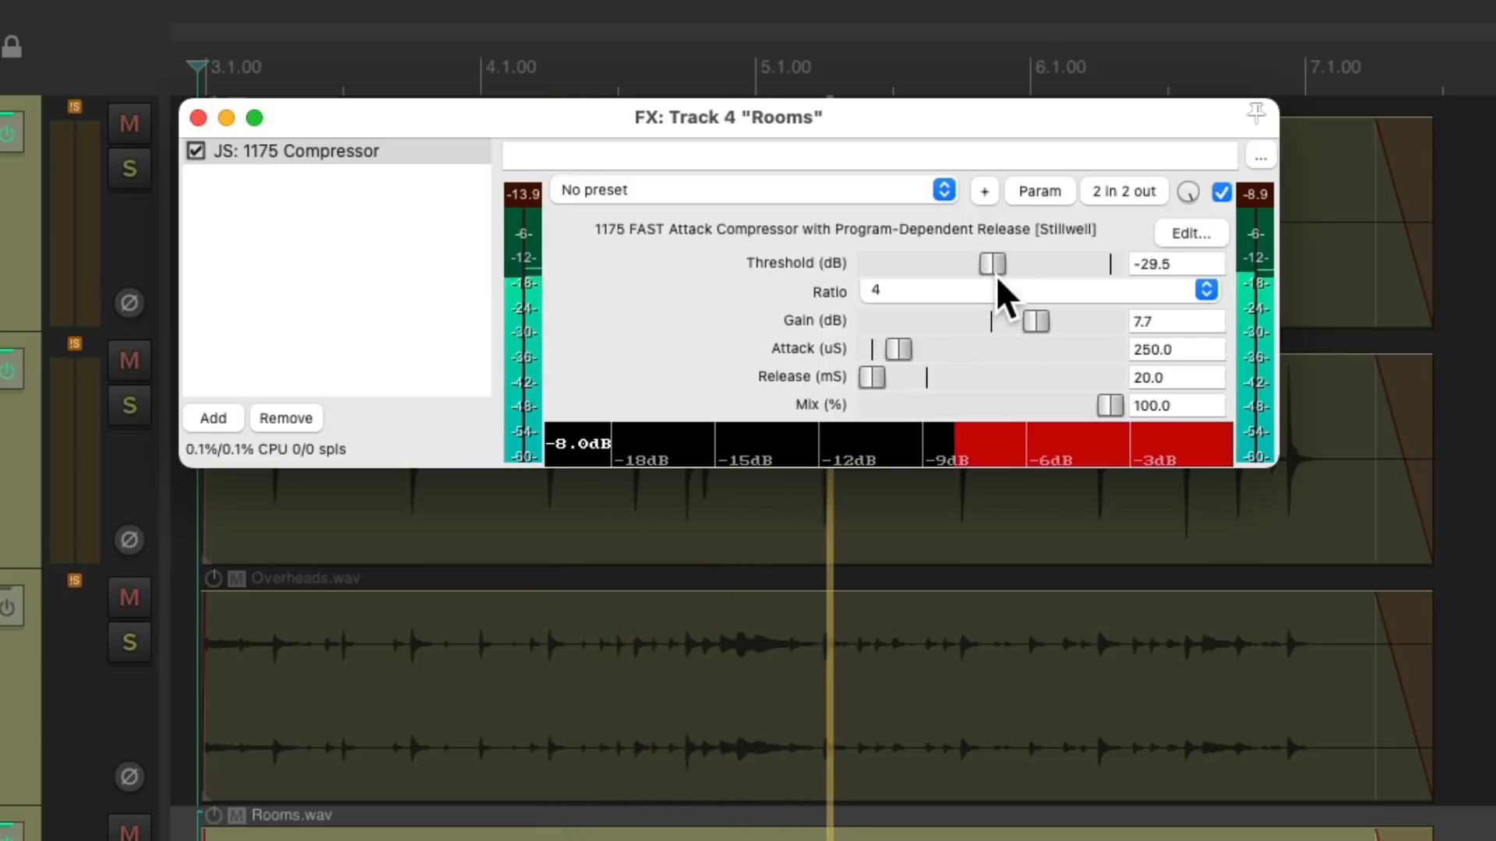
mouse_move(906, 392)
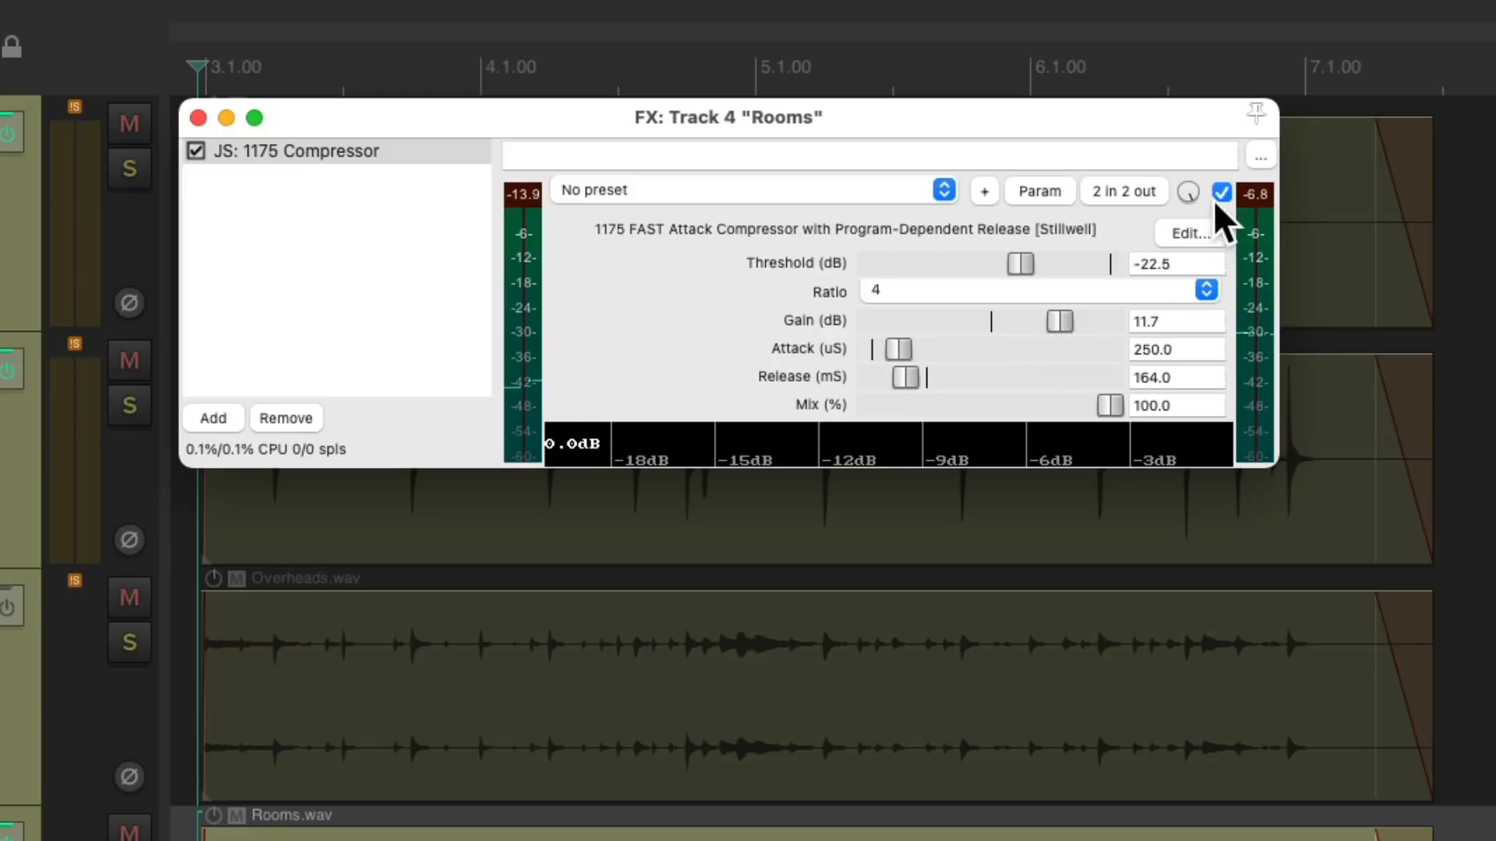
Compare the Rooms compressor bypassed versus active and settle gain near 7.9 dB
click(1223, 193)
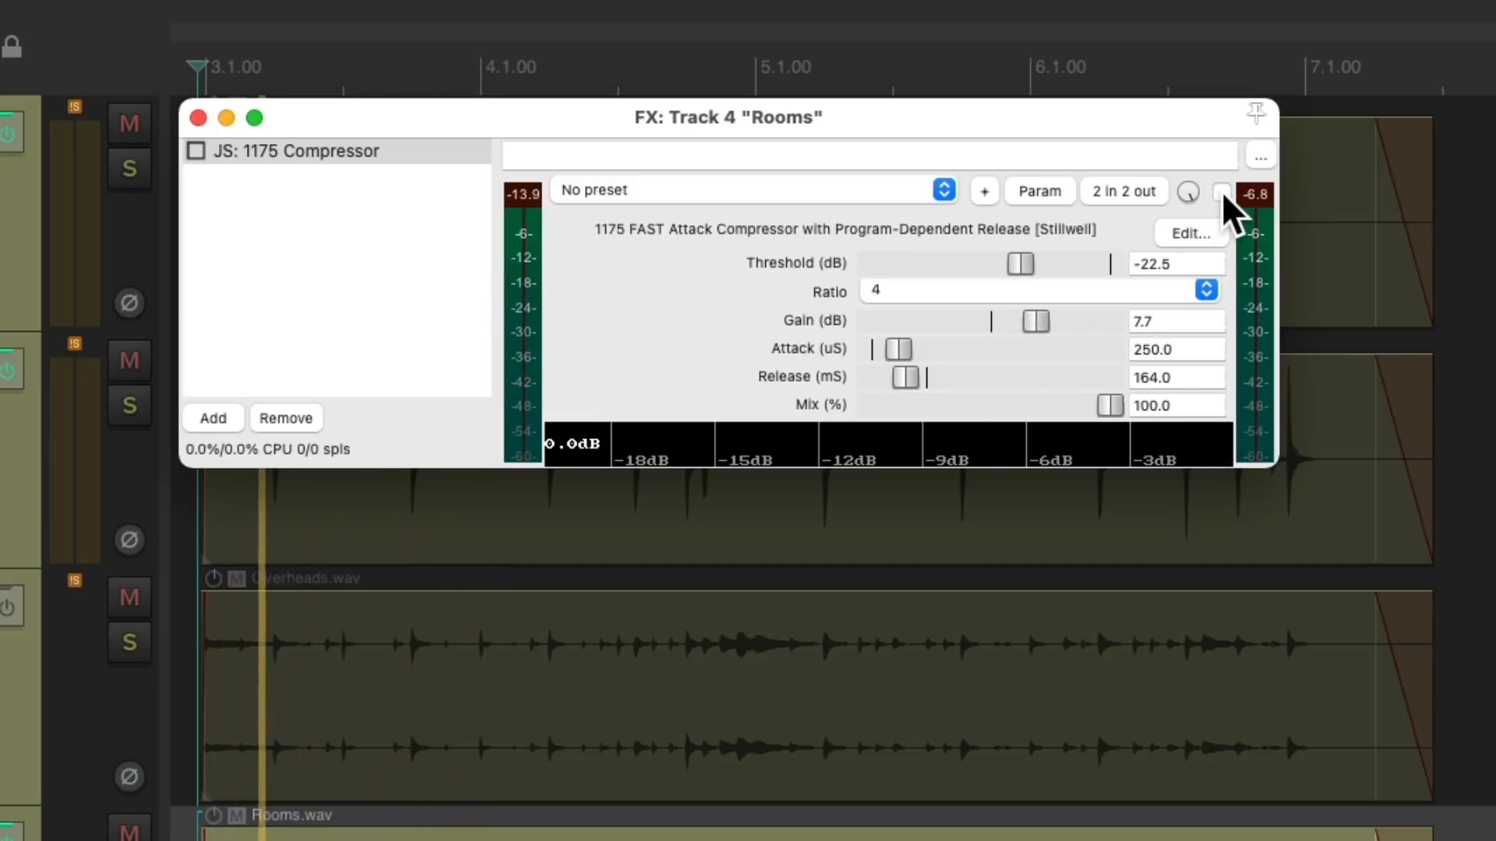
click(1221, 191)
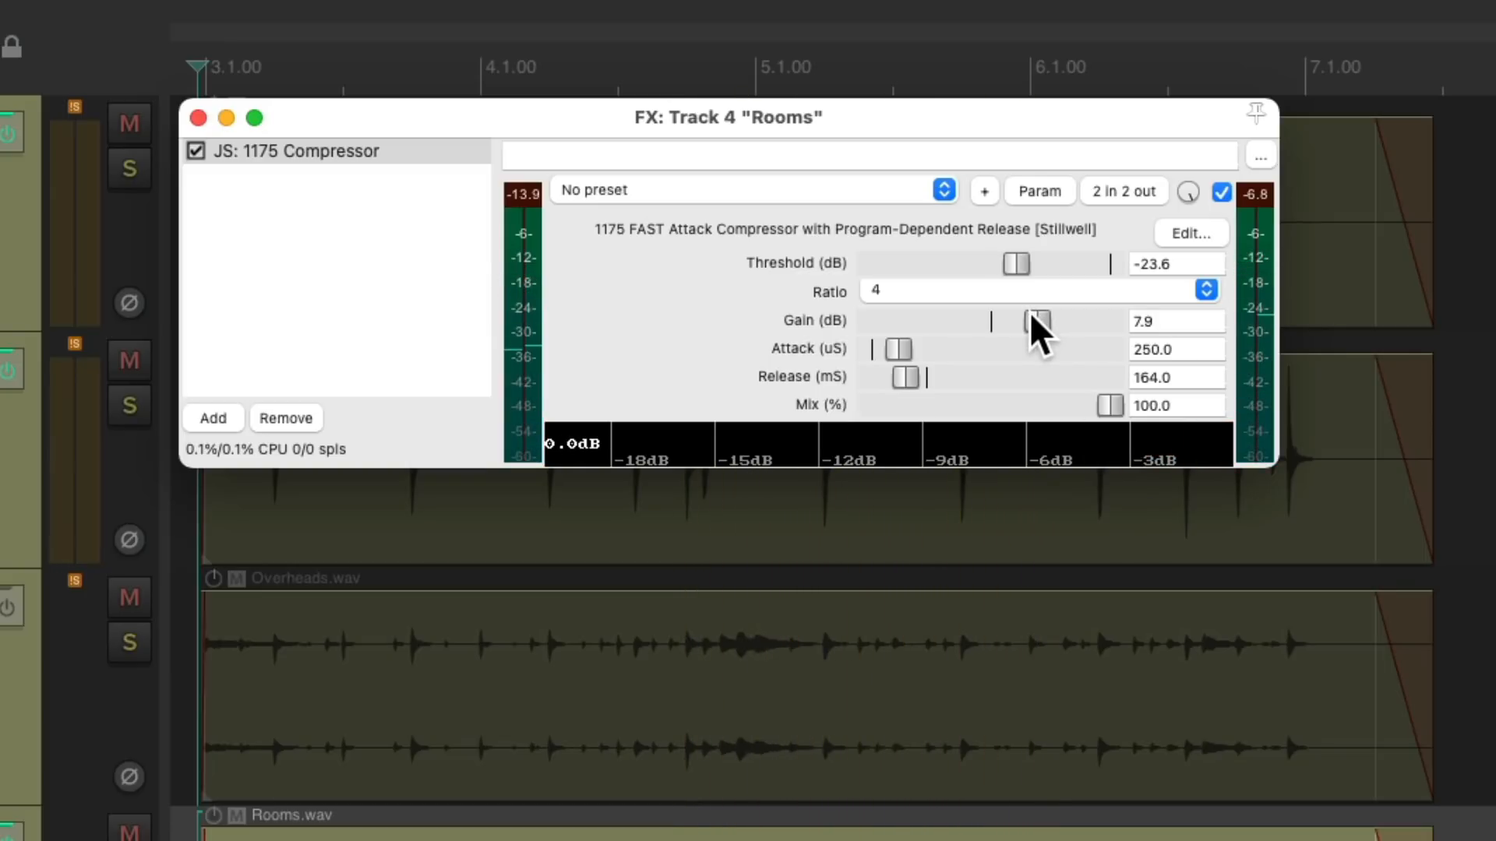
click(198, 118)
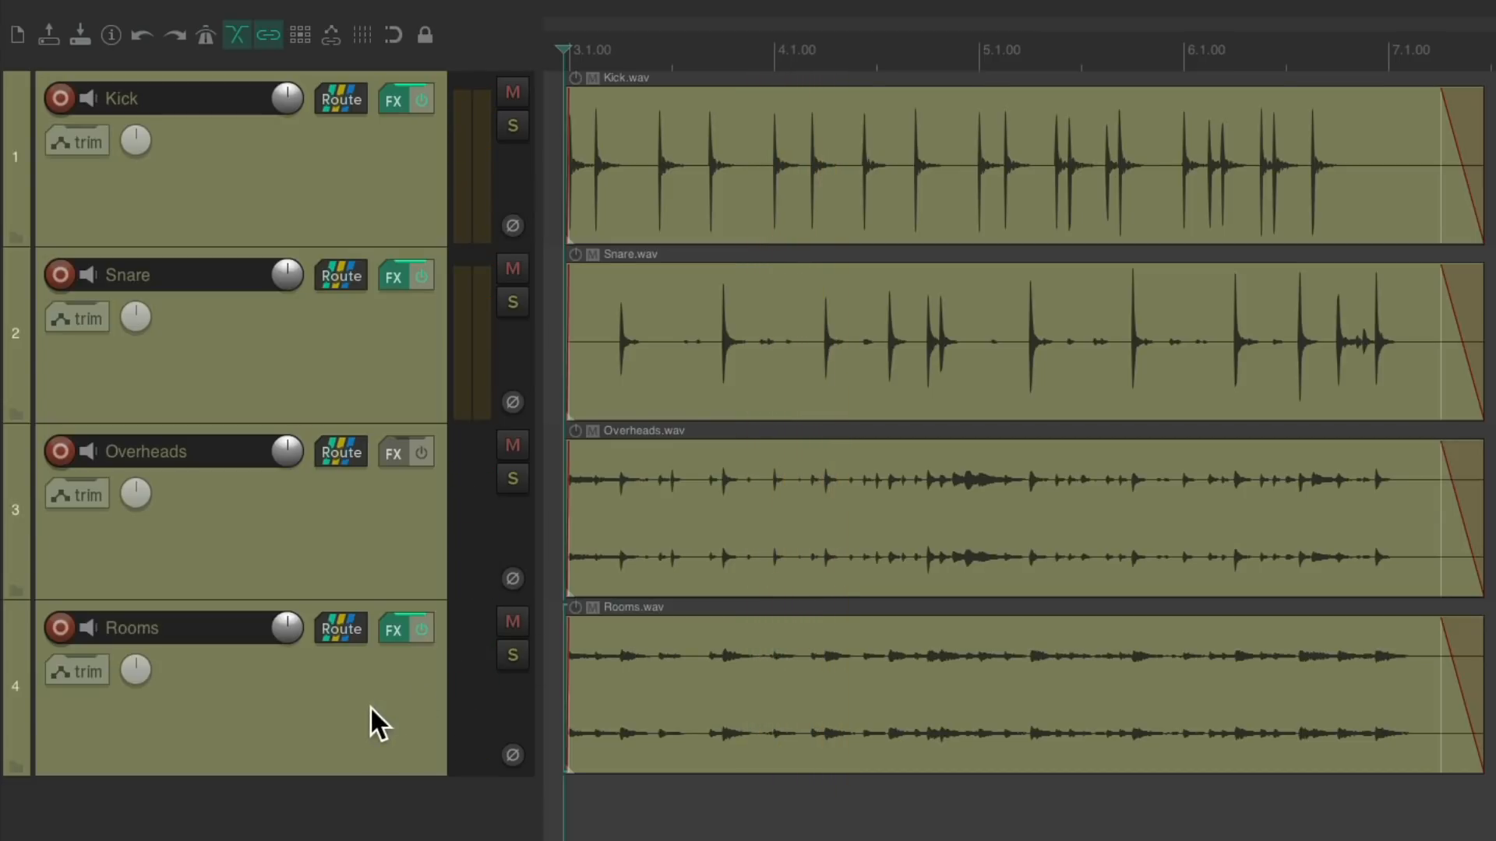
click(420, 99)
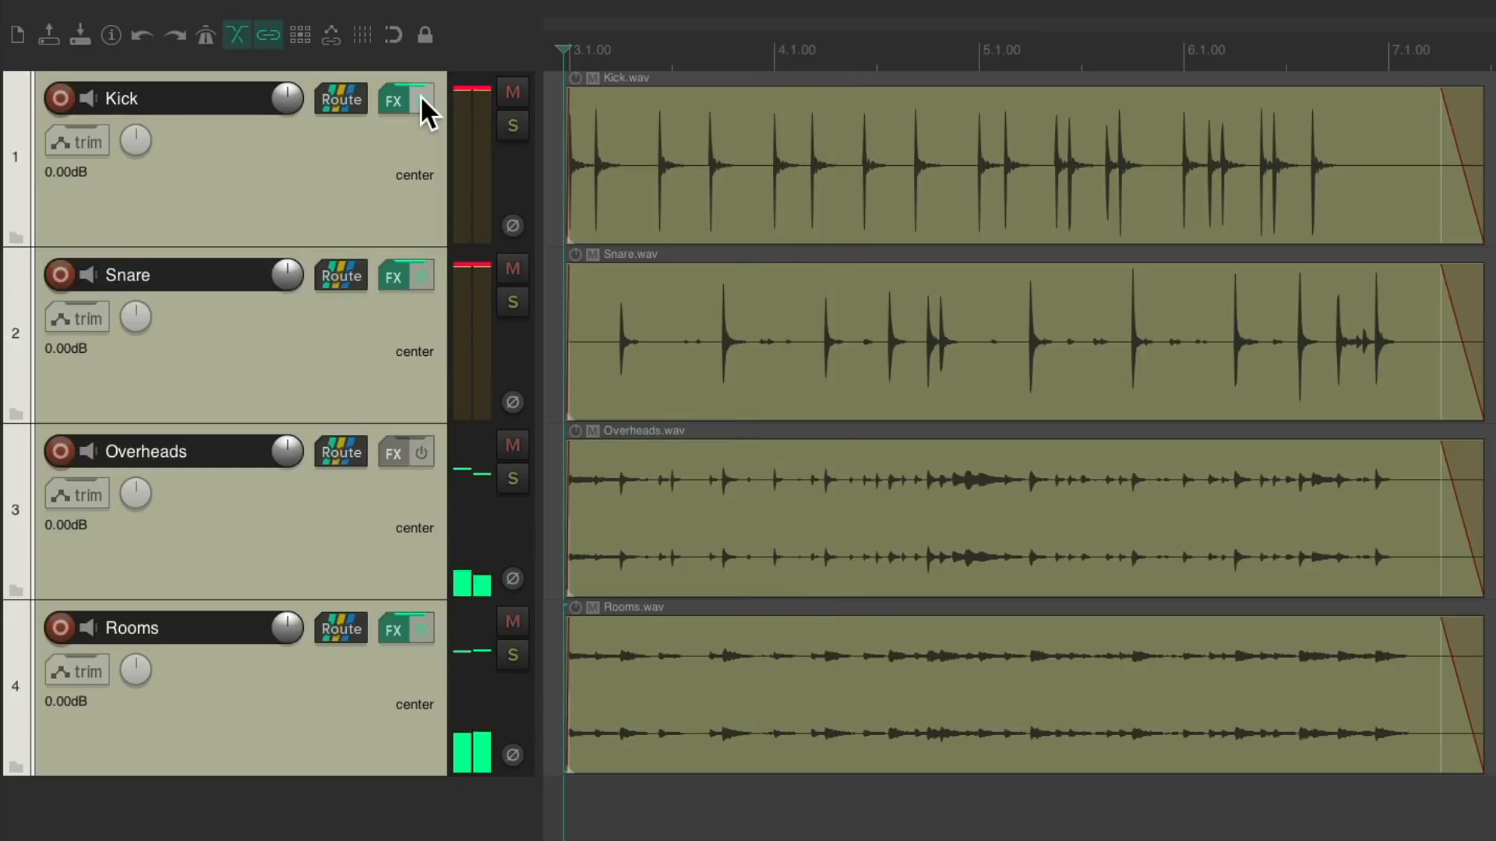
click(422, 99)
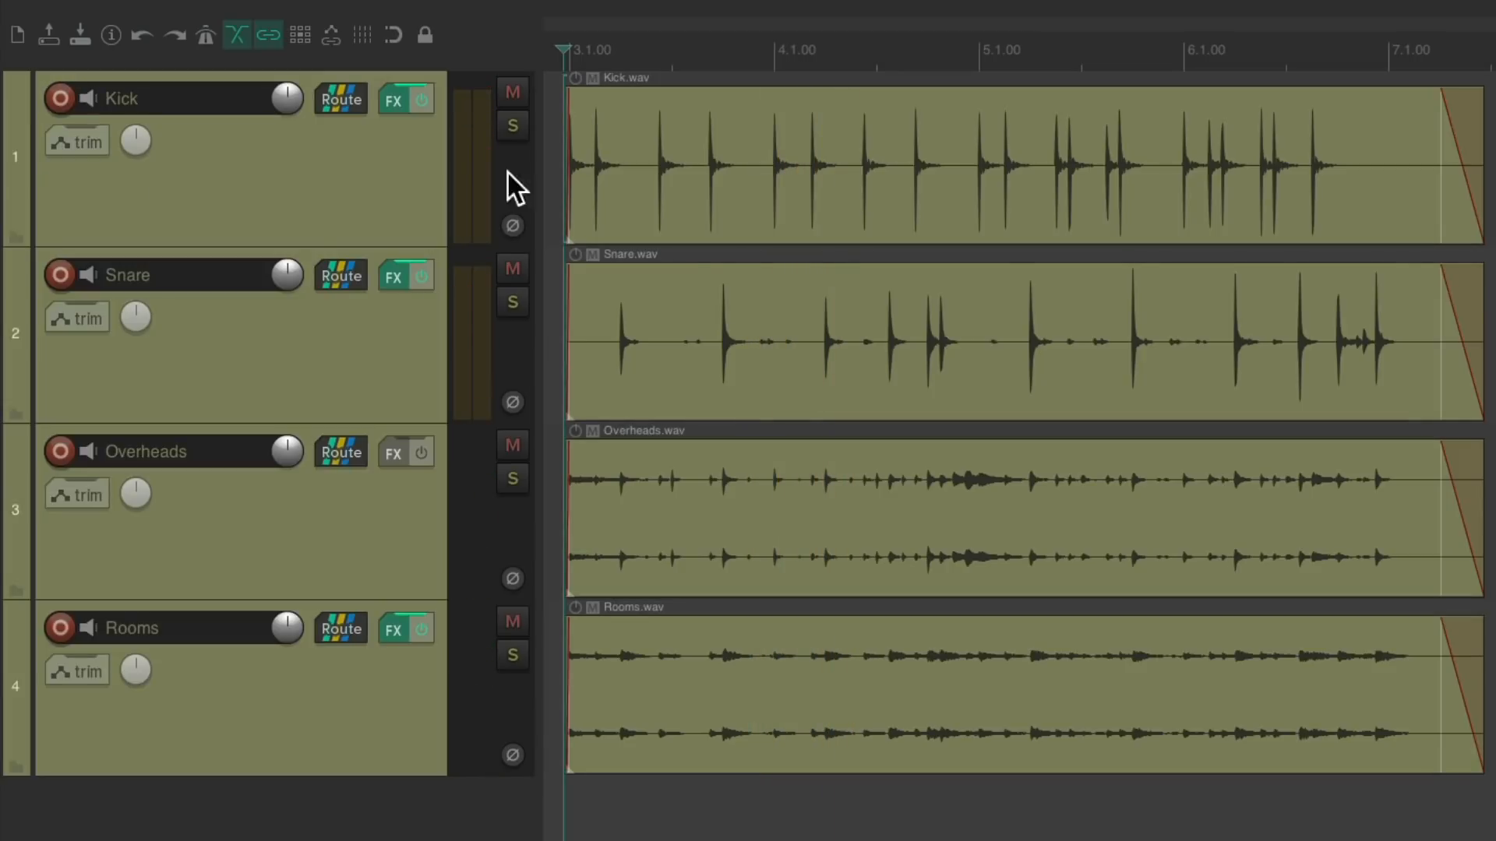
mouse_move(889, 226)
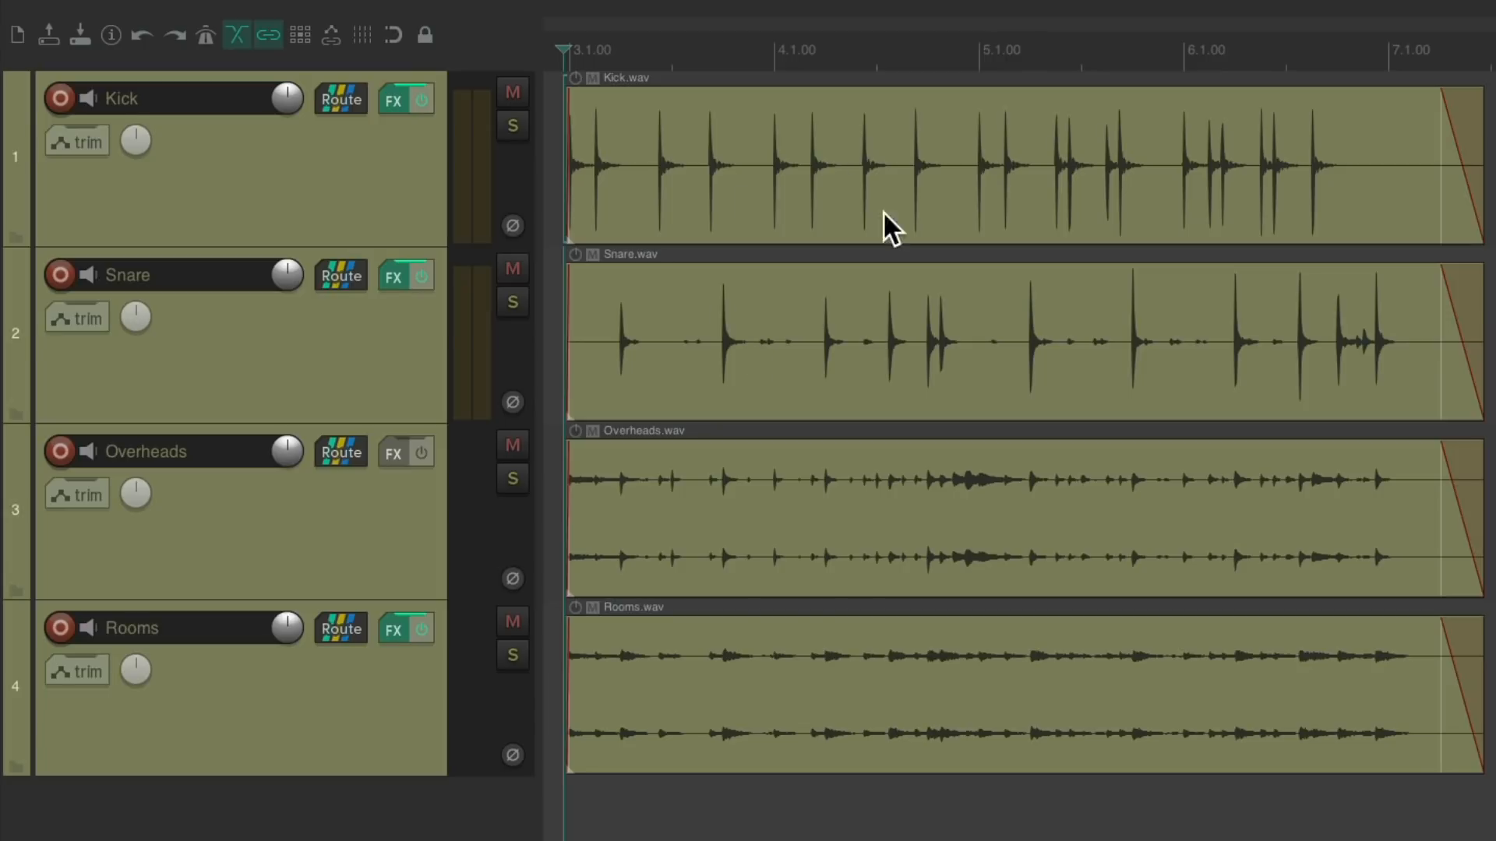
mouse_move(893, 585)
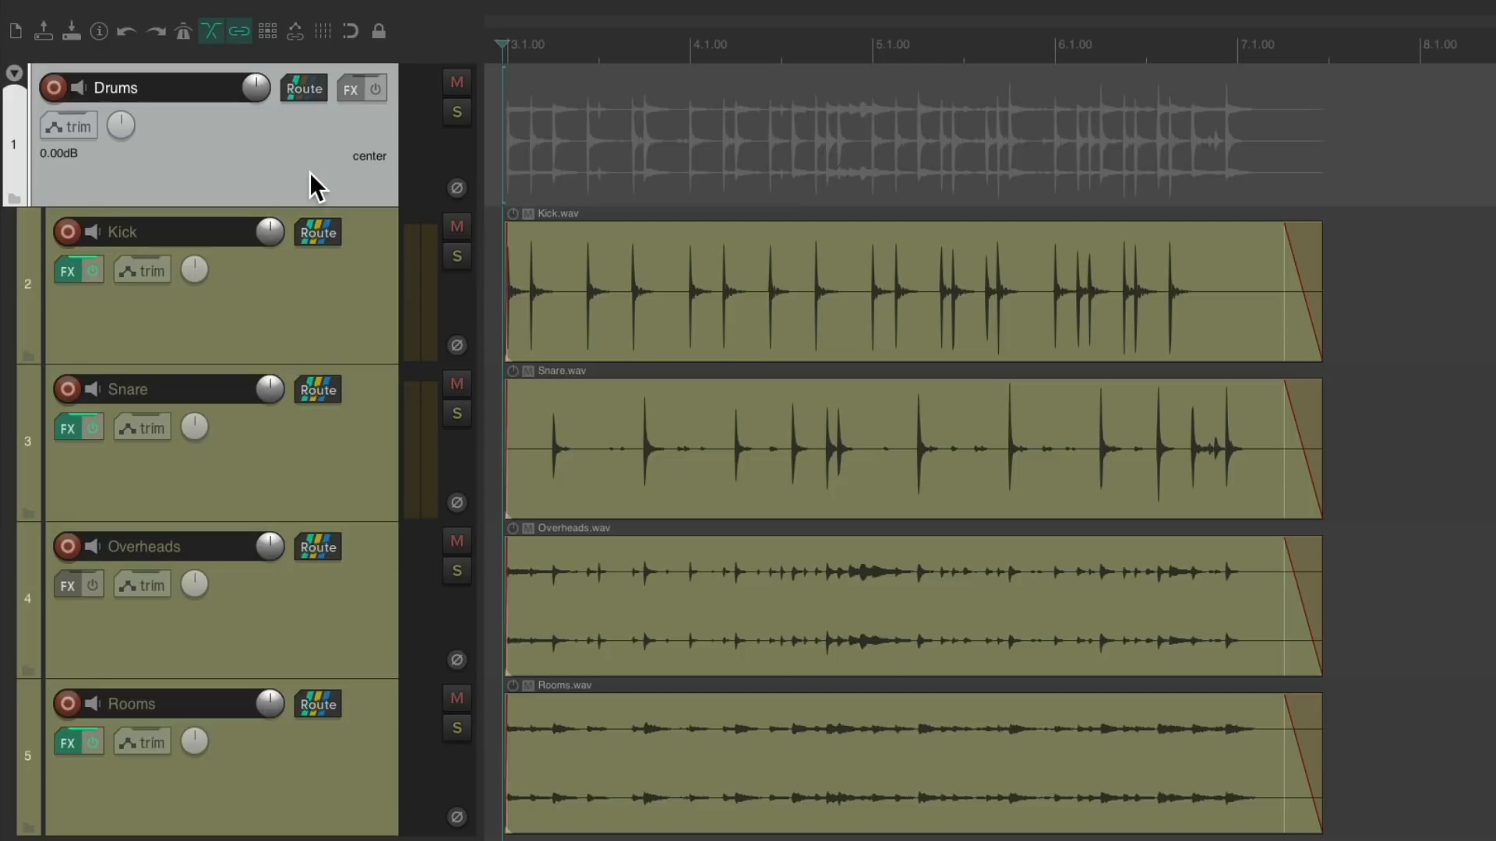
mouse_move(868, 153)
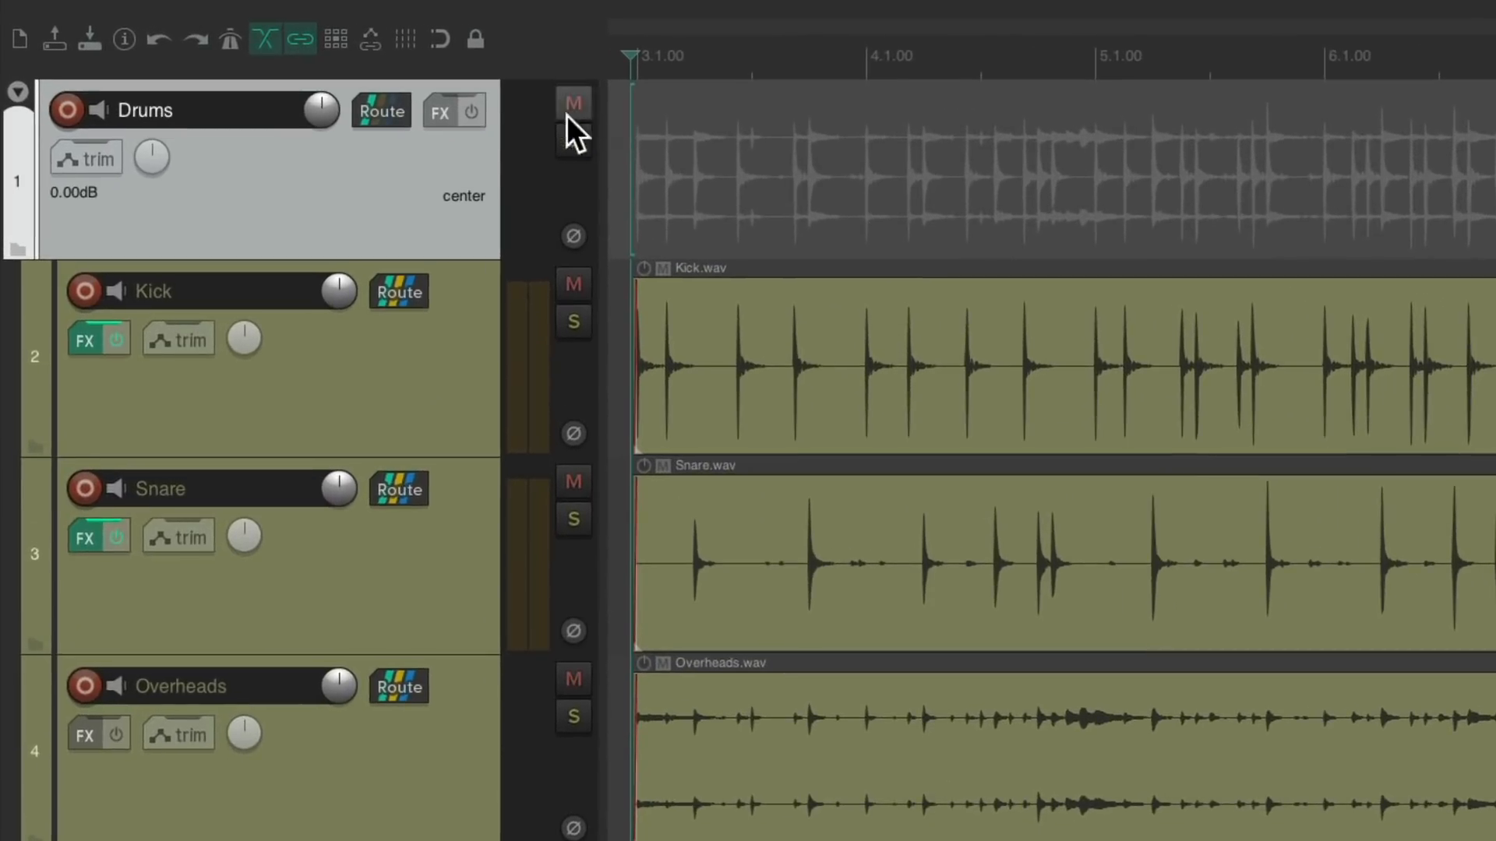
Add the JS 1175 Compressor to the Drums folder bus
click(438, 112)
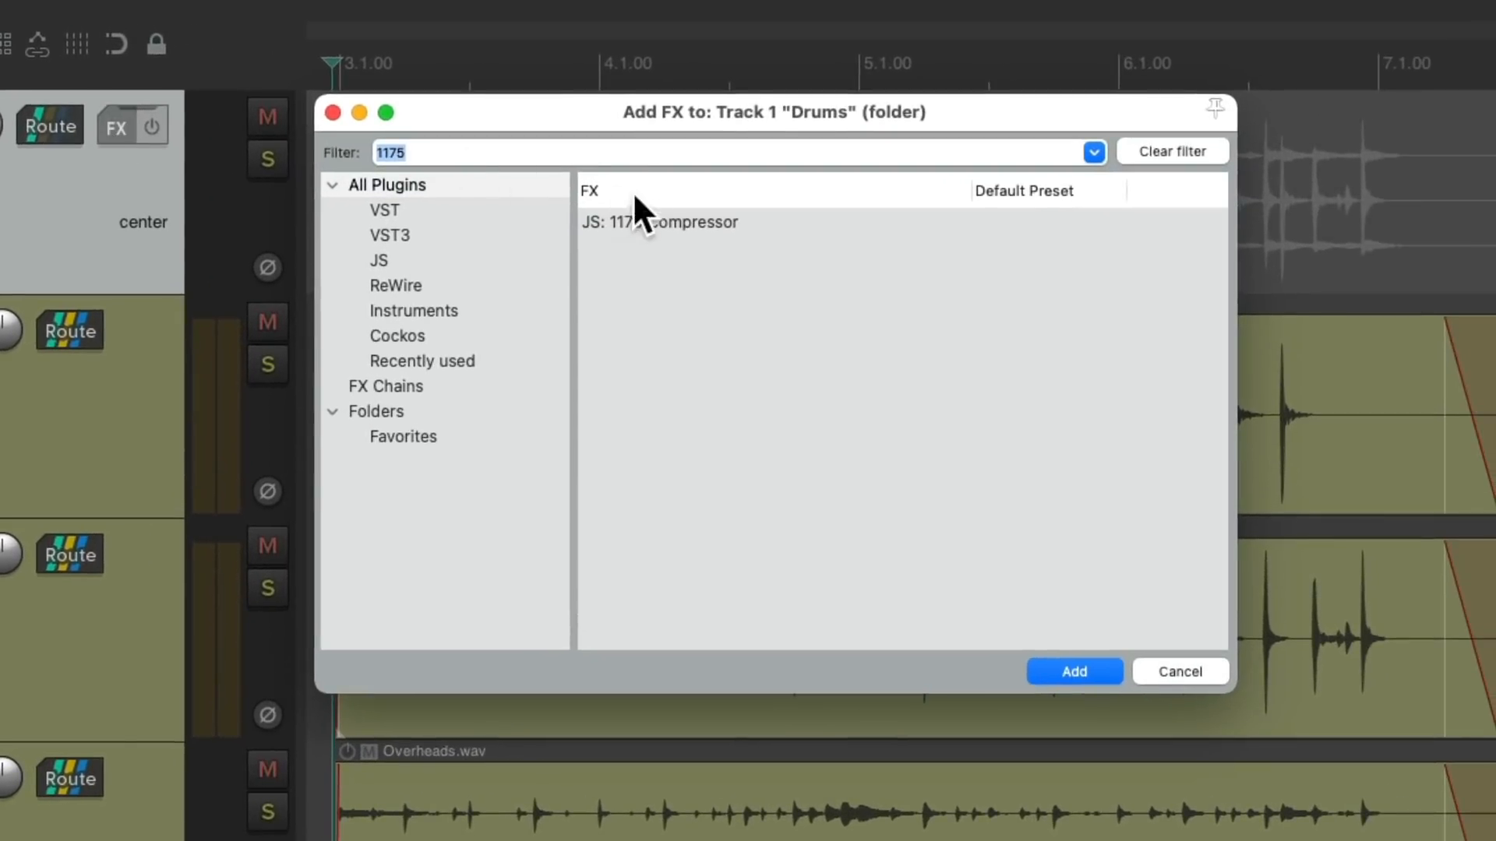
click(658, 222)
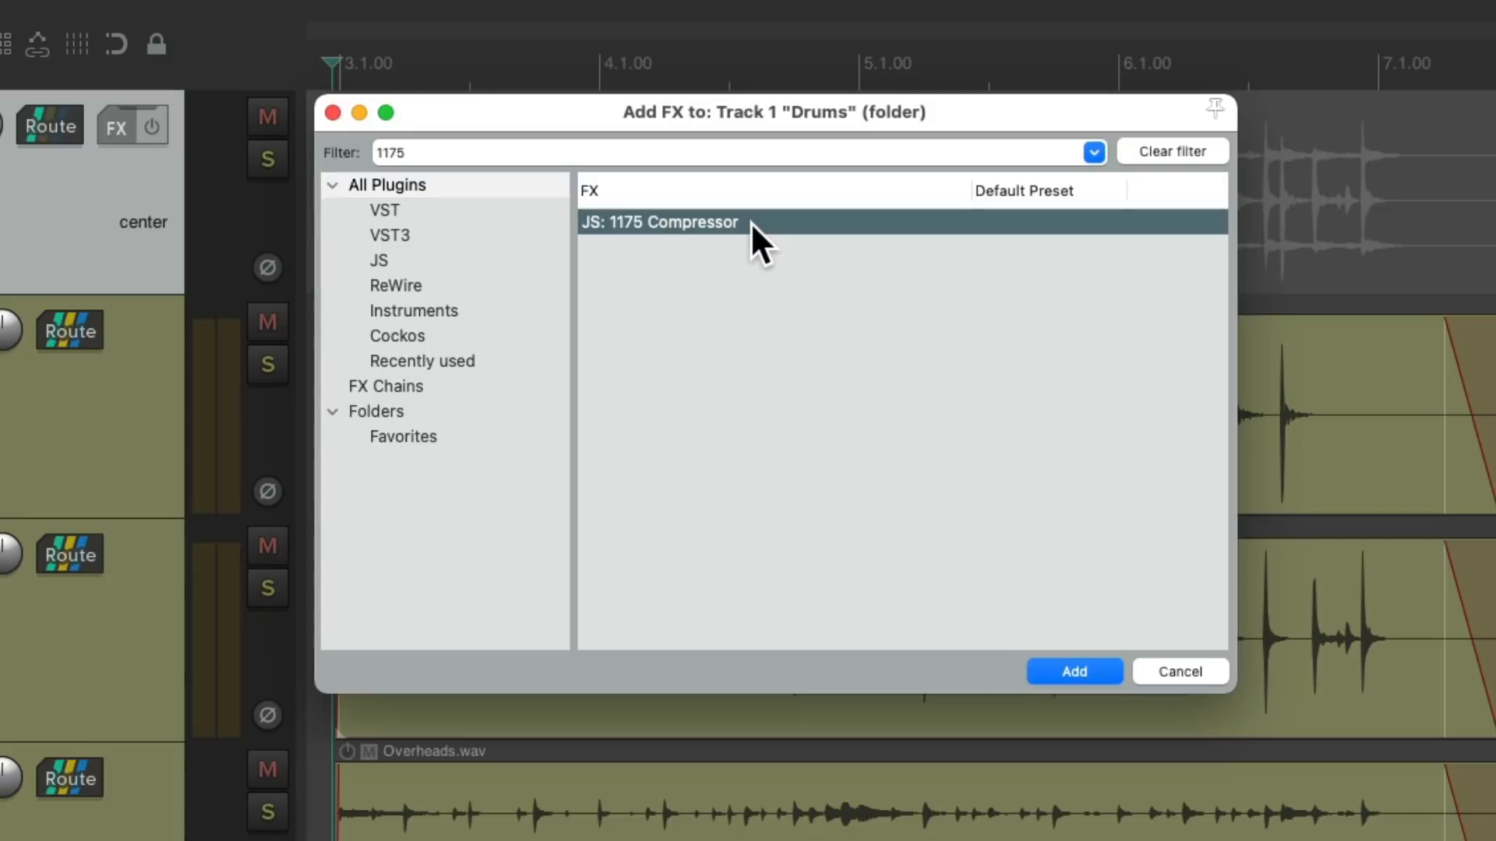
click(1072, 672)
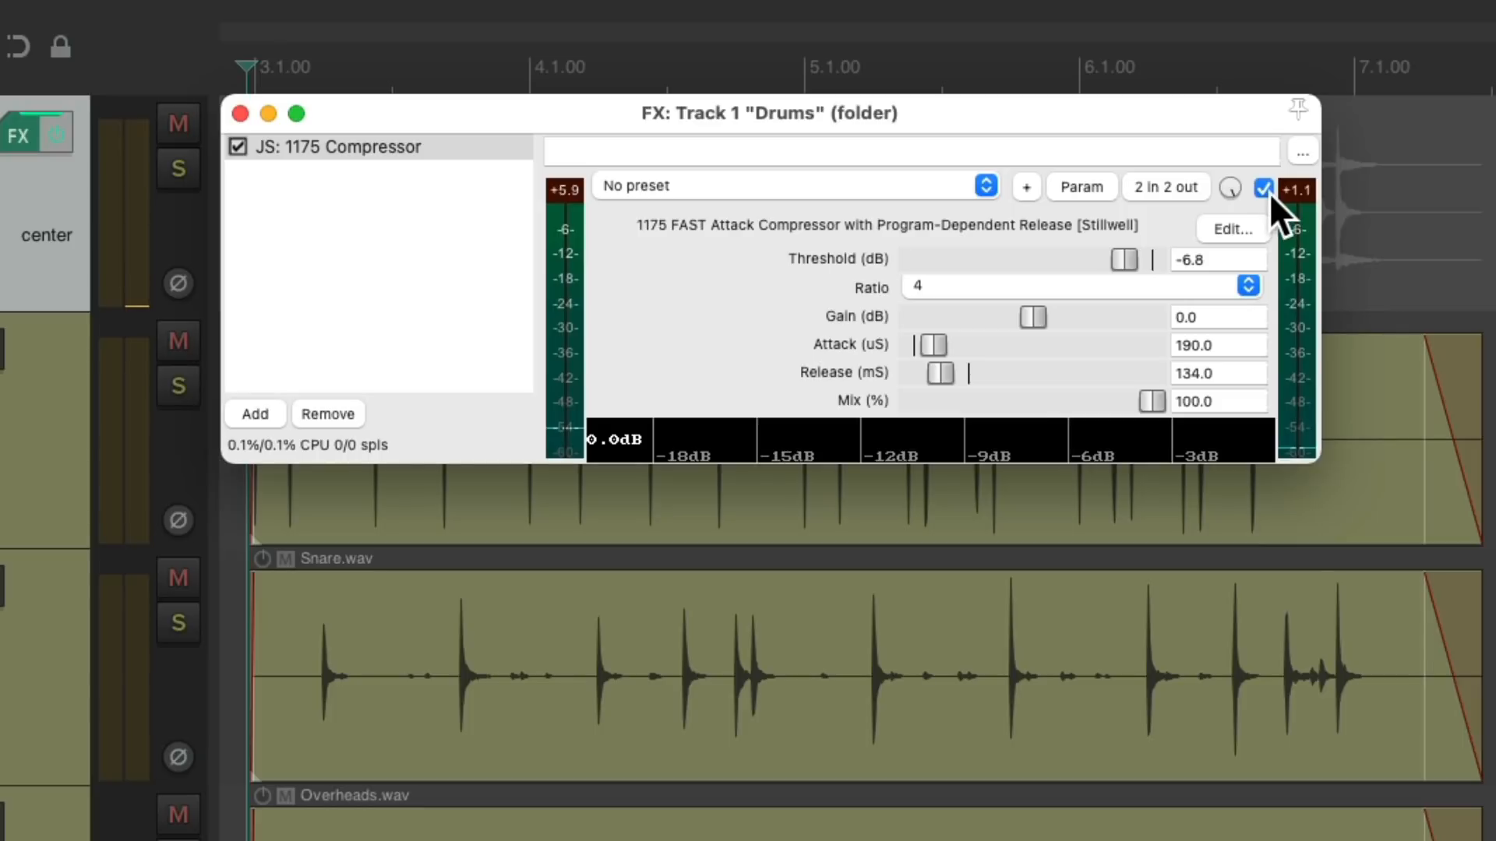
Compare the Drums bus compressor bypassed versus active, then close its window
click(1266, 189)
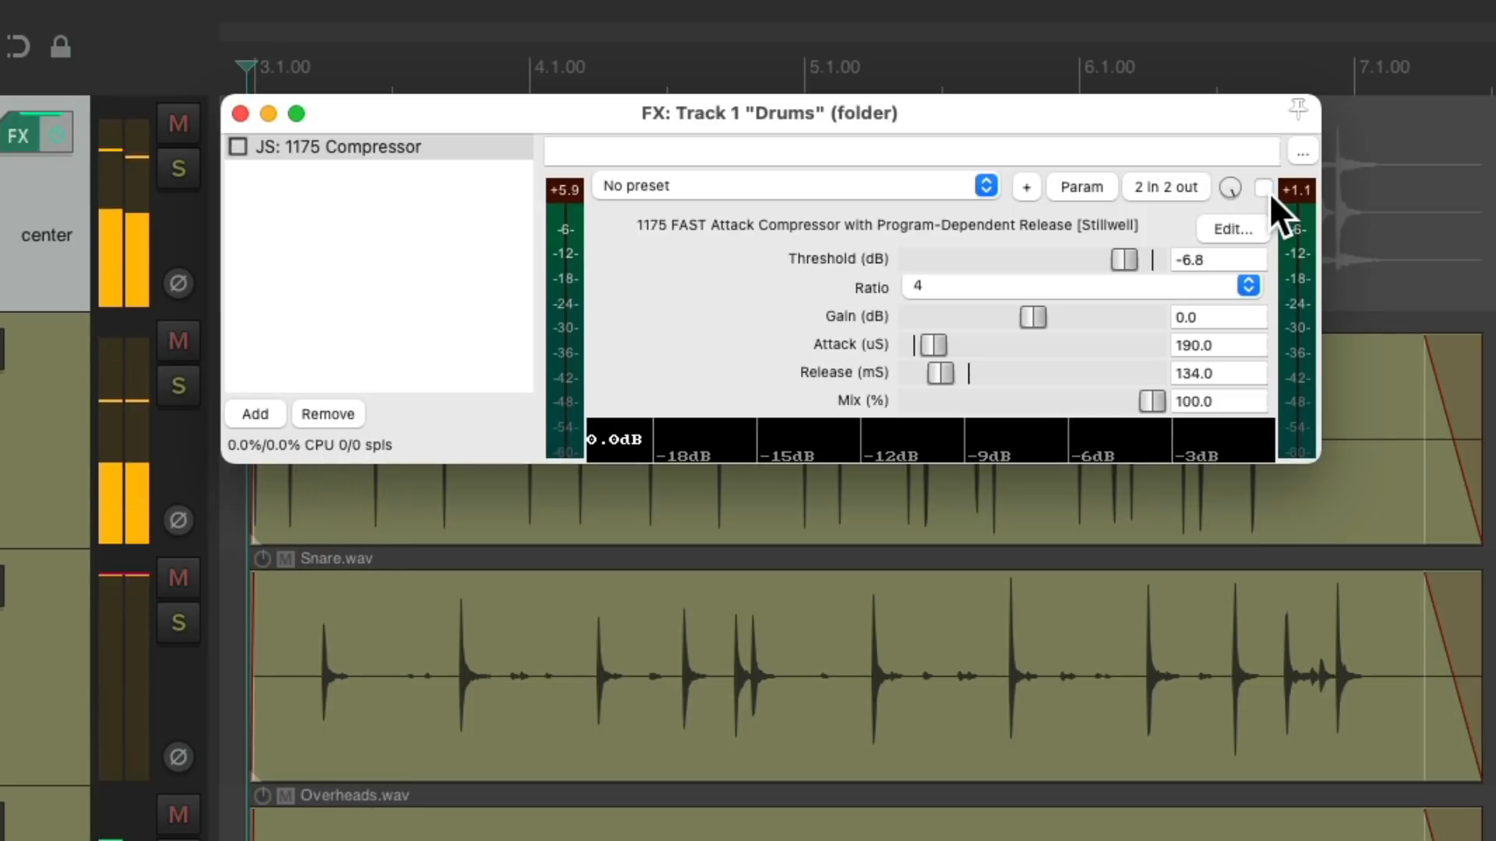
click(1263, 188)
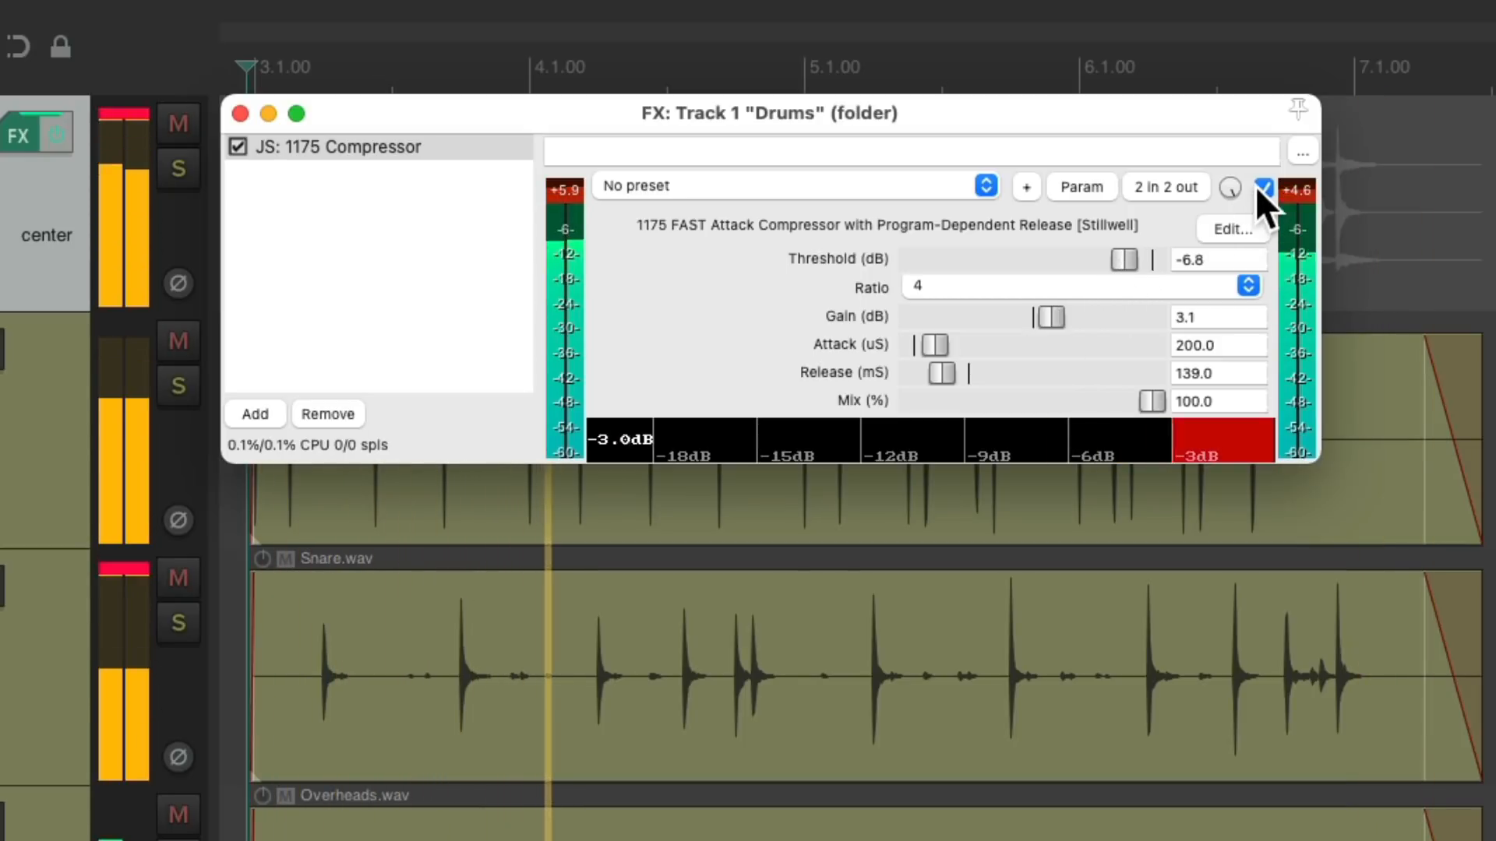
click(1263, 188)
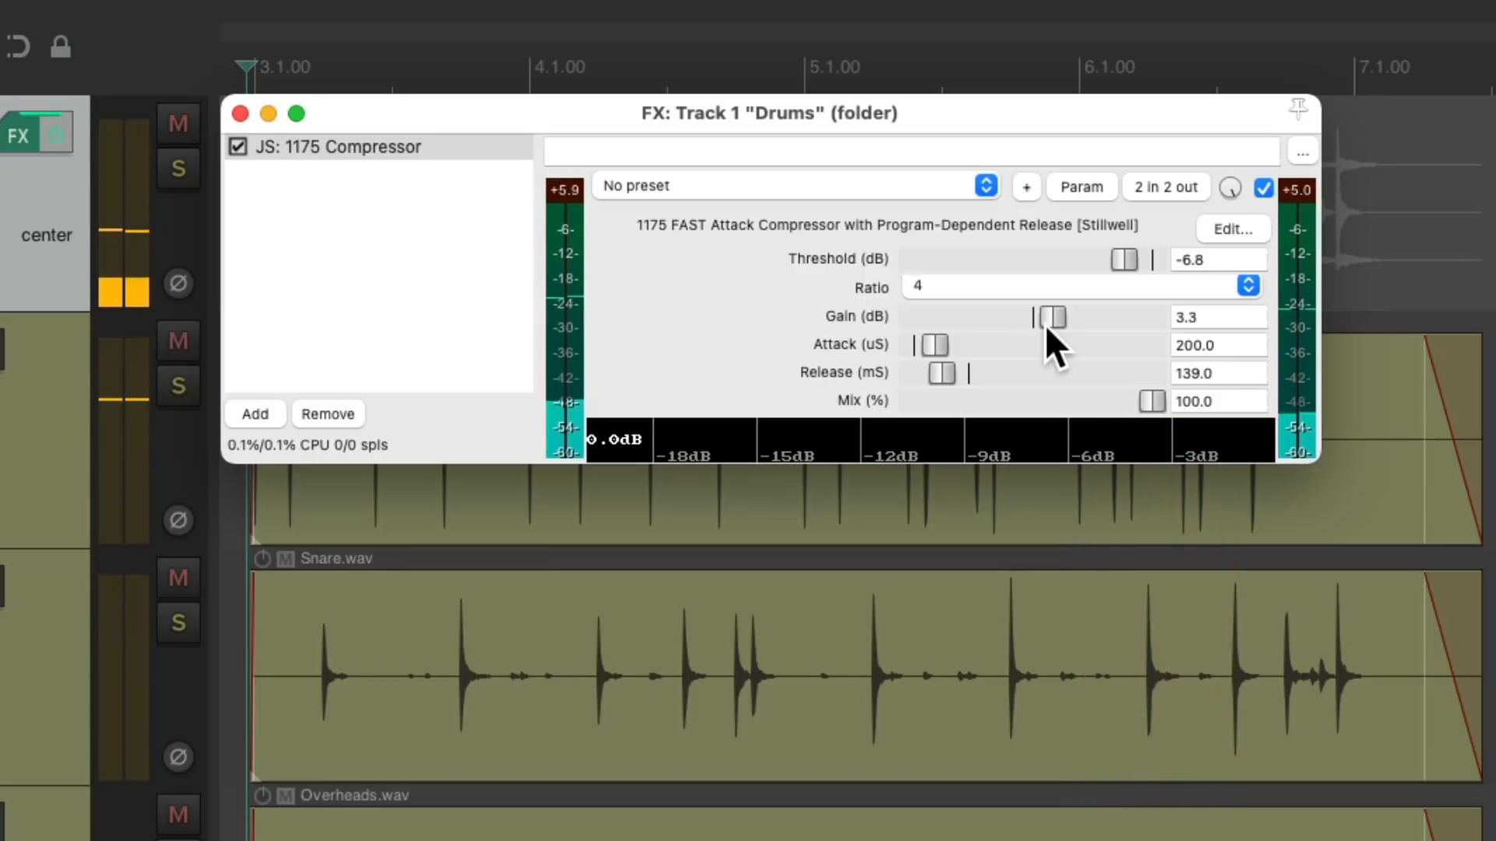
click(241, 114)
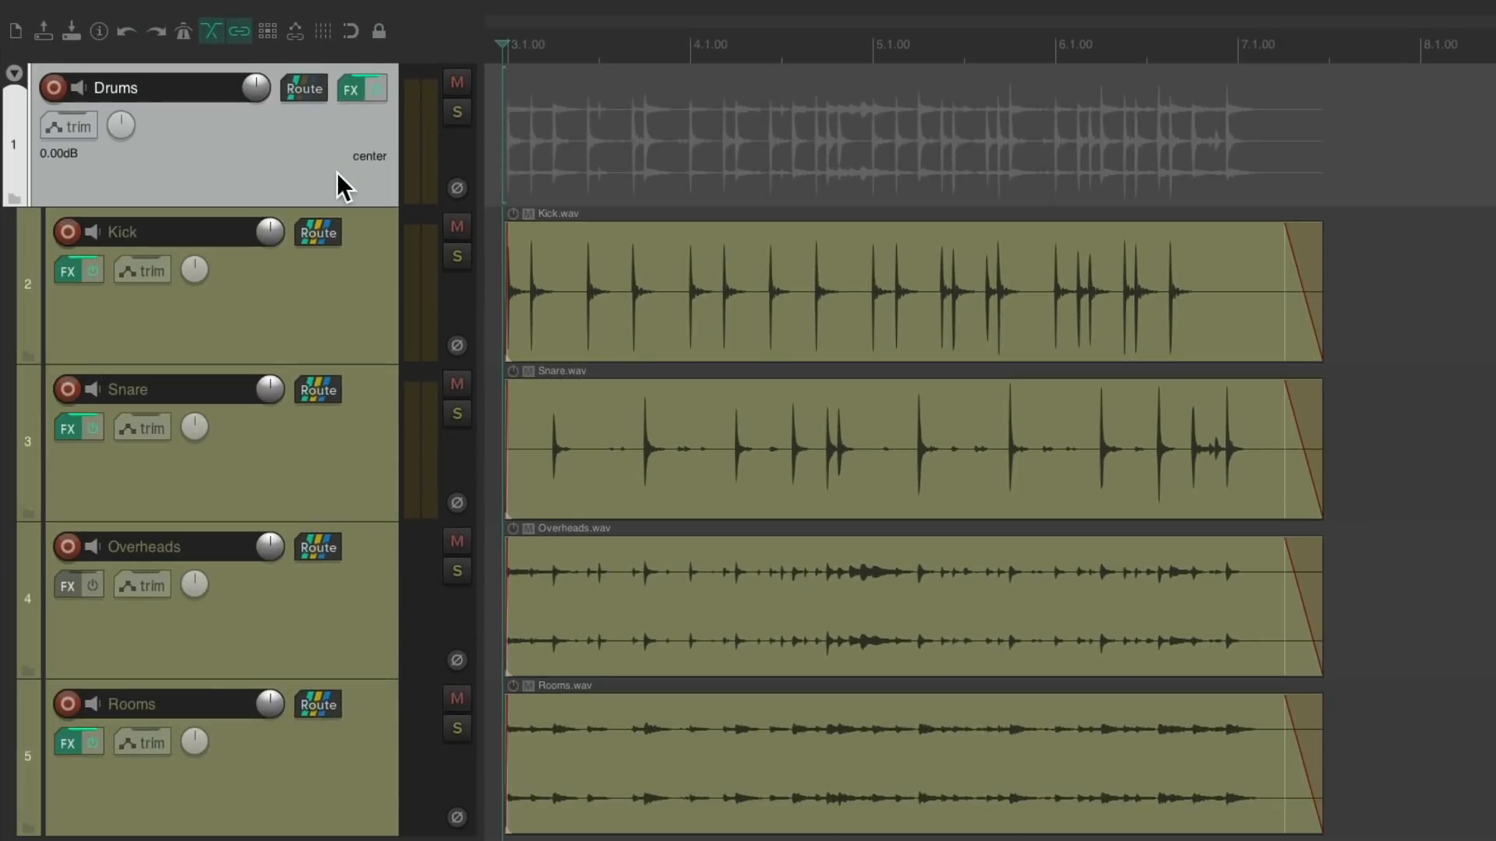
Switch to the project tab holding the single Vocal track
click(381, 89)
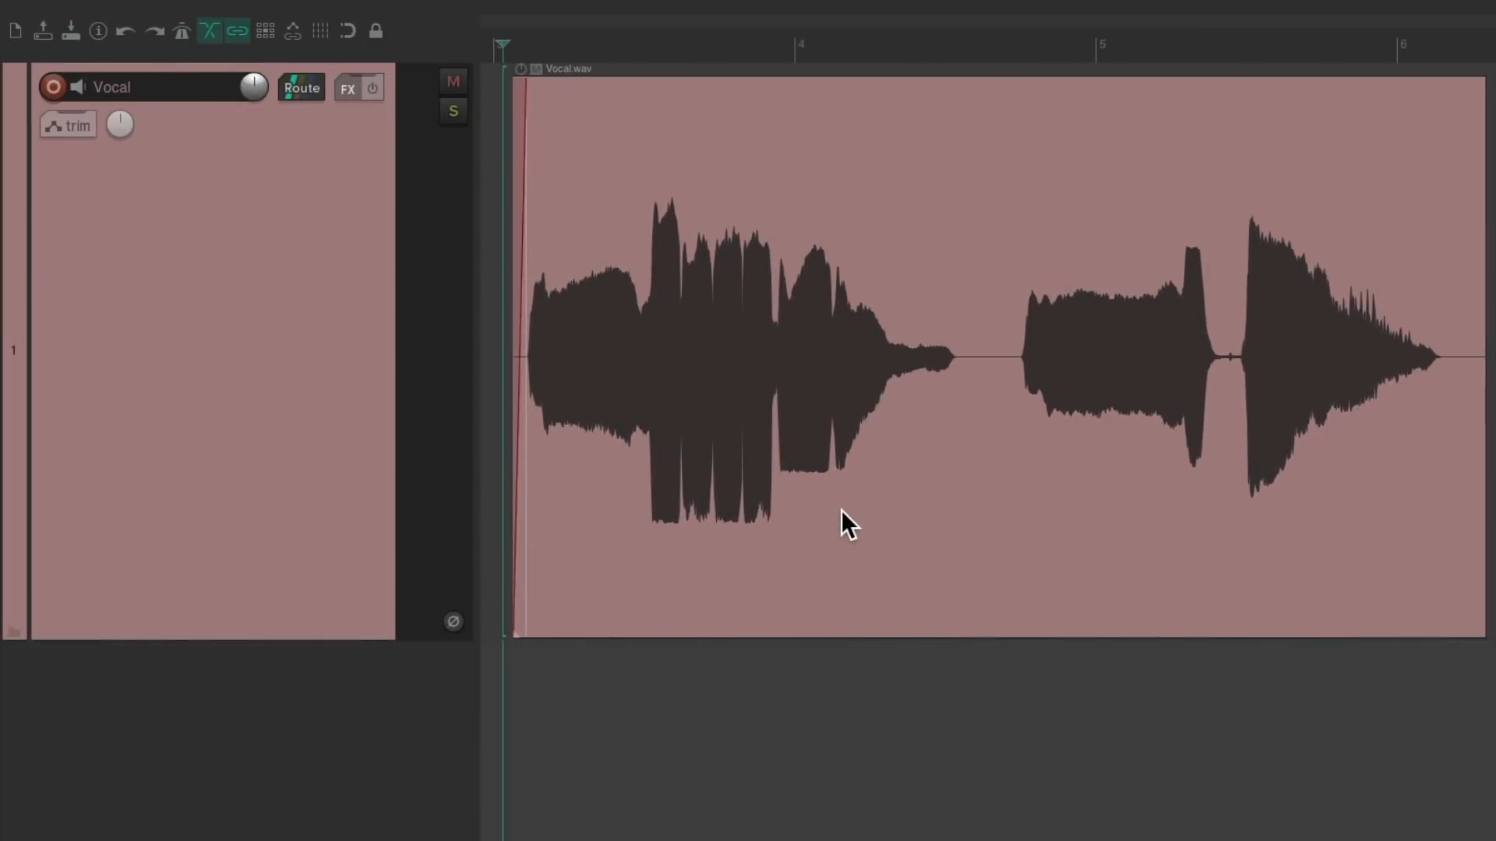
mouse_move(735, 402)
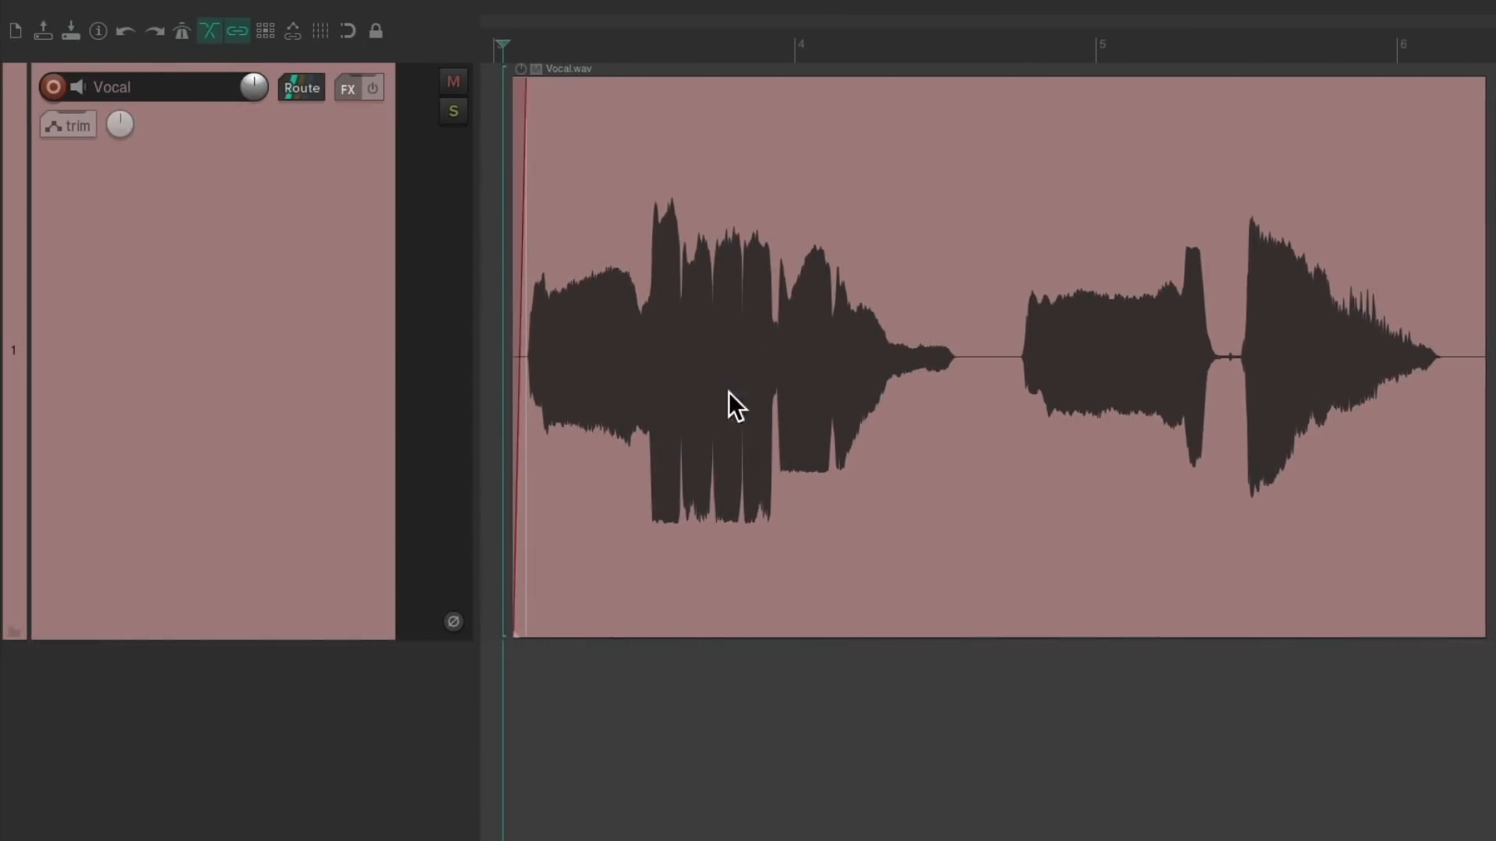
mouse_move(906, 520)
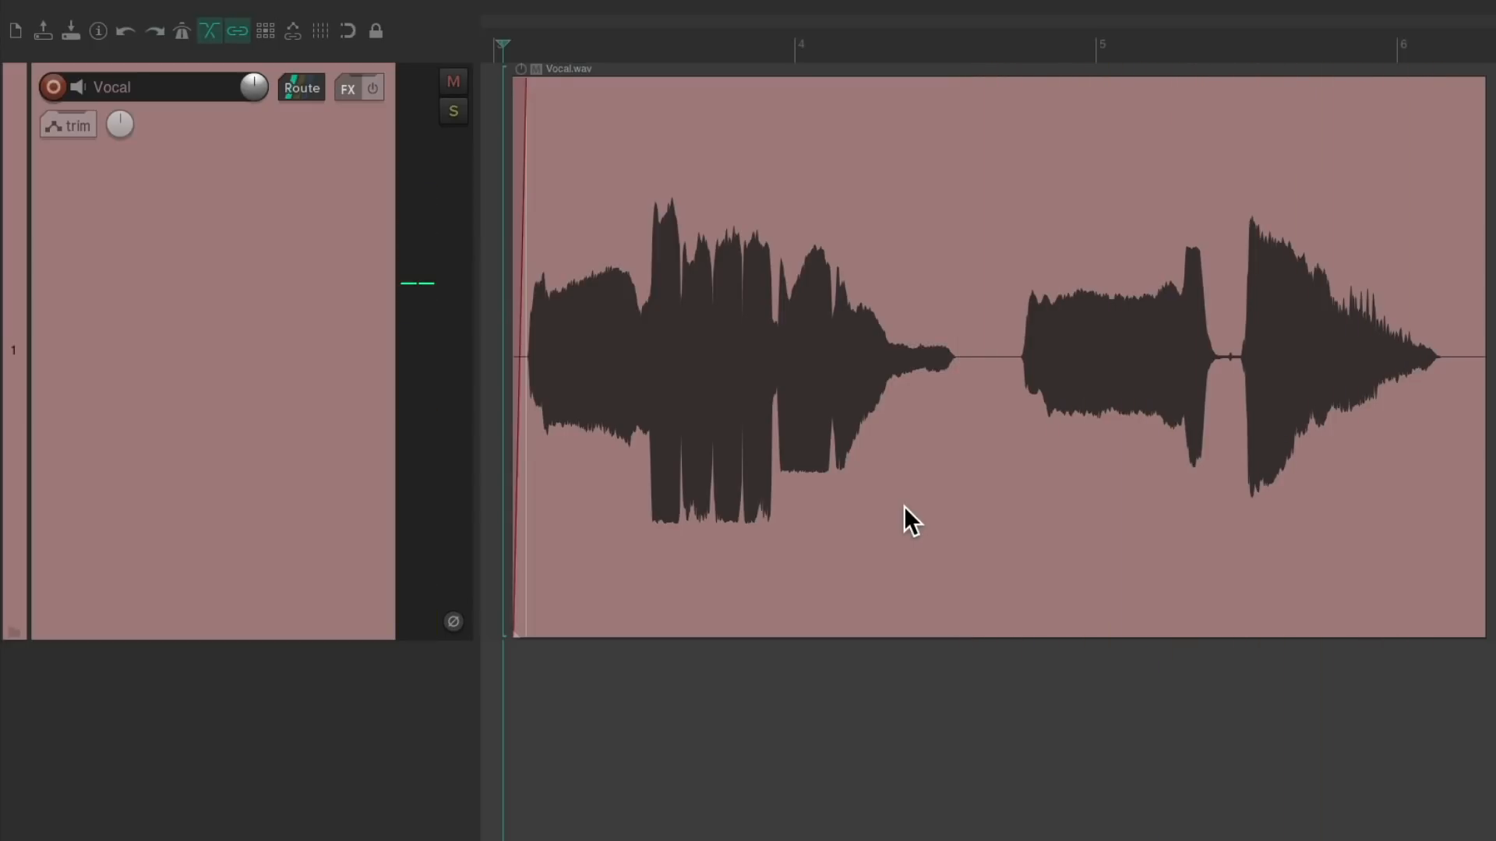
mouse_move(596, 367)
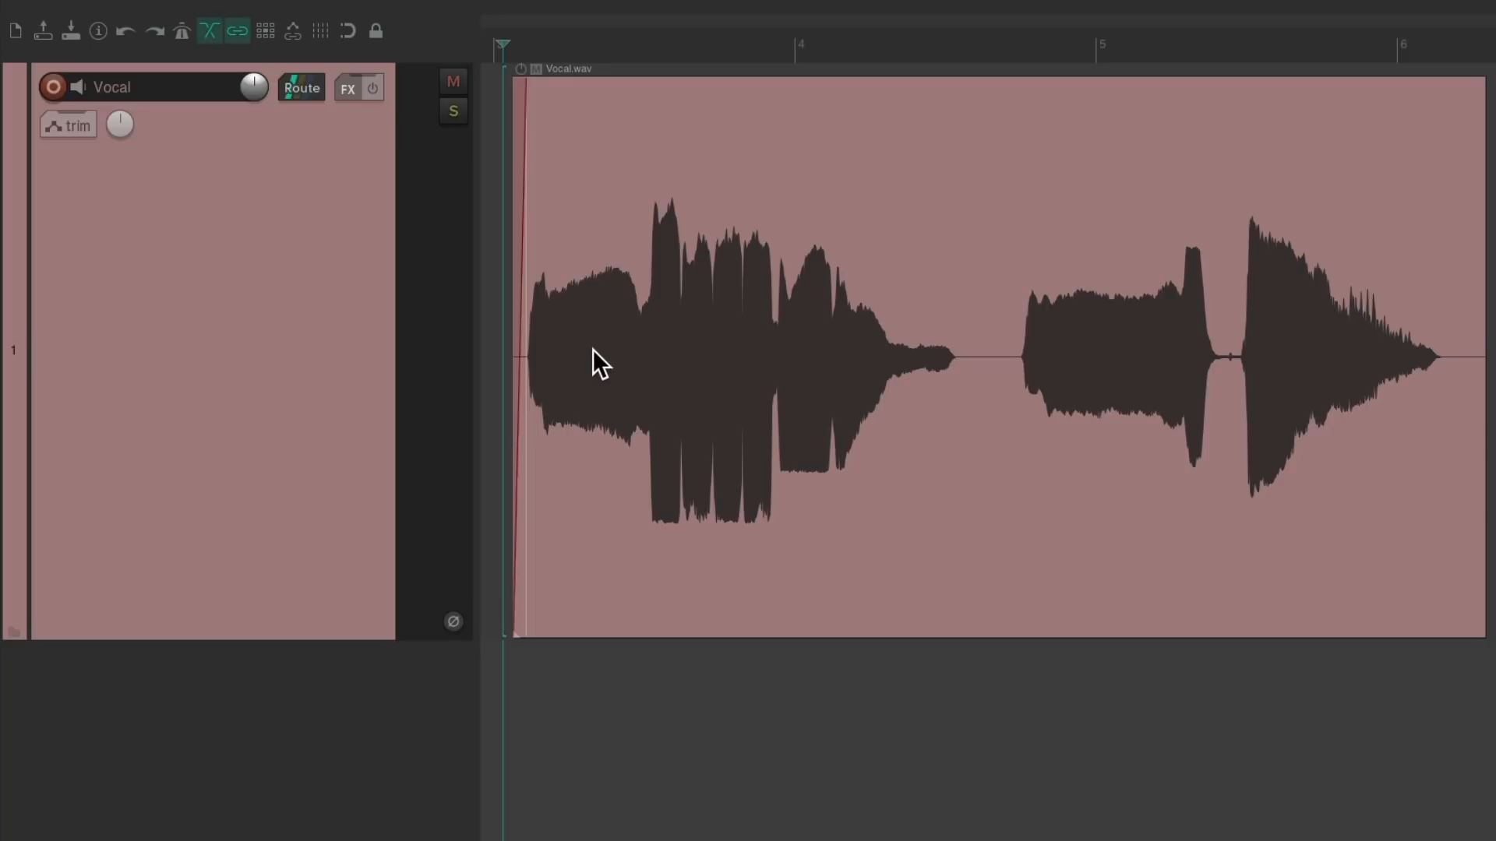
mouse_move(738, 345)
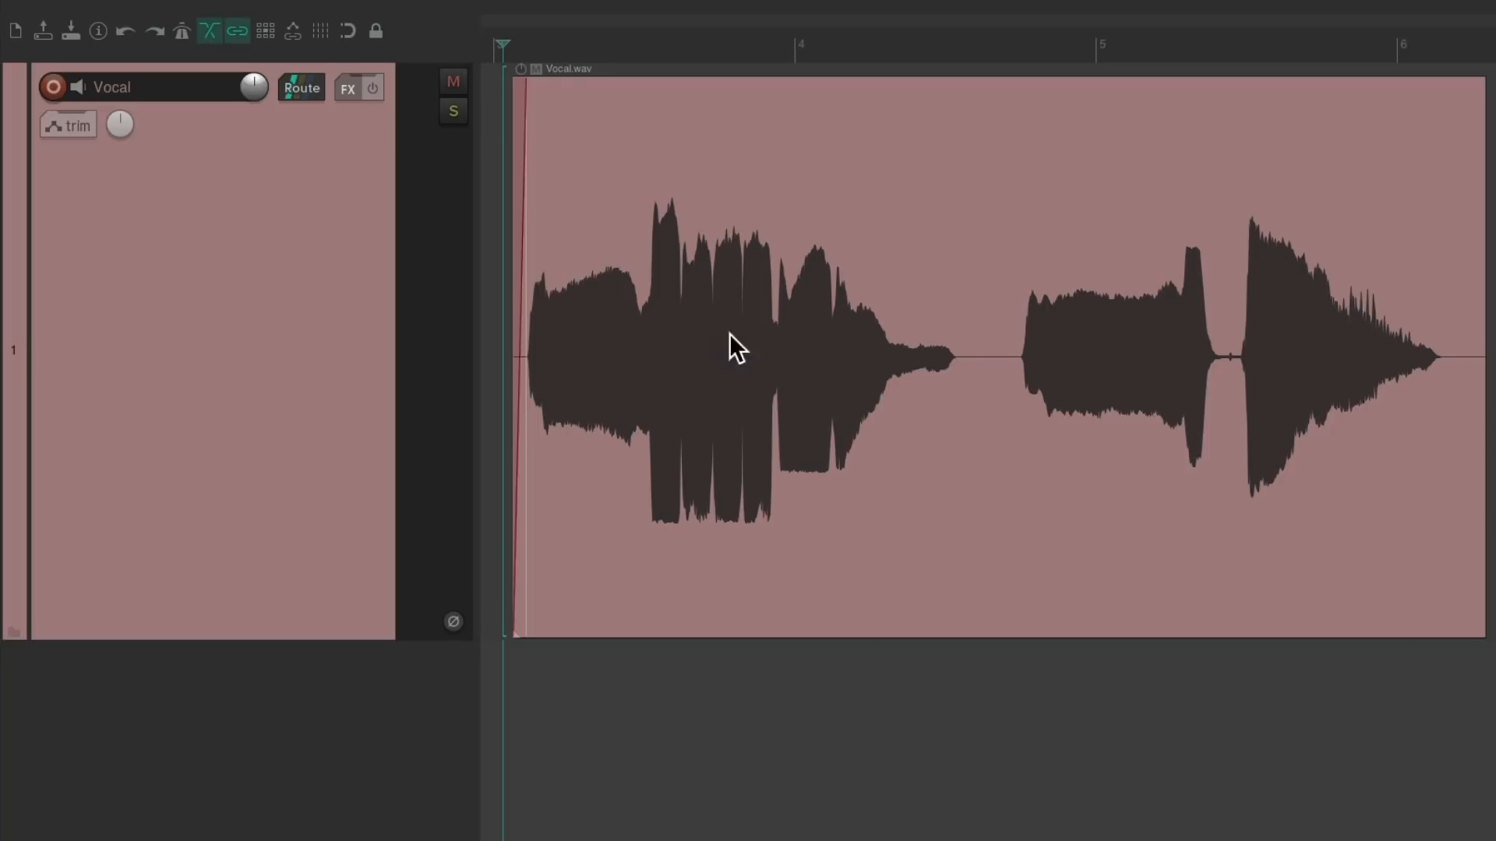
mouse_move(1144, 365)
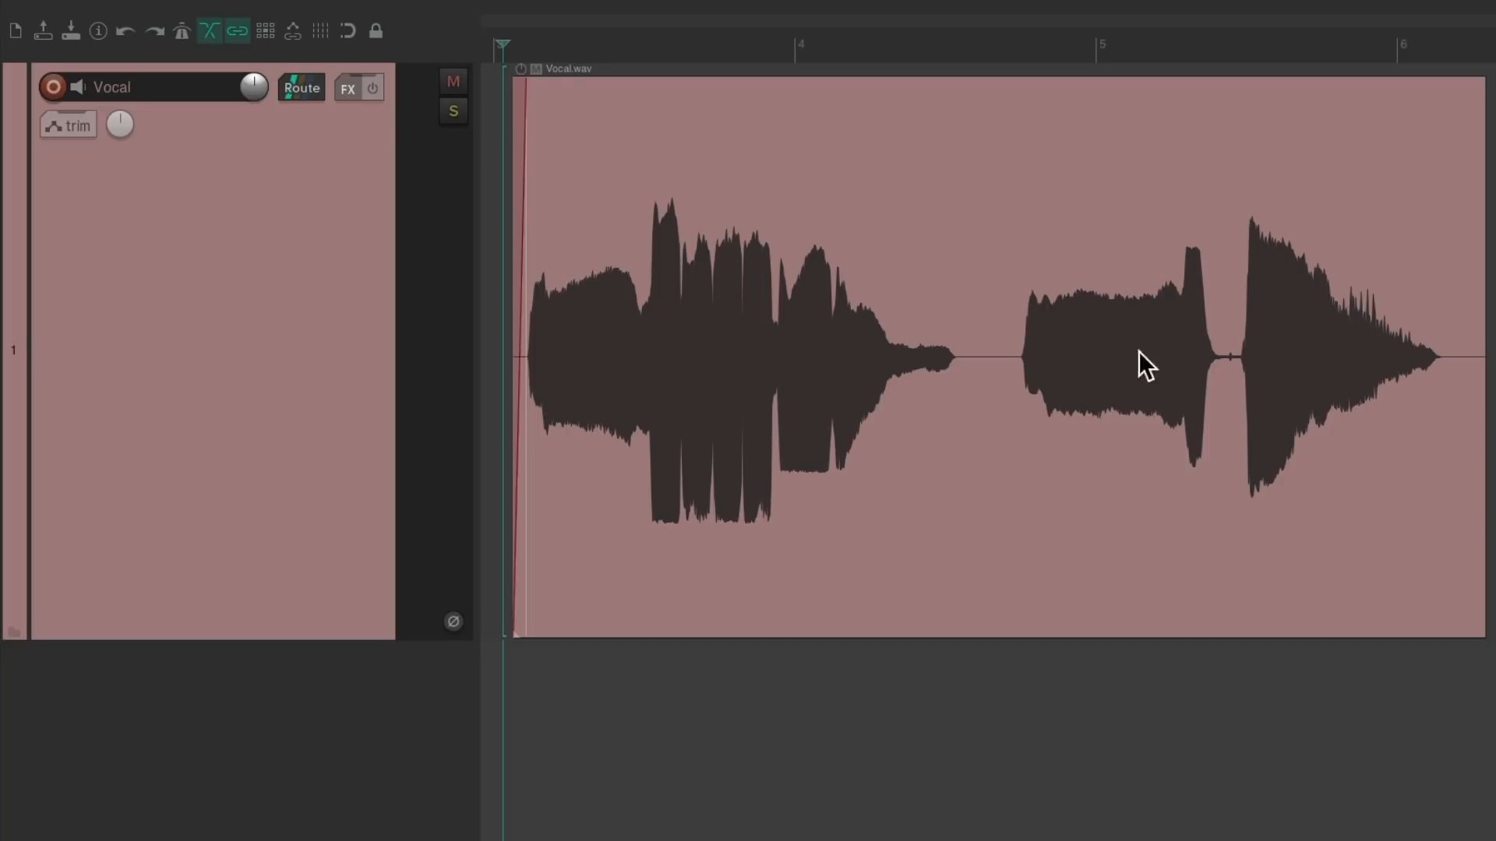
mouse_move(1322, 348)
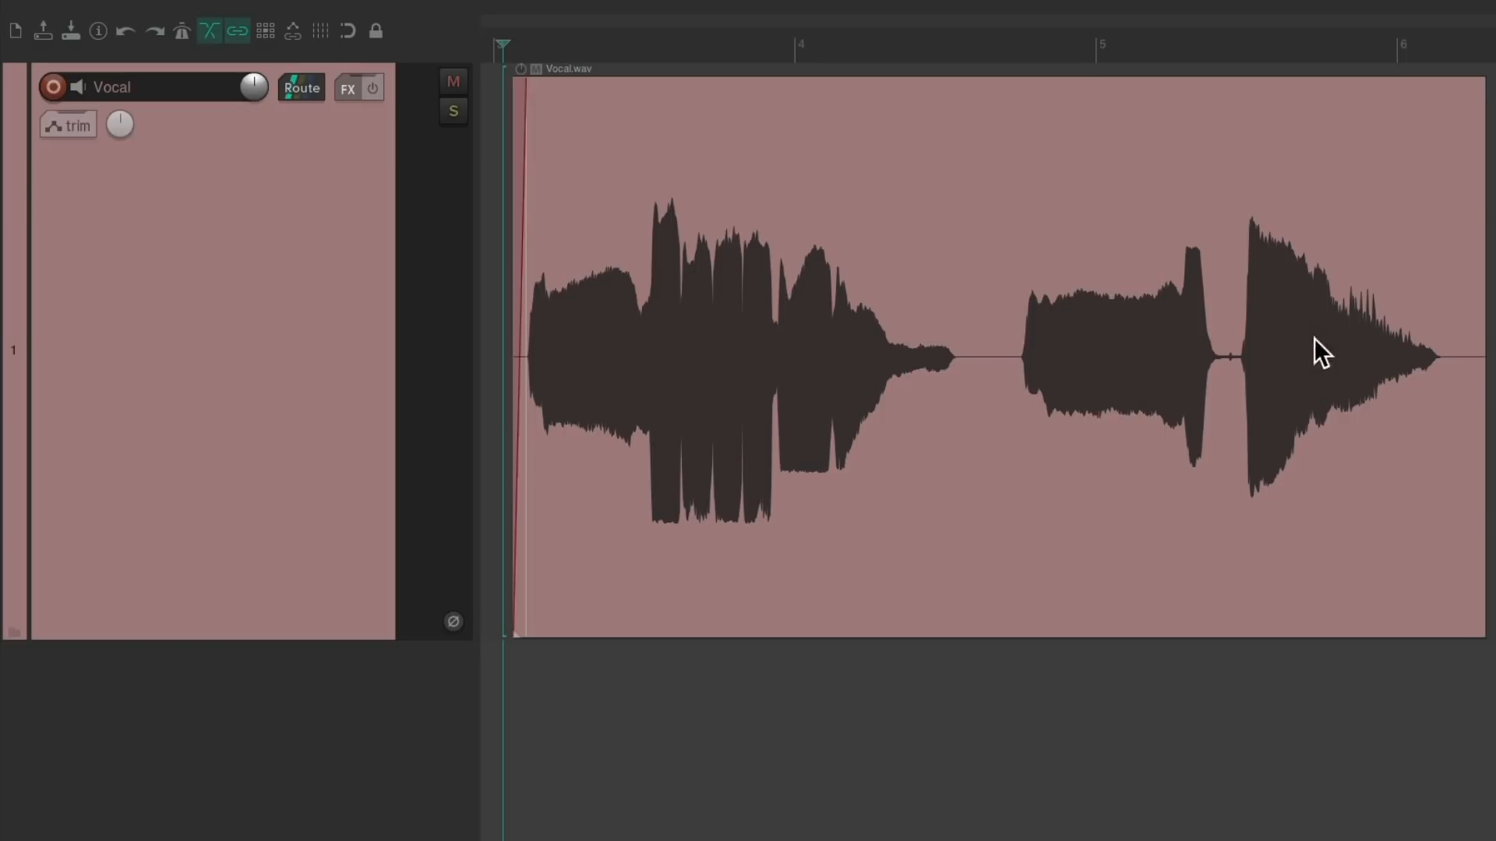
mouse_move(1279, 370)
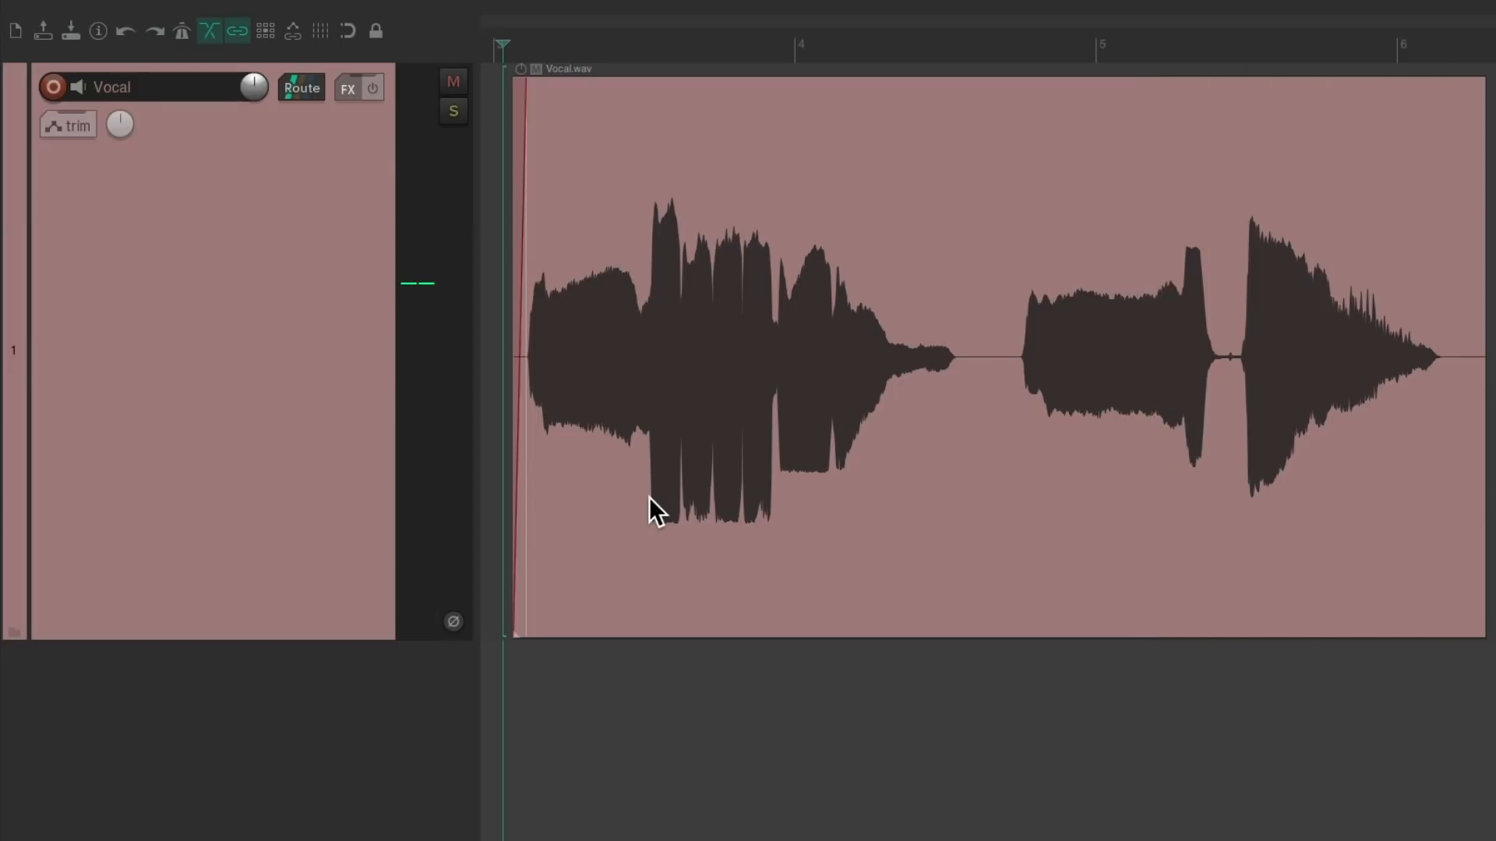
Insert Cockos ReaComp on Vocal and drag its threshold down to about -22.3 dB
click(347, 88)
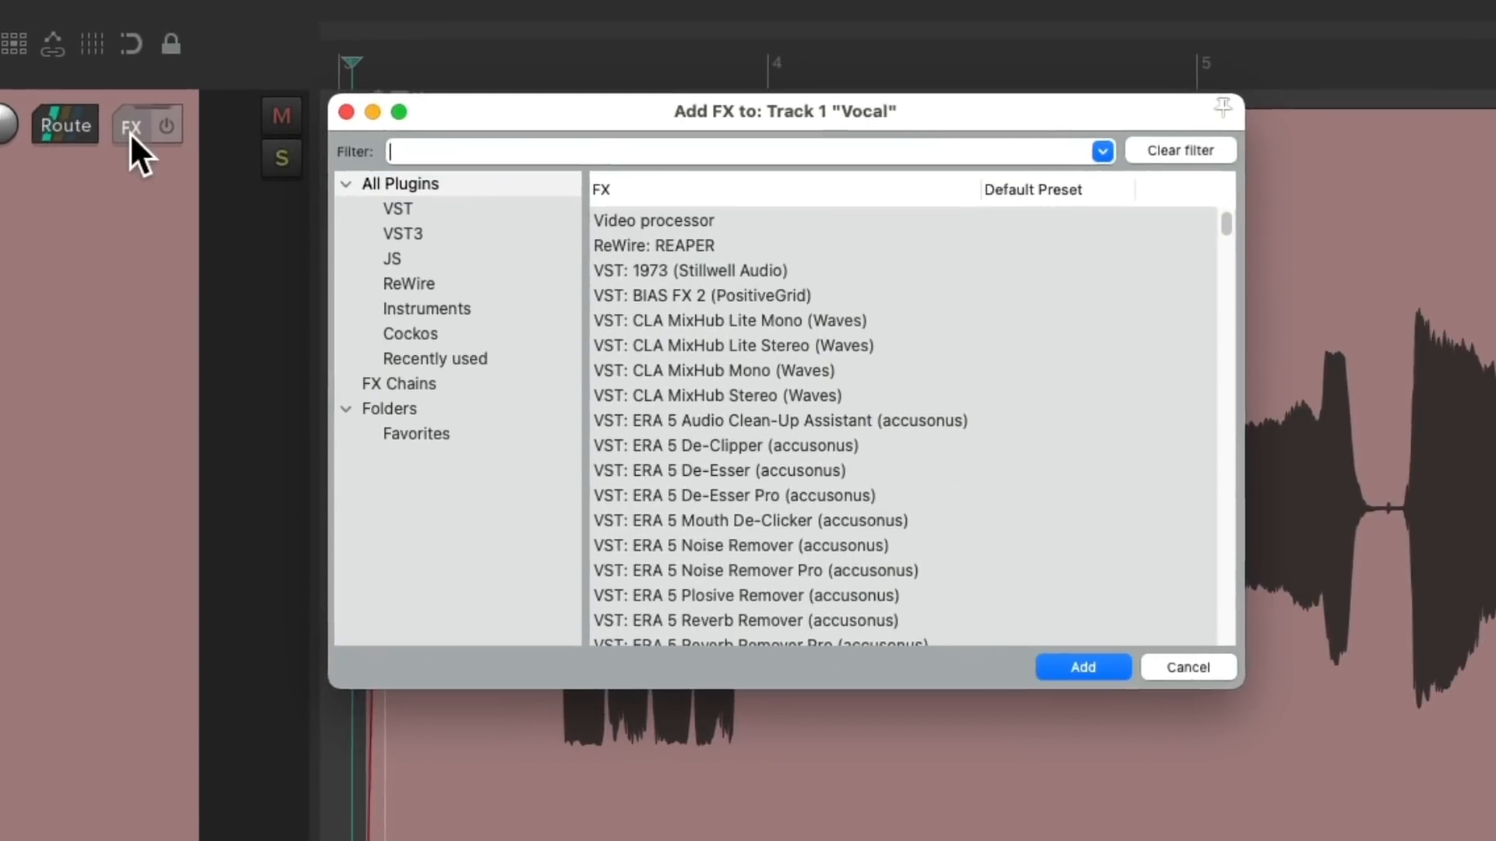
click(410, 334)
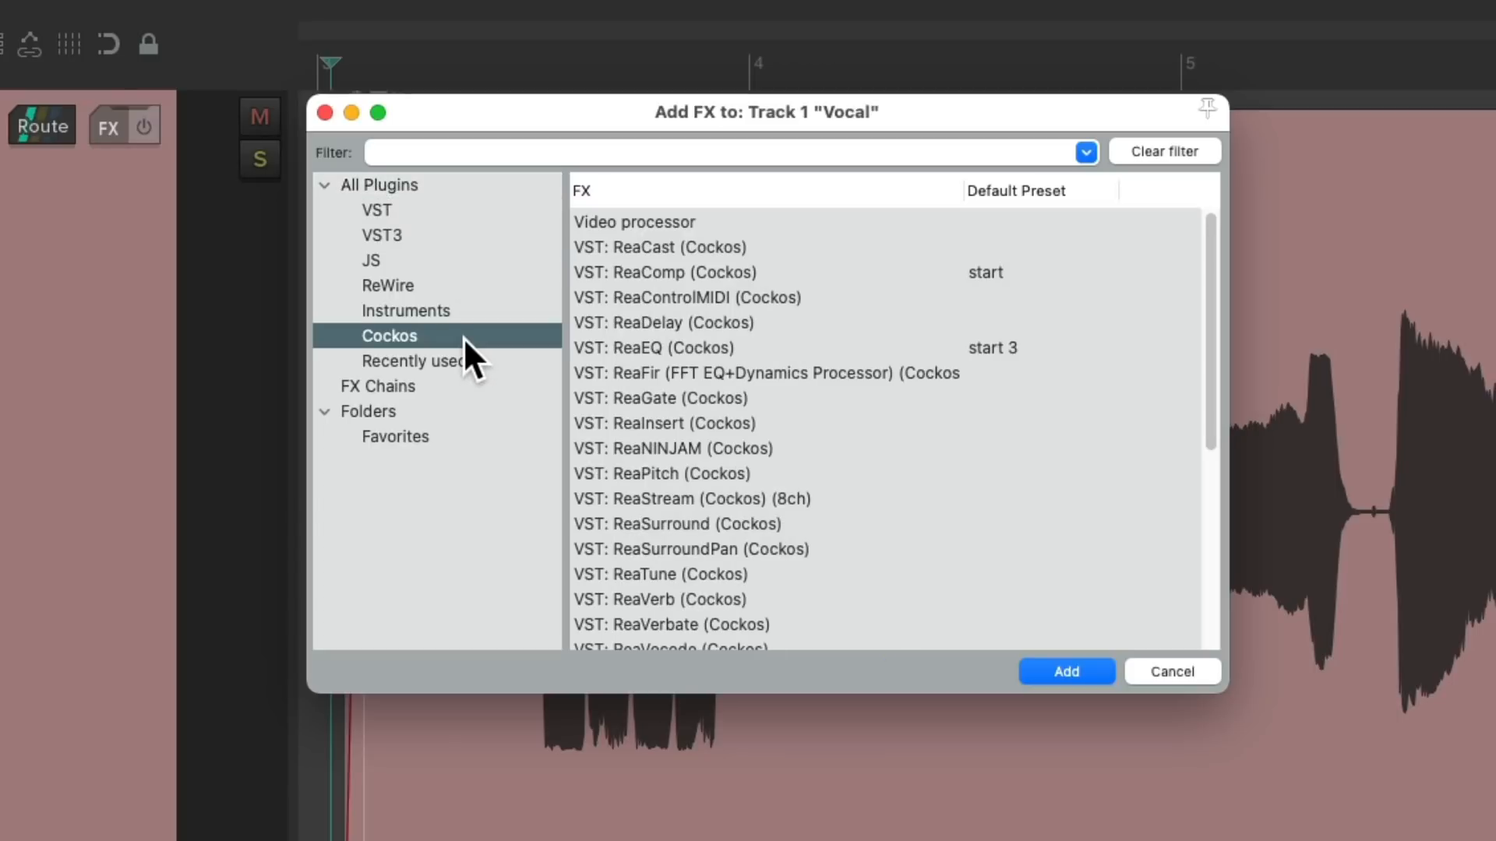
click(665, 272)
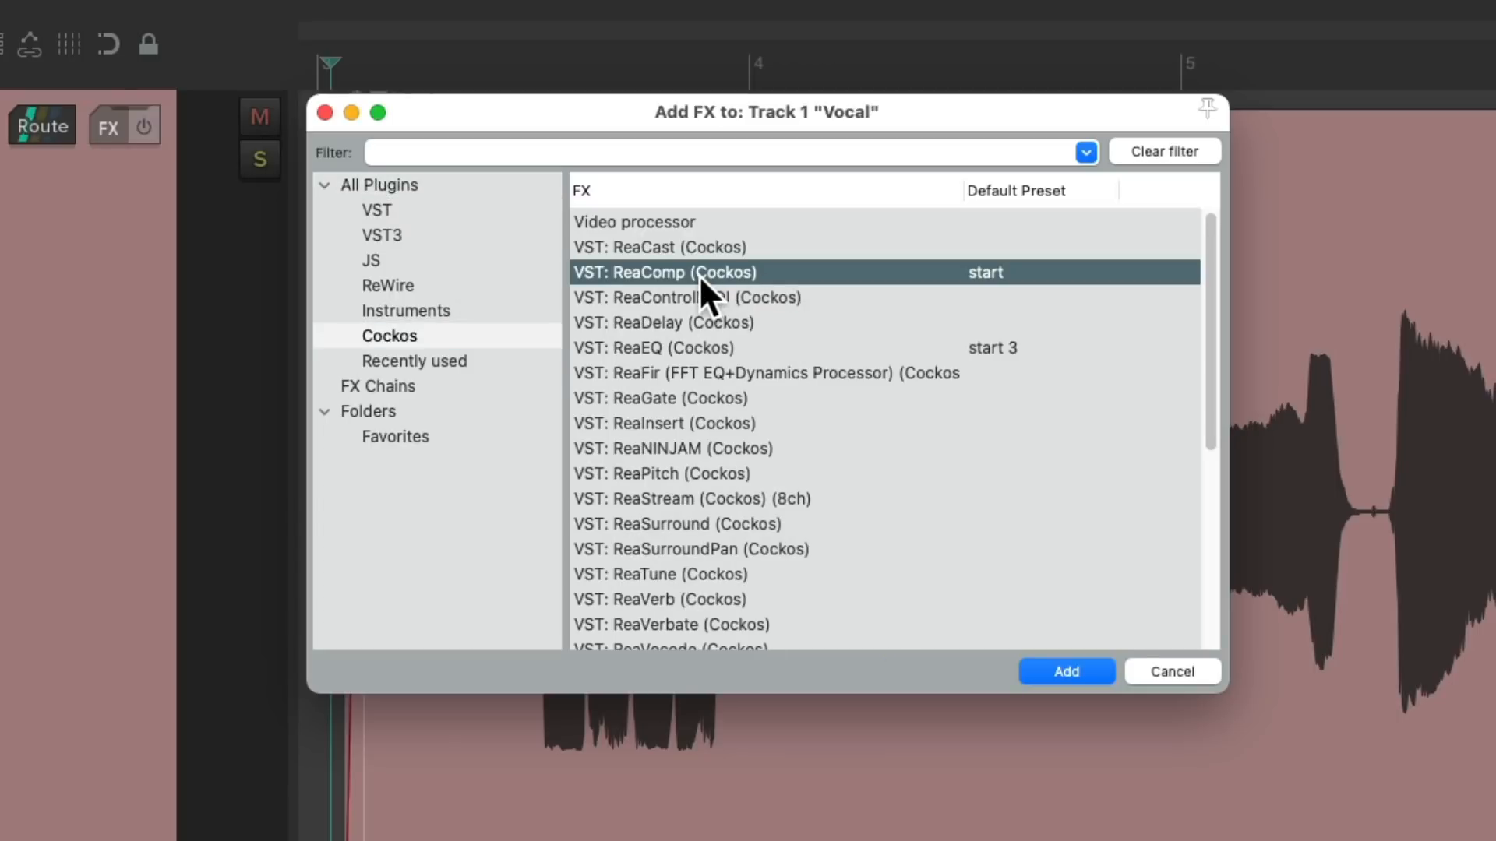
click(1066, 671)
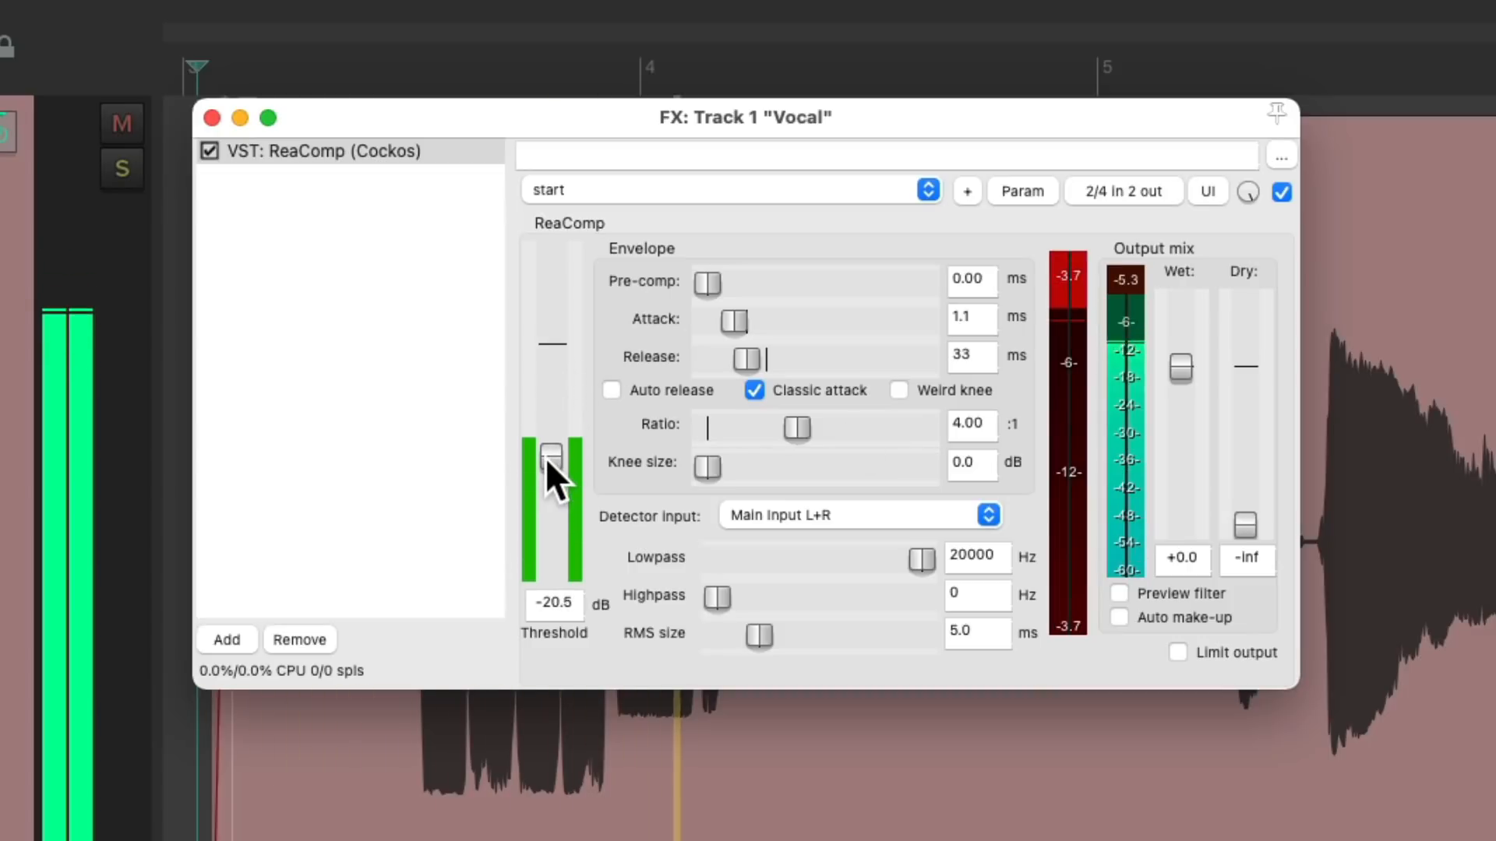
drag(551, 454, 551, 463)
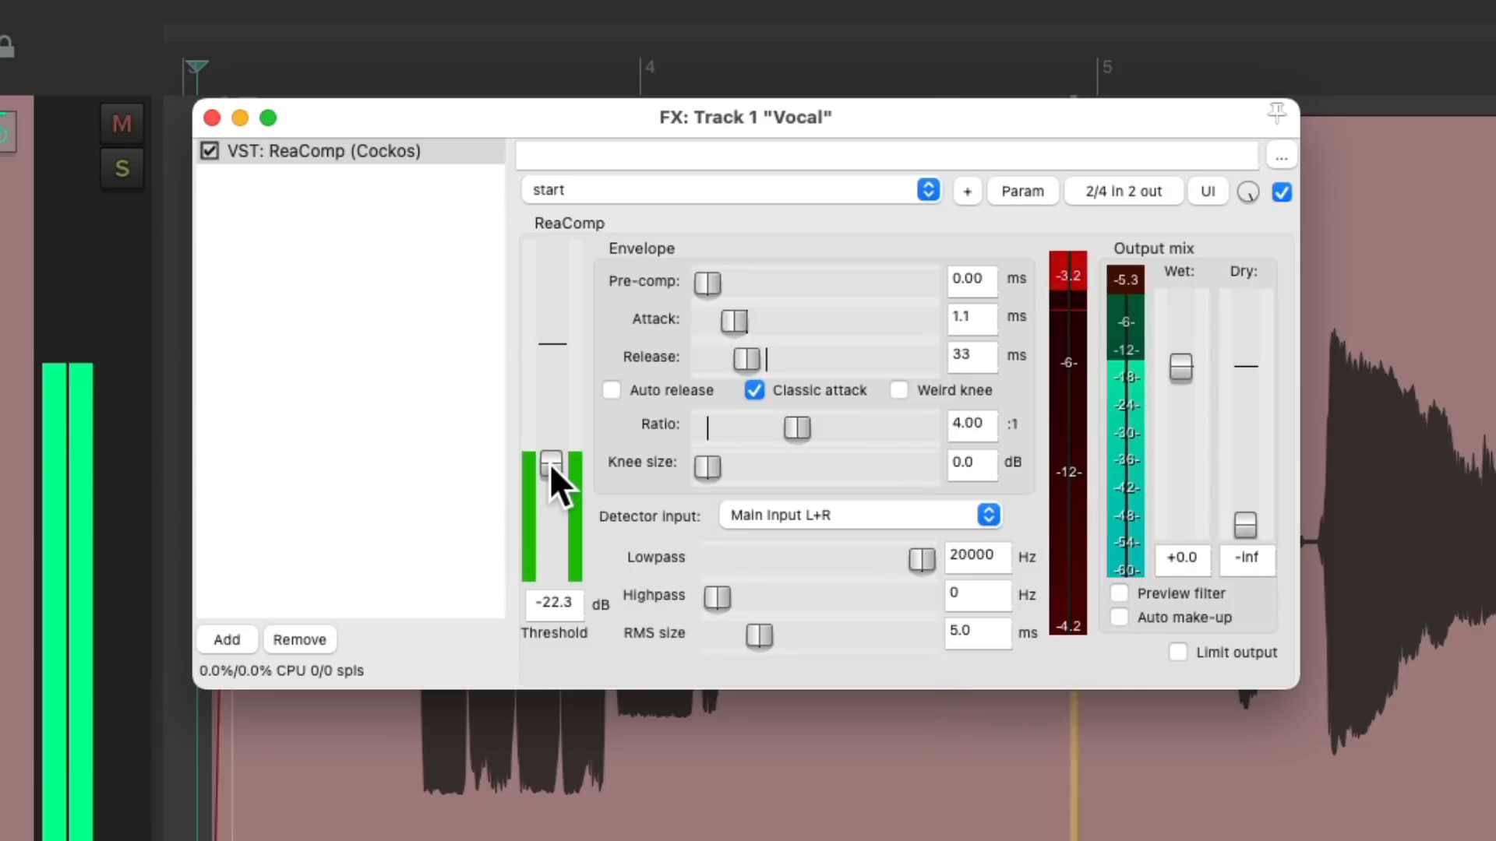